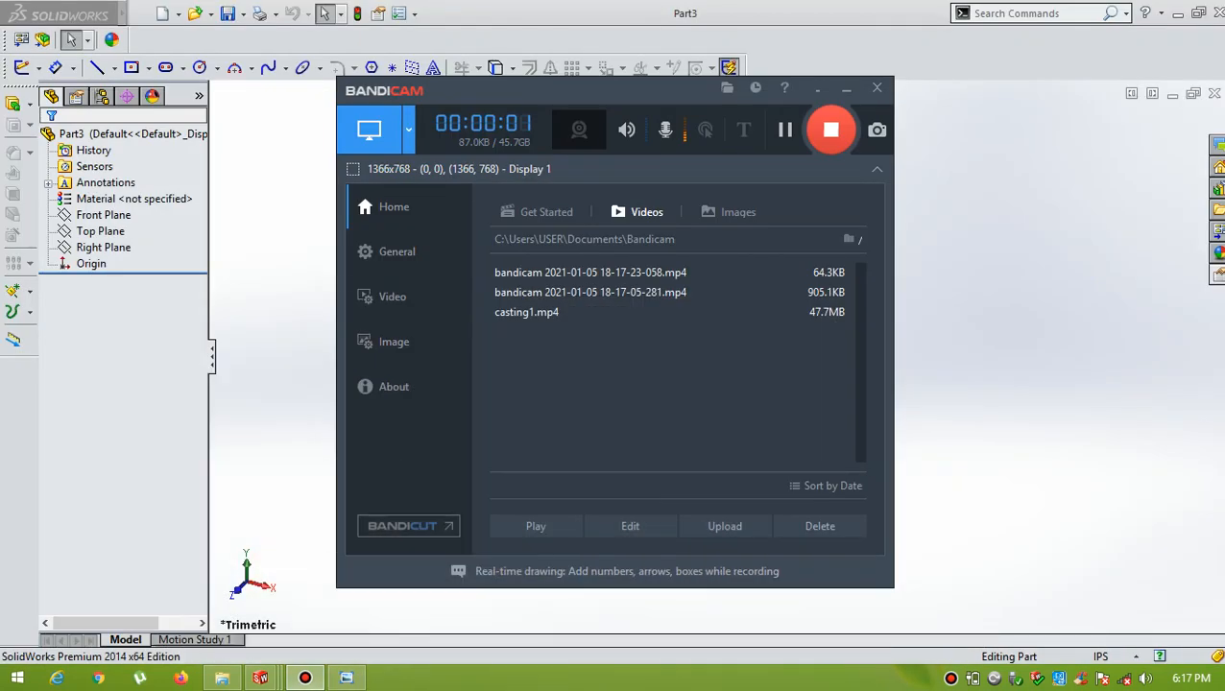
- Bring up the fork reference drawing alongside the new part
click(845, 88)
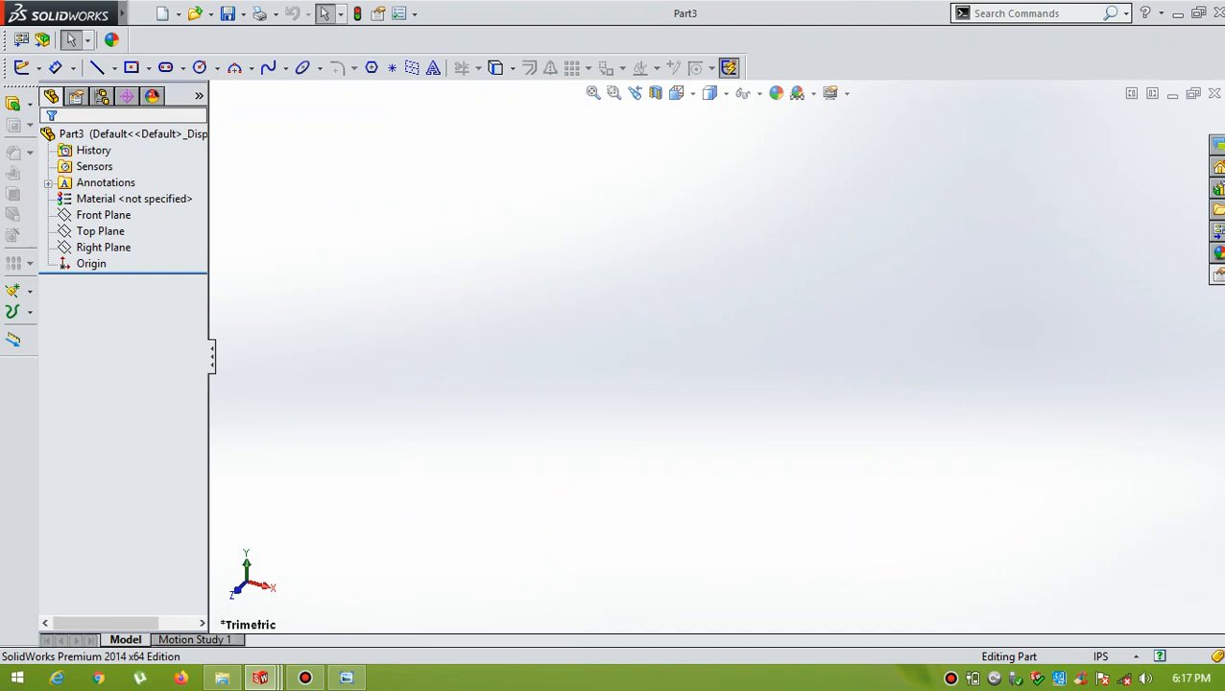
click(345, 678)
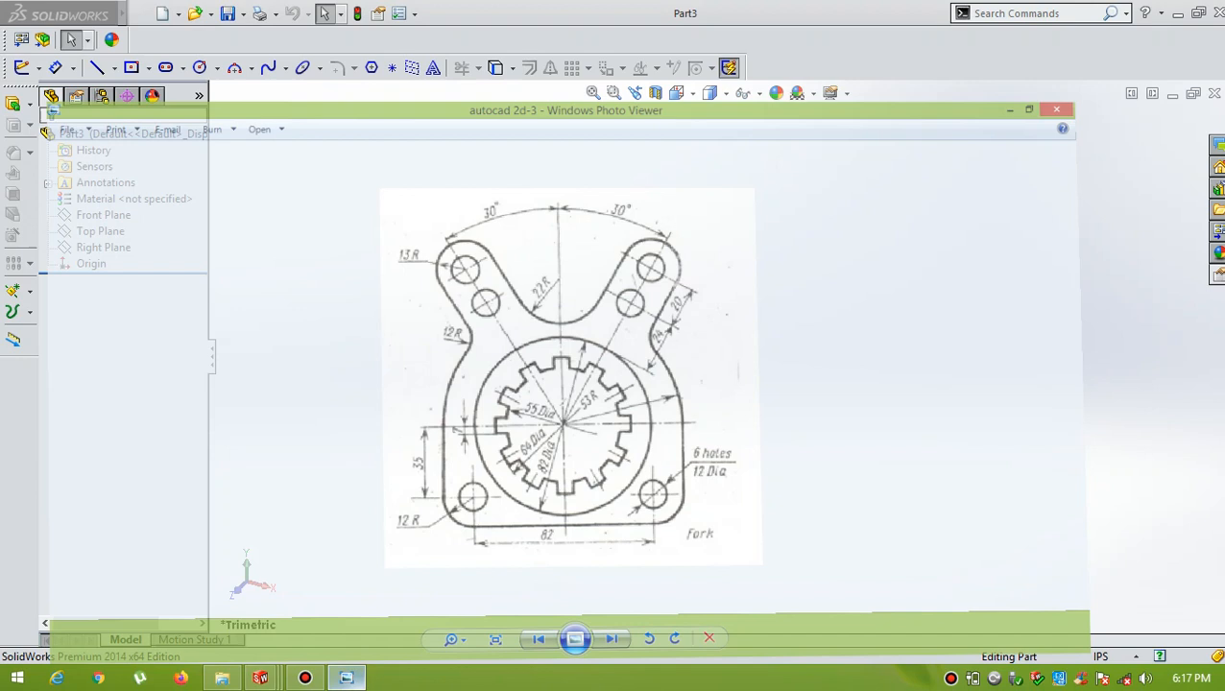
click(1028, 109)
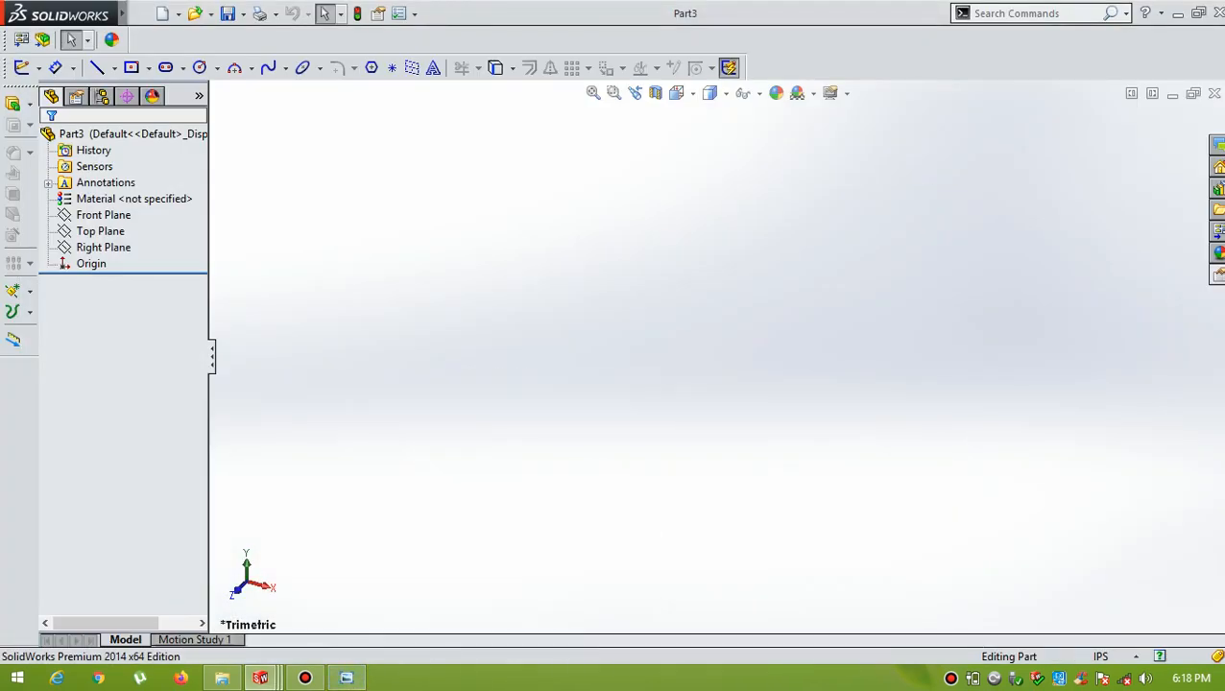
- Set the part units to MMGS and select the Top Plane for sketching
click(101, 231)
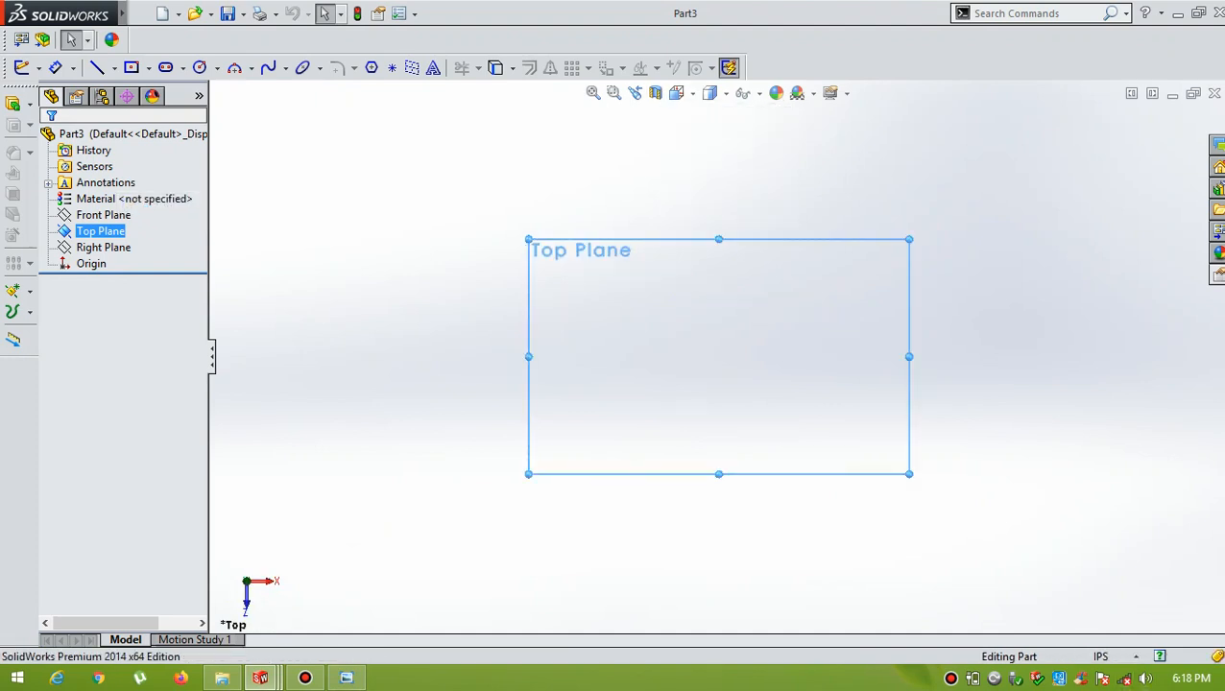
click(1100, 657)
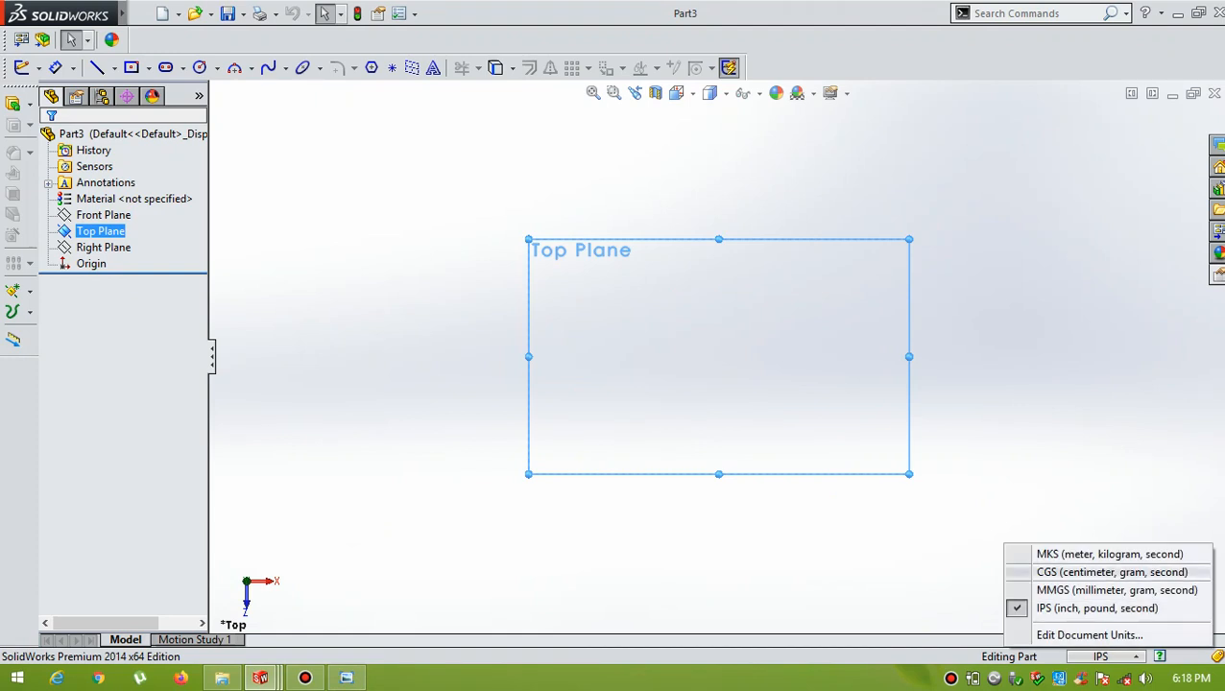
click(1116, 590)
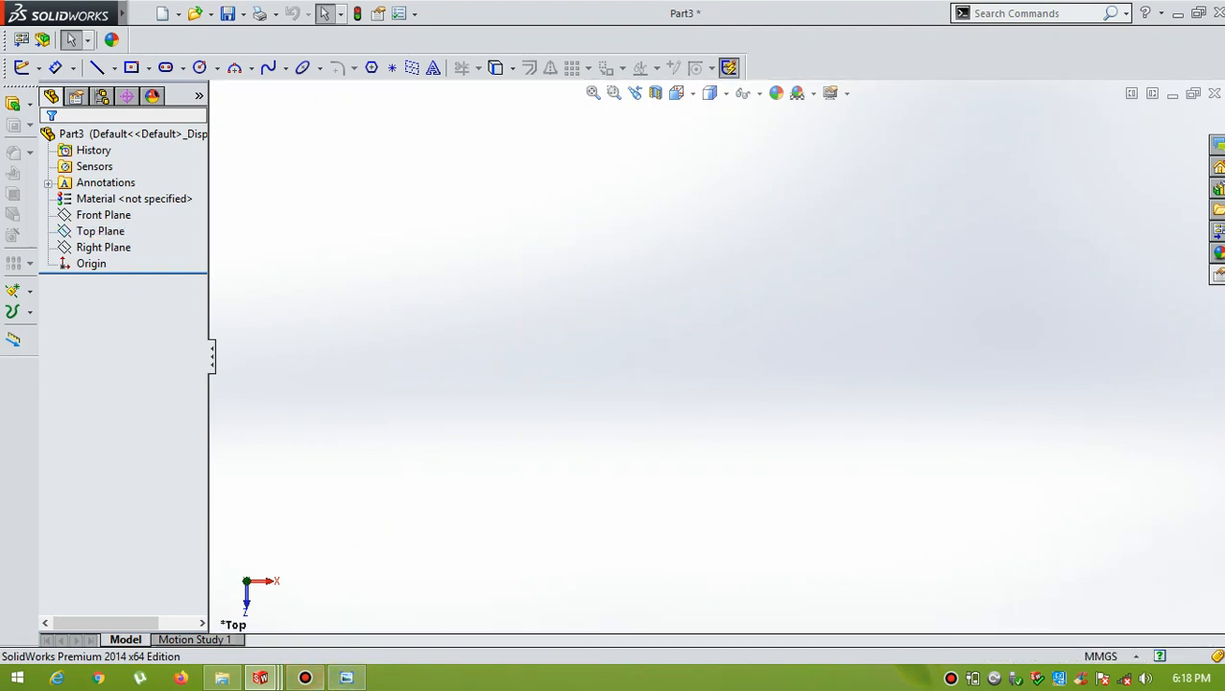
click(100, 231)
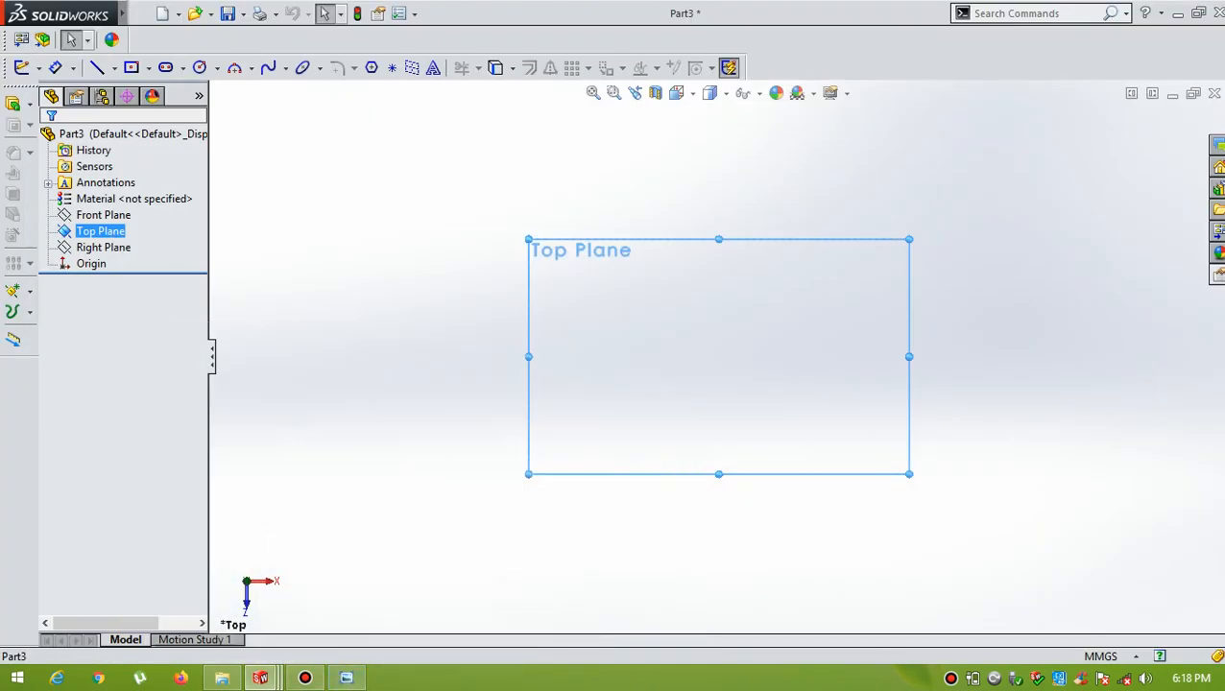
- Draw a circle centred on the origin and dimension its diameter to 106 mm
click(199, 67)
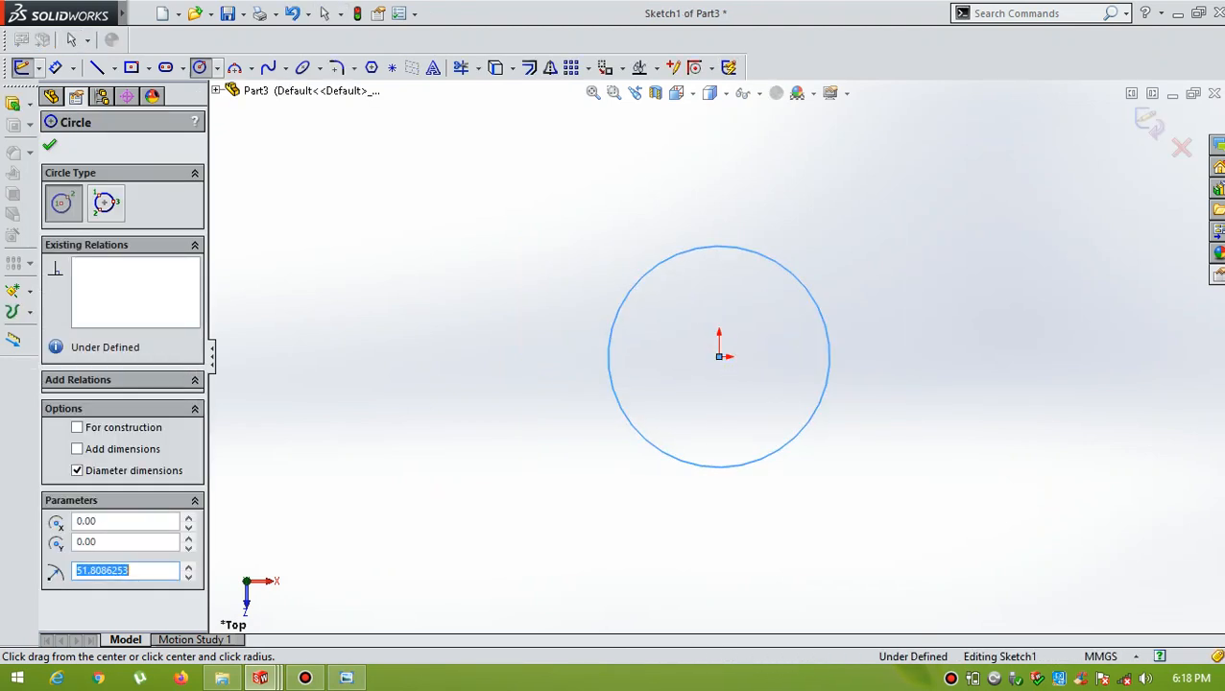
click(49, 144)
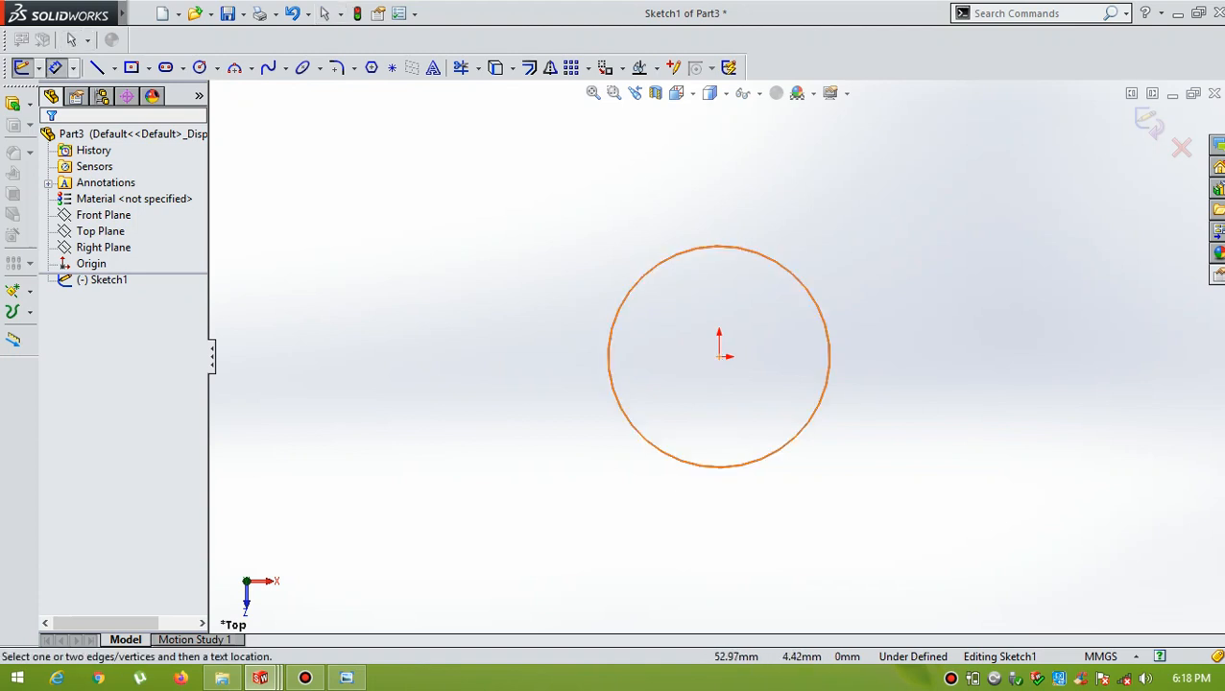
click(803, 279)
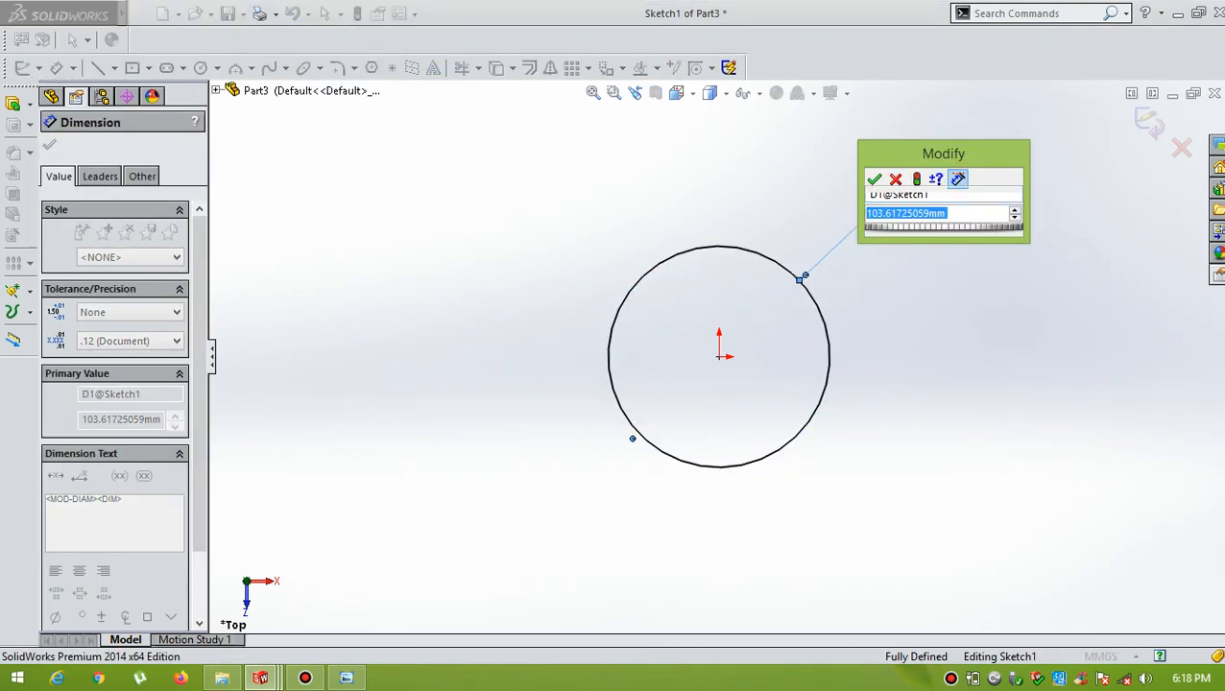
click(874, 180)
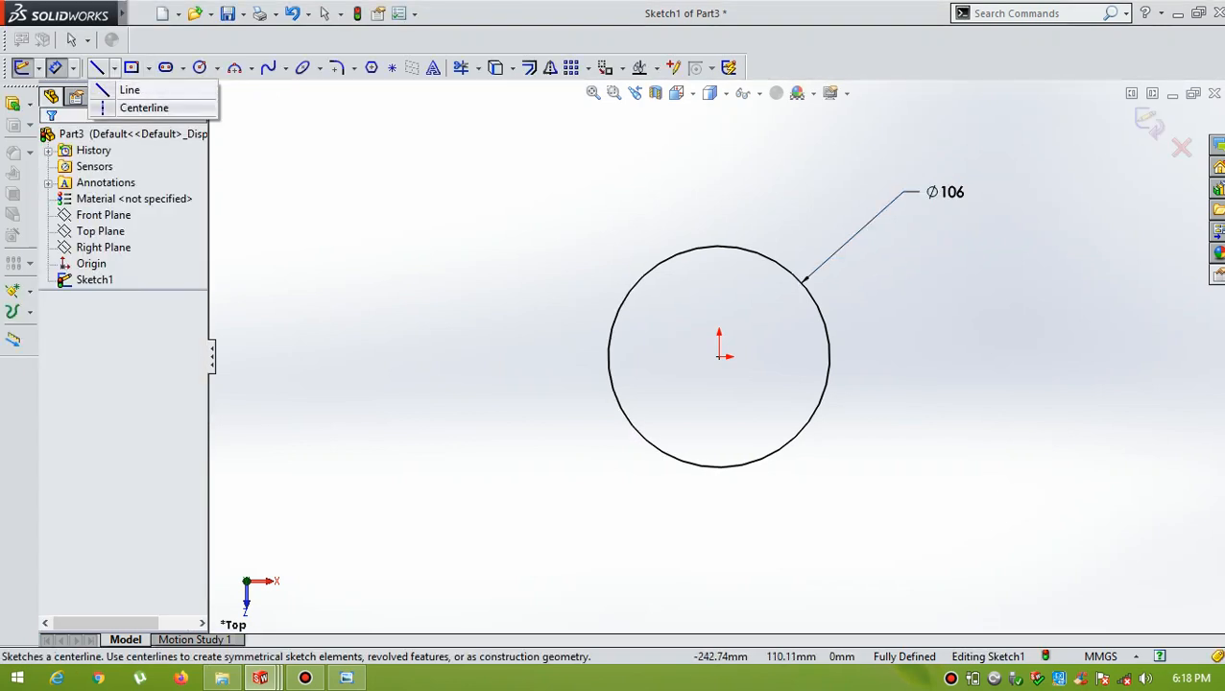
- Draw a horizontal and a vertical centerline crossing at the Ø106 circle's centre
click(144, 108)
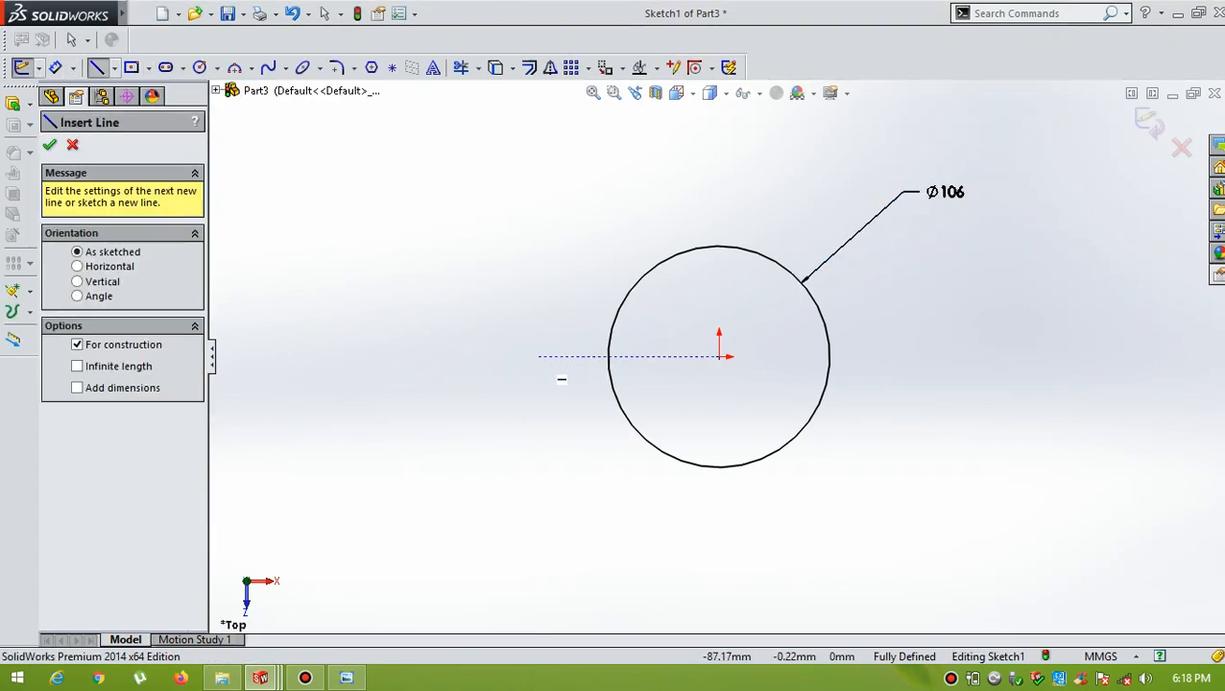
click(922, 358)
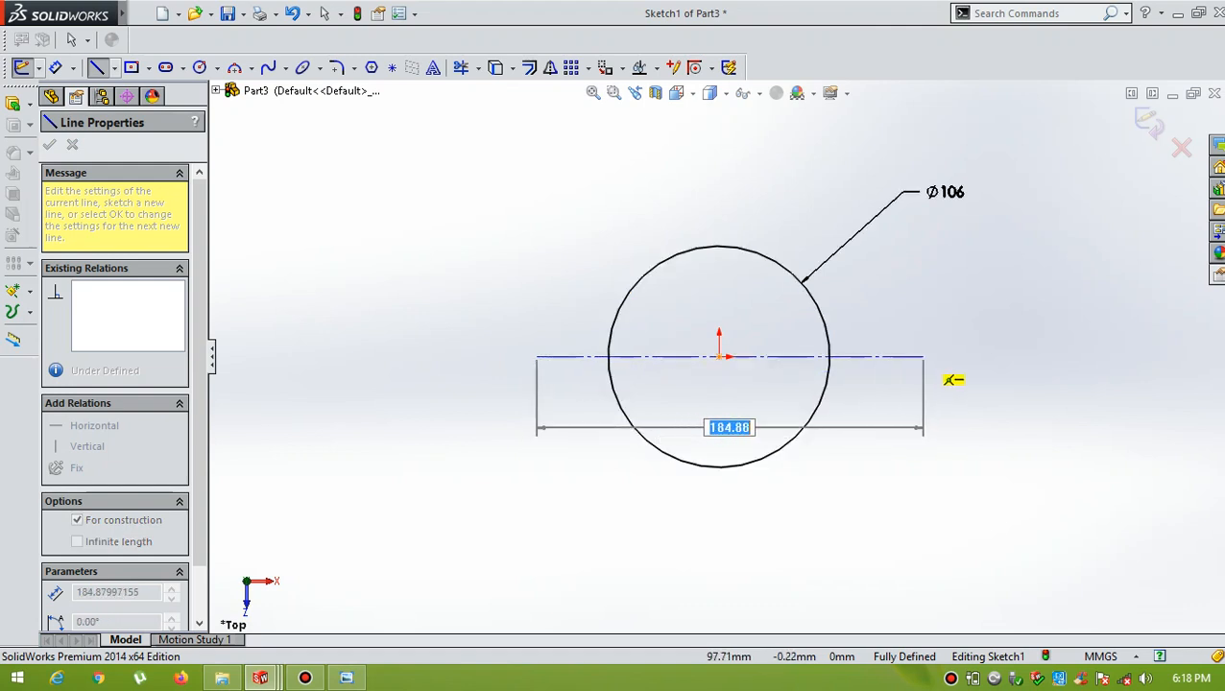
click(49, 144)
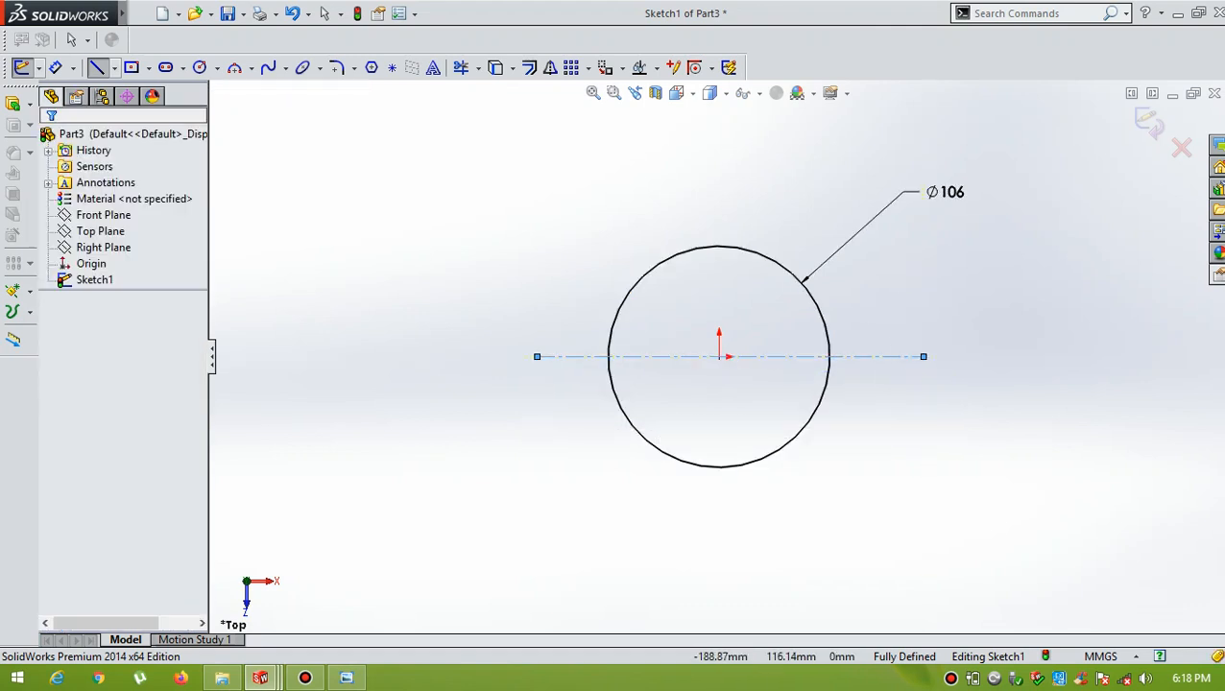
click(113, 67)
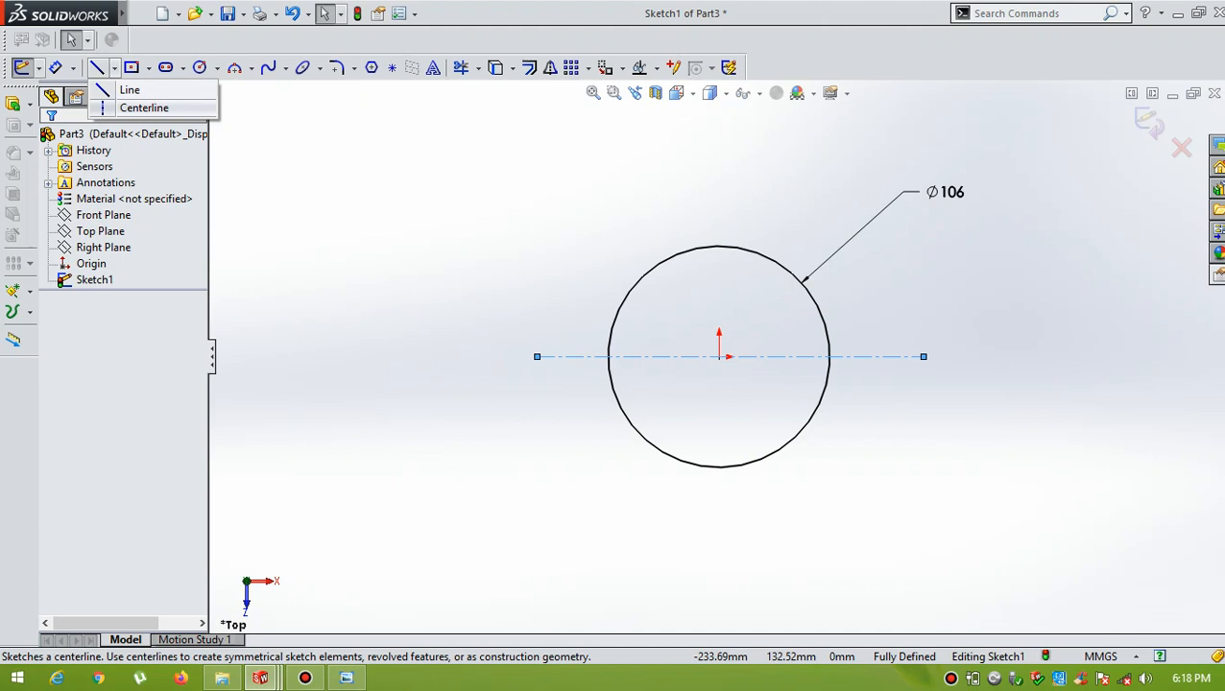
click(144, 108)
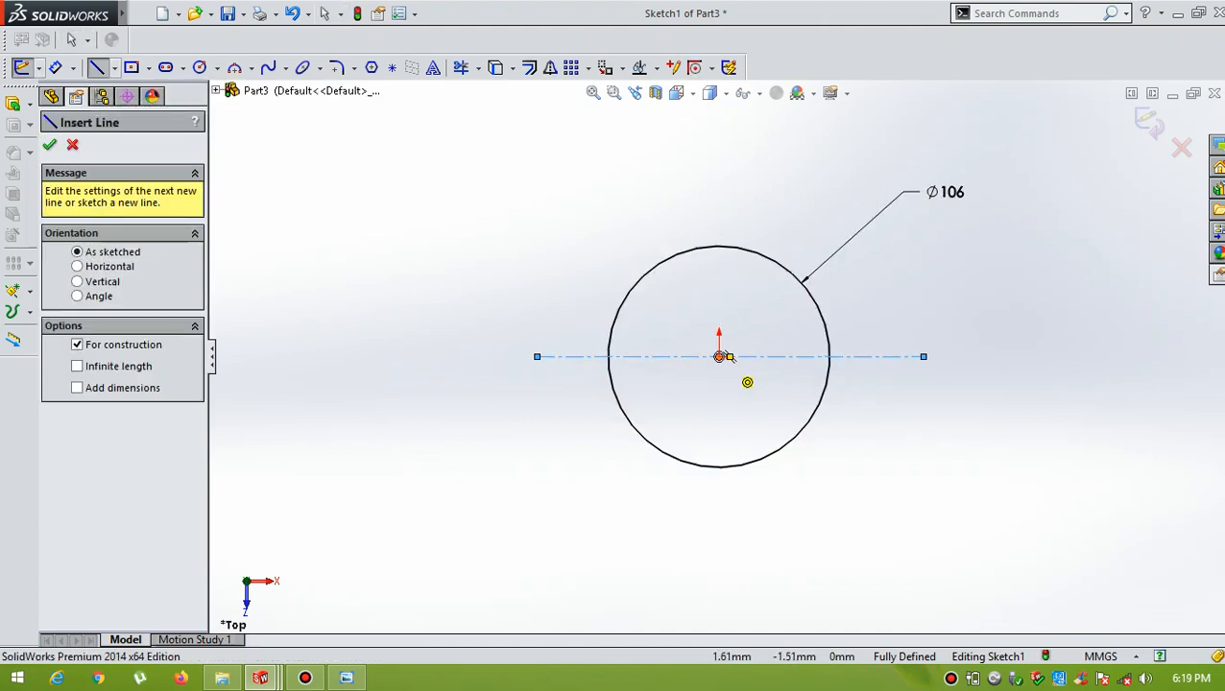
click(50, 144)
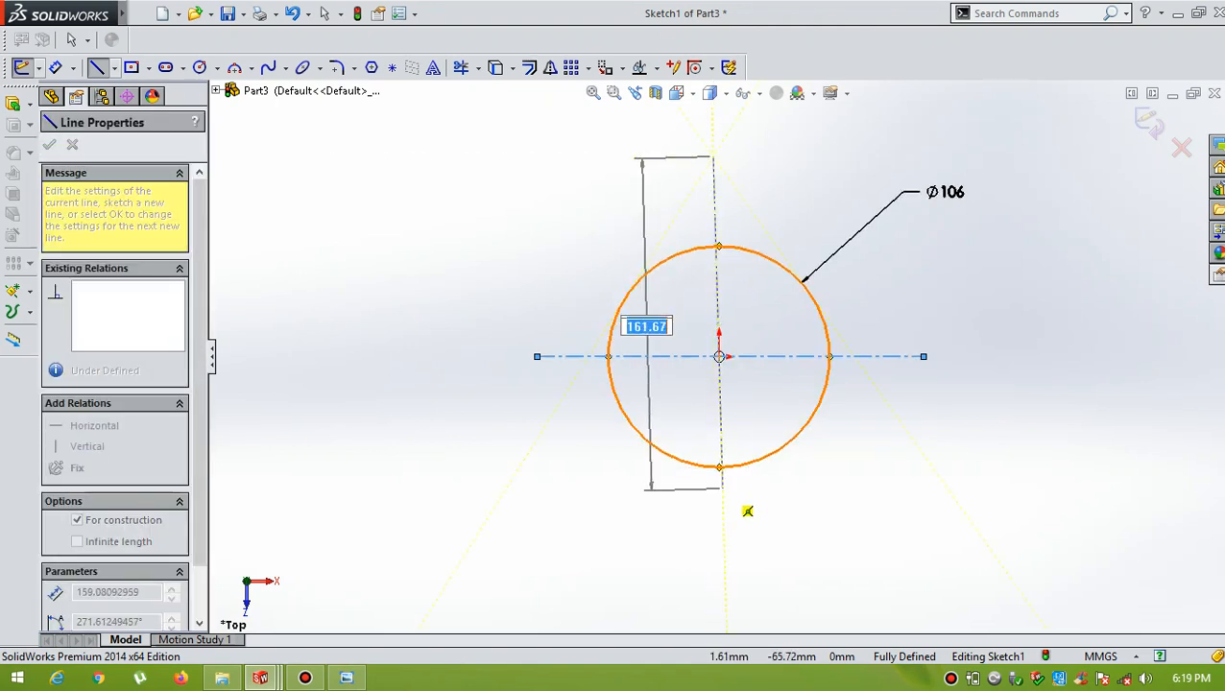
click(49, 144)
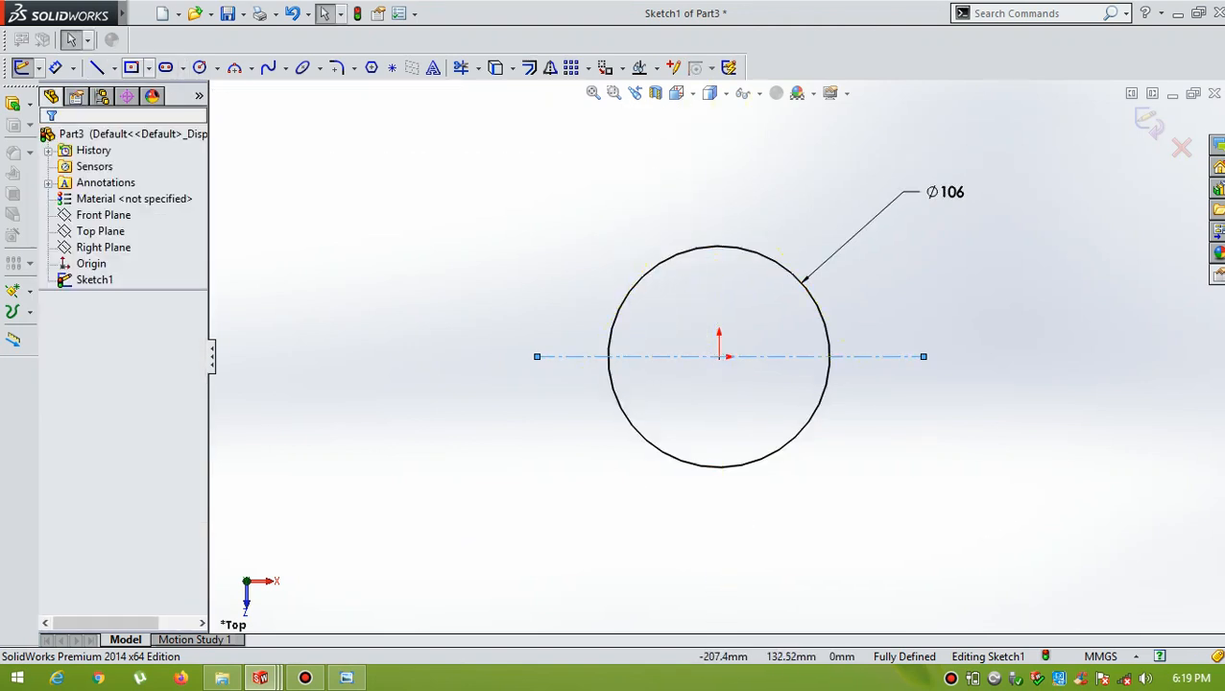
click(95, 67)
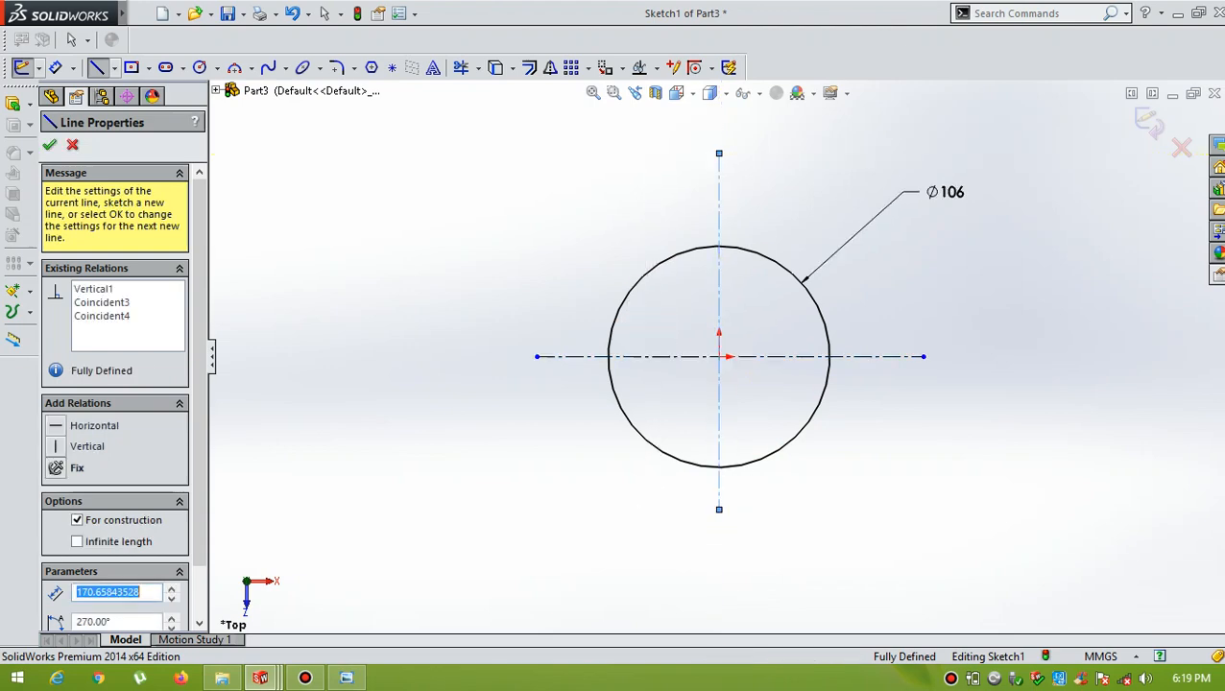
click(49, 144)
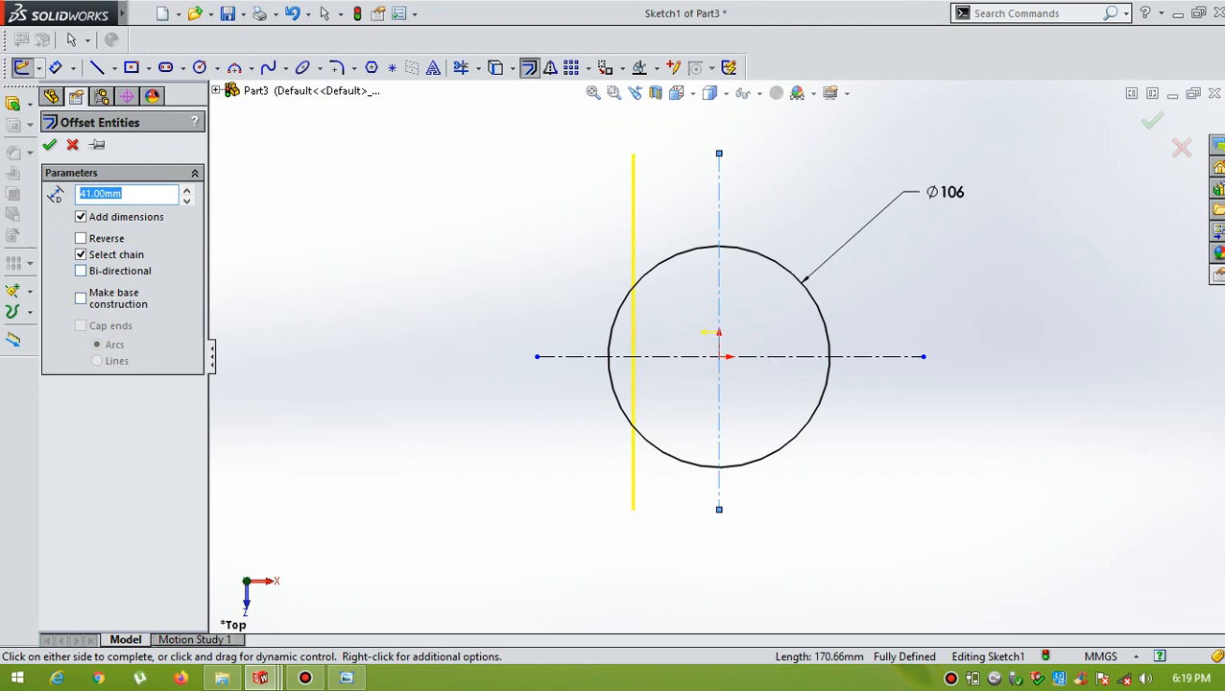
- Offset the vertical centerline 41 mm and the horizontal centerline 35 mm, both bi-directional
click(80, 271)
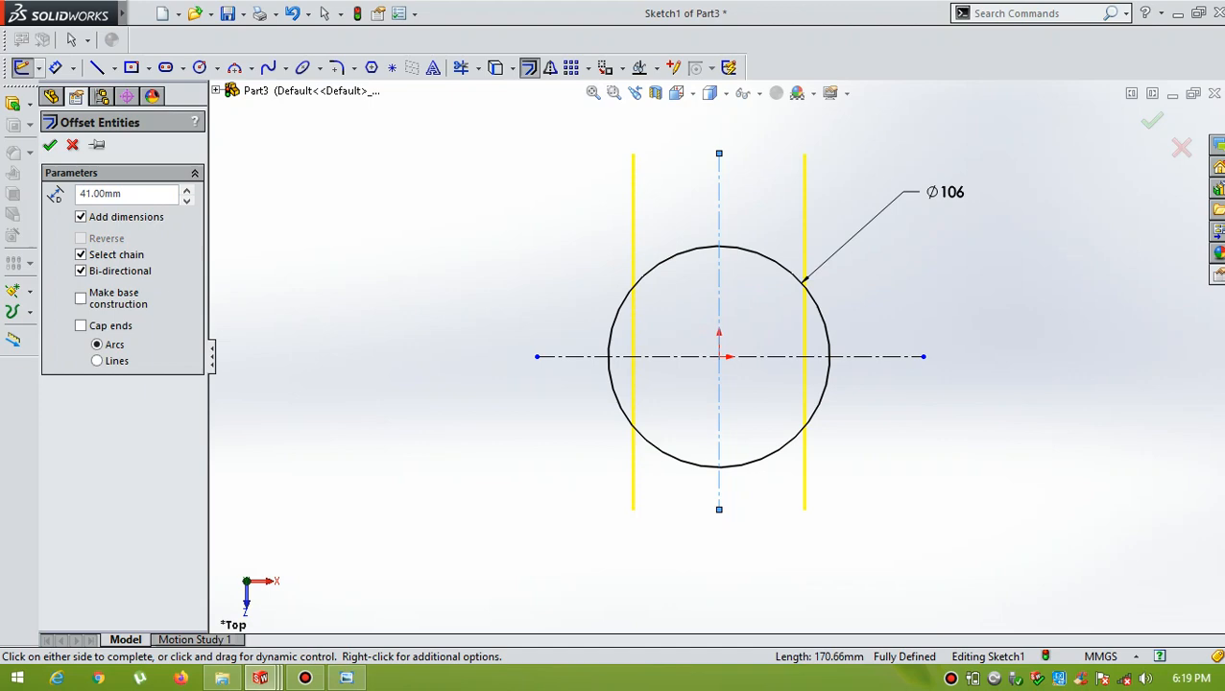
click(50, 144)
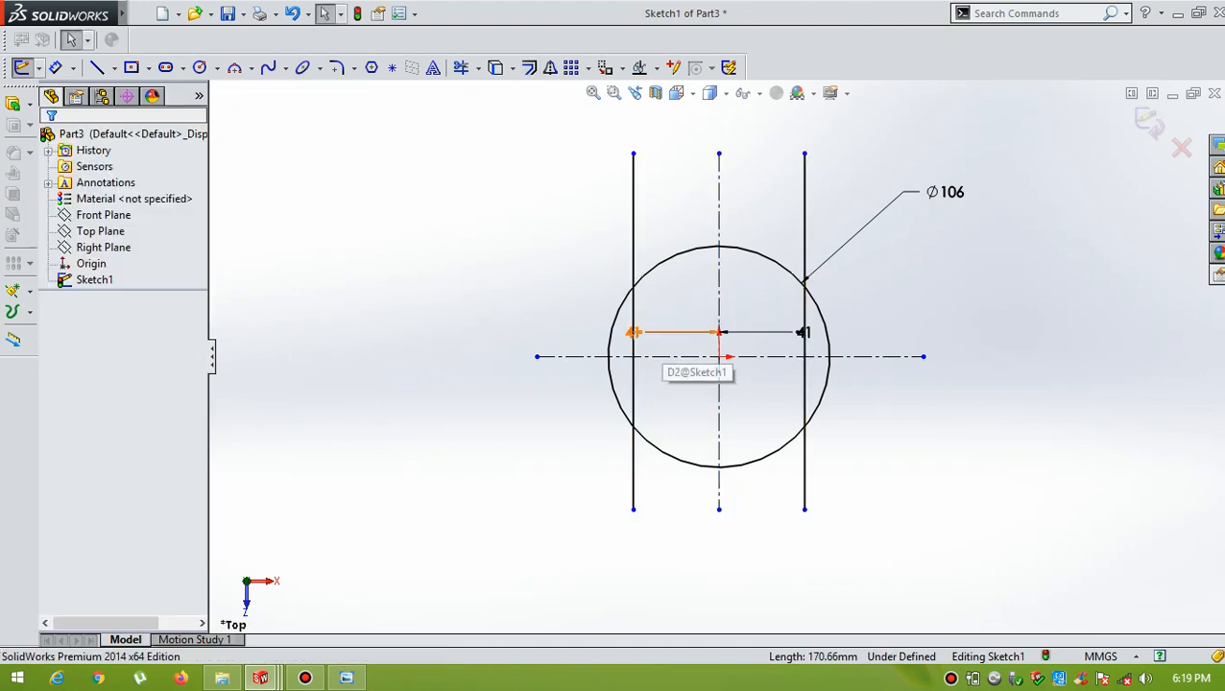
click(677, 140)
text(35)
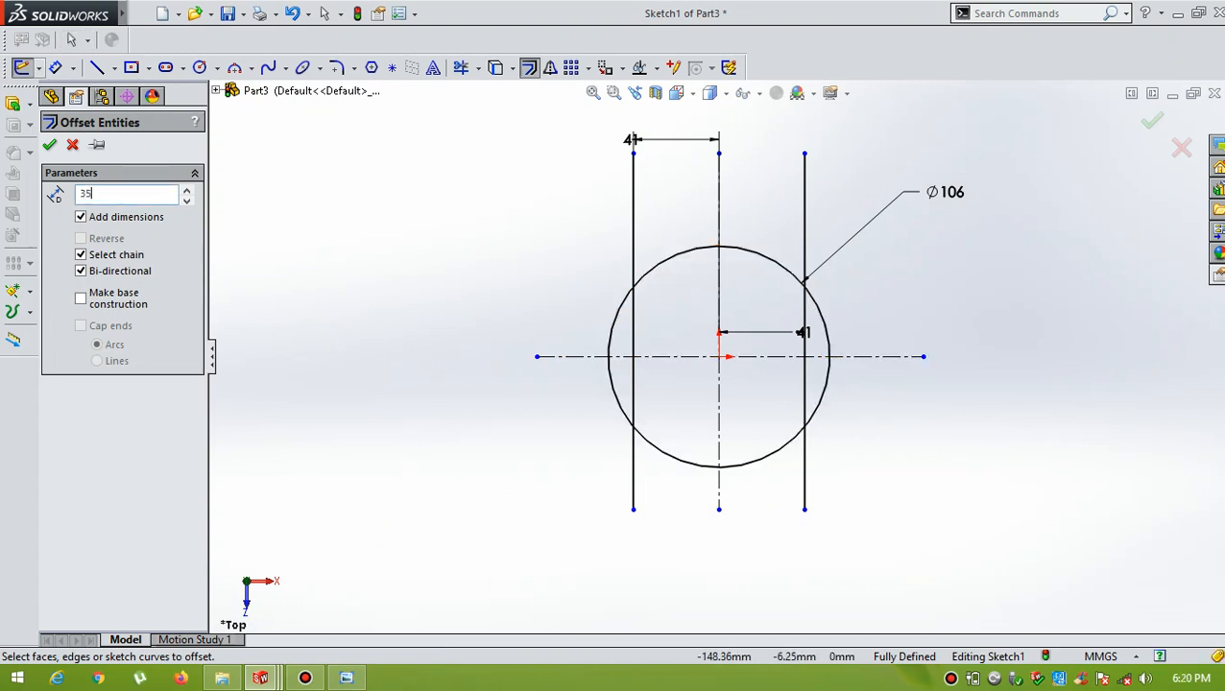
click(50, 144)
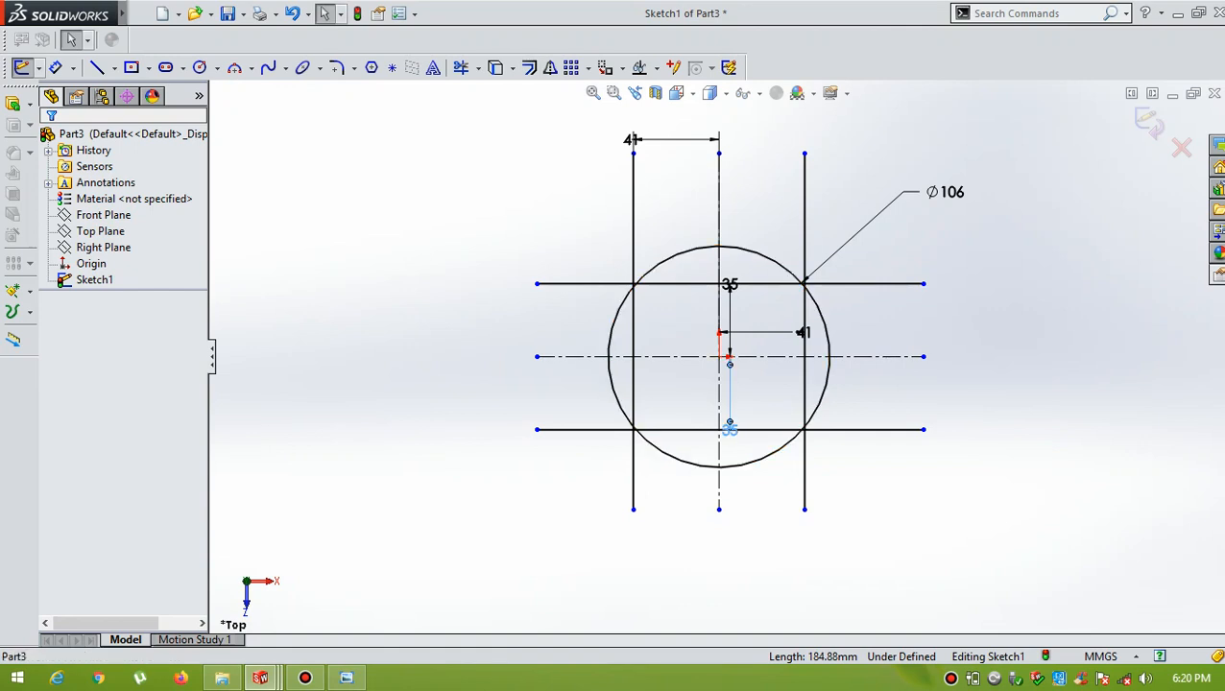
click(730, 283)
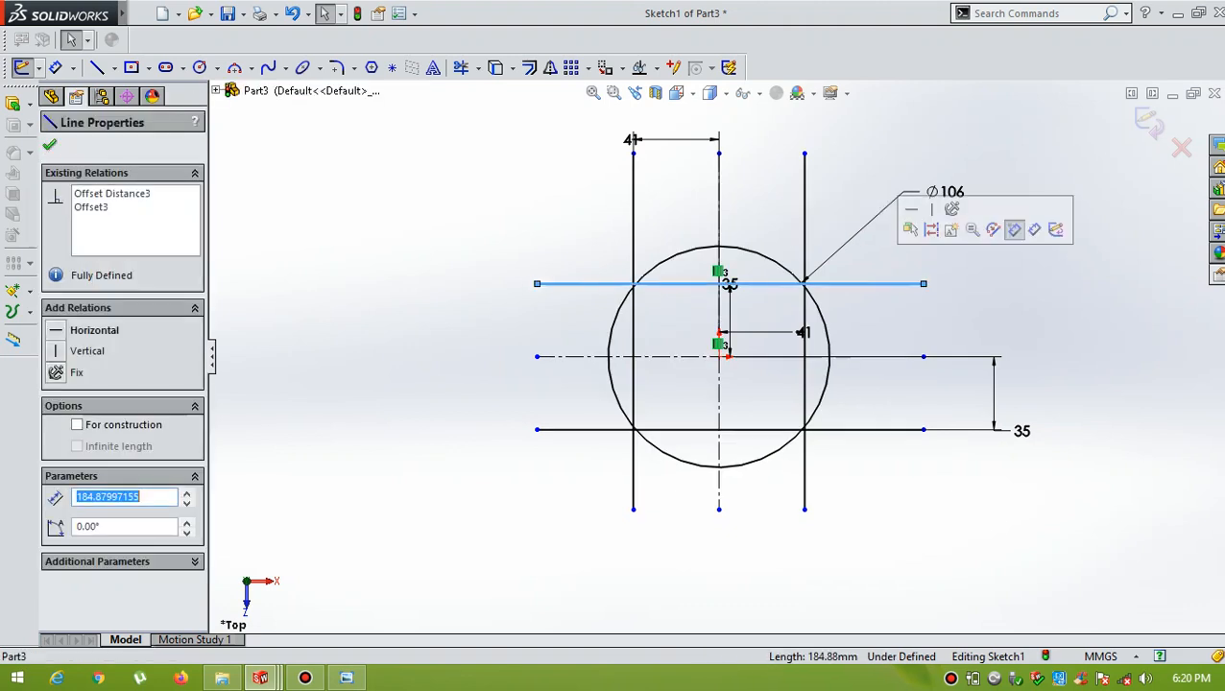
click(49, 144)
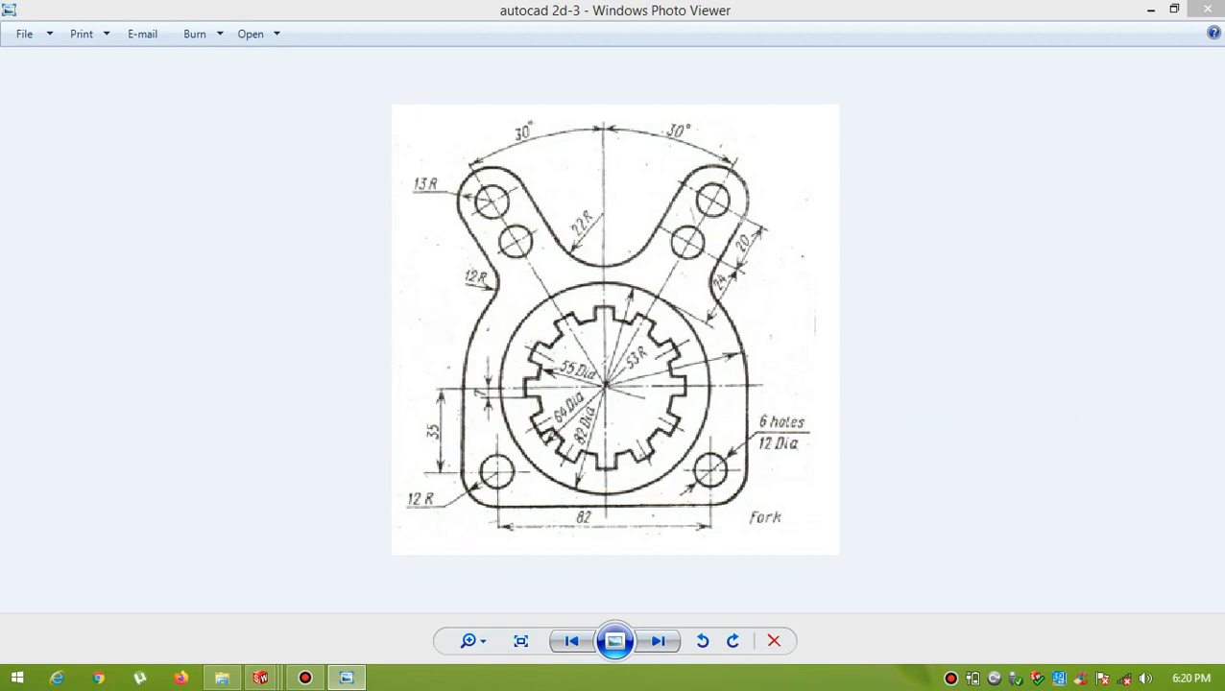
mouse_move(261, 678)
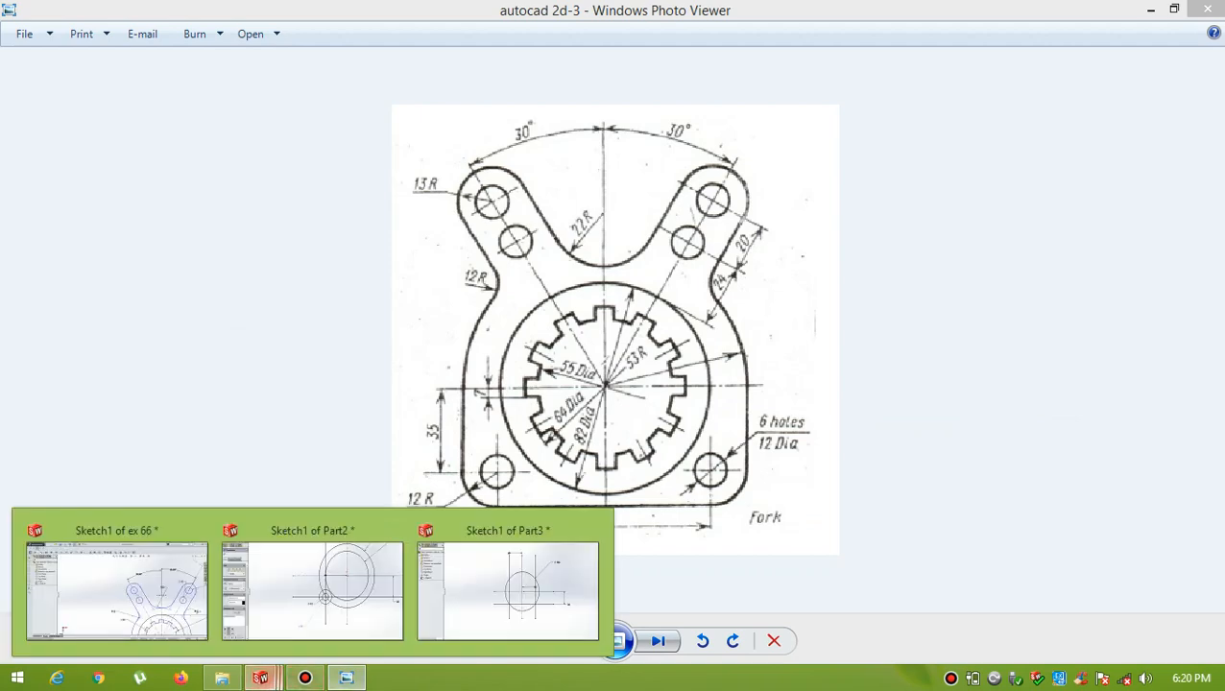
click(507, 590)
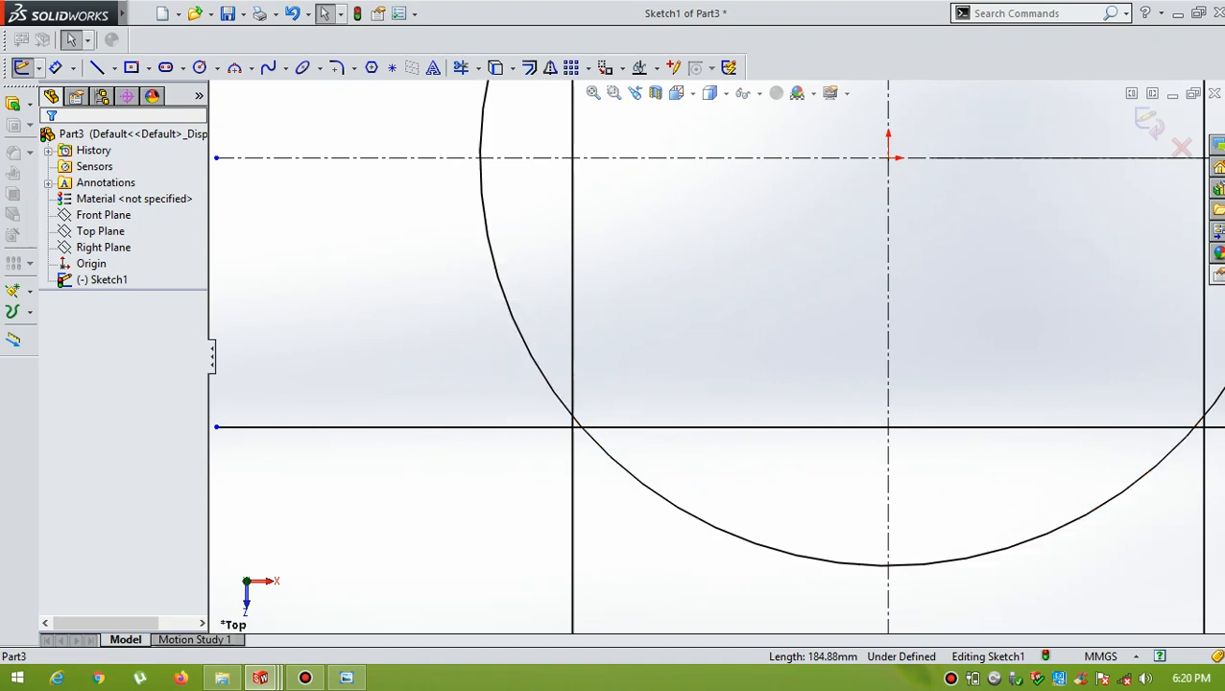
- Draw a circle at the lower-left line intersection and dimension it Ø12
click(213, 67)
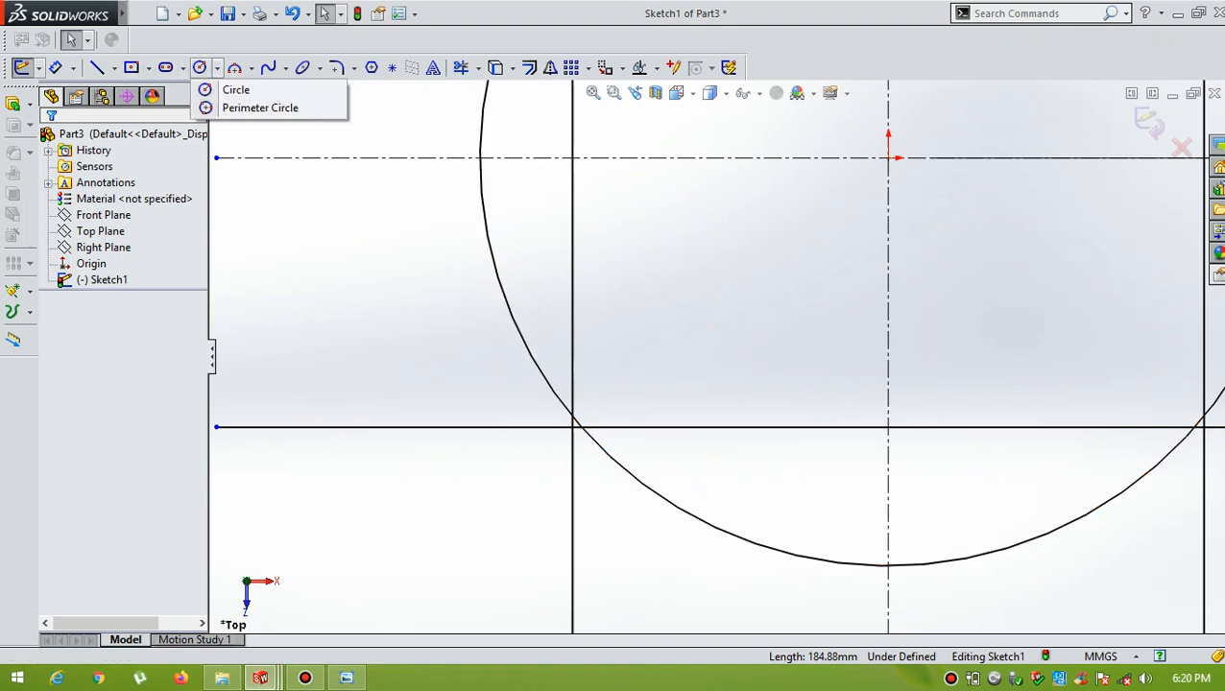
click(237, 90)
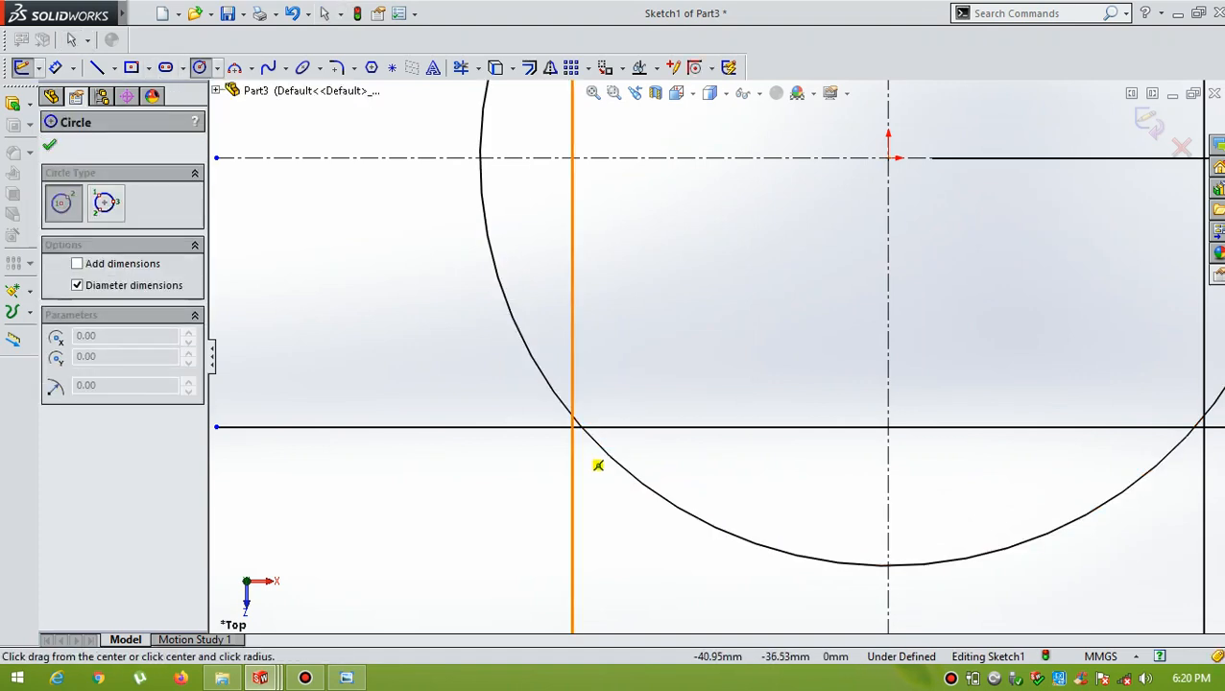
click(573, 427)
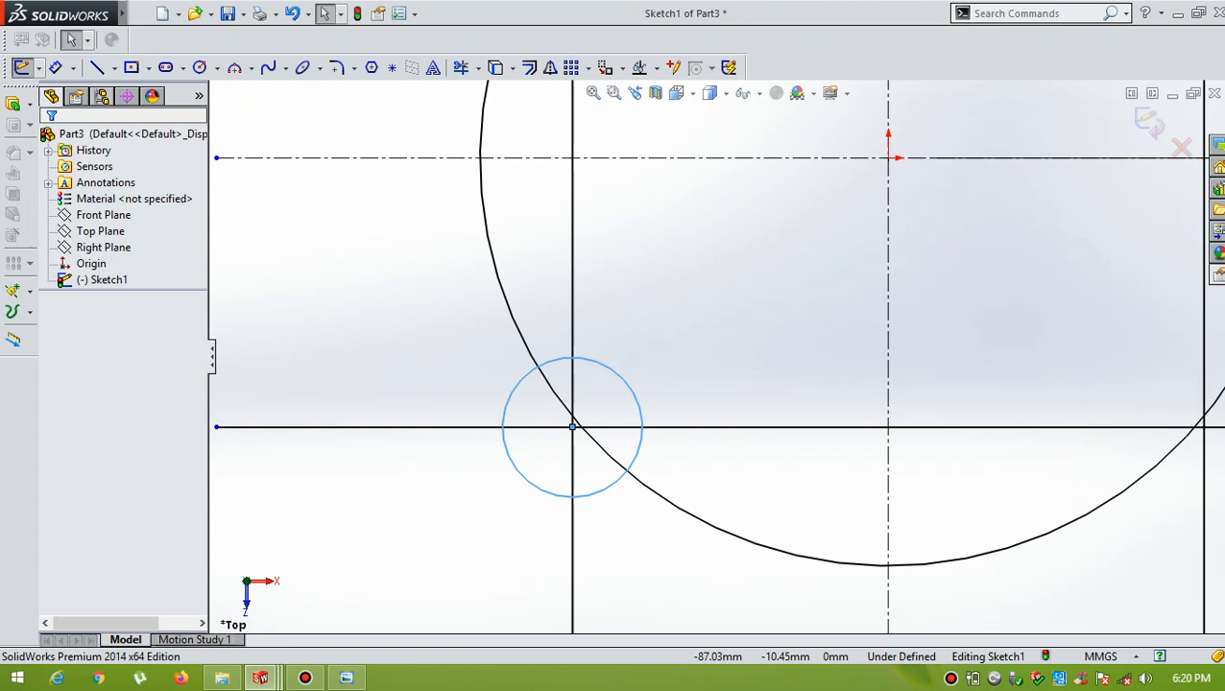
click(571, 428)
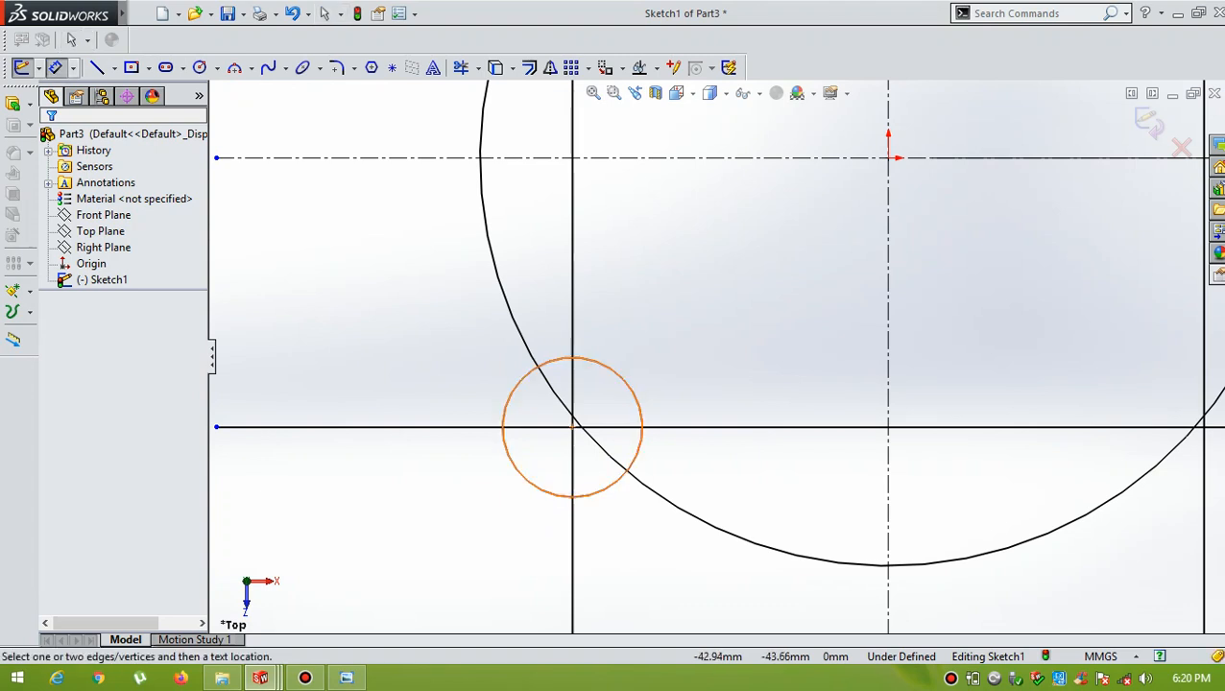
click(571, 427)
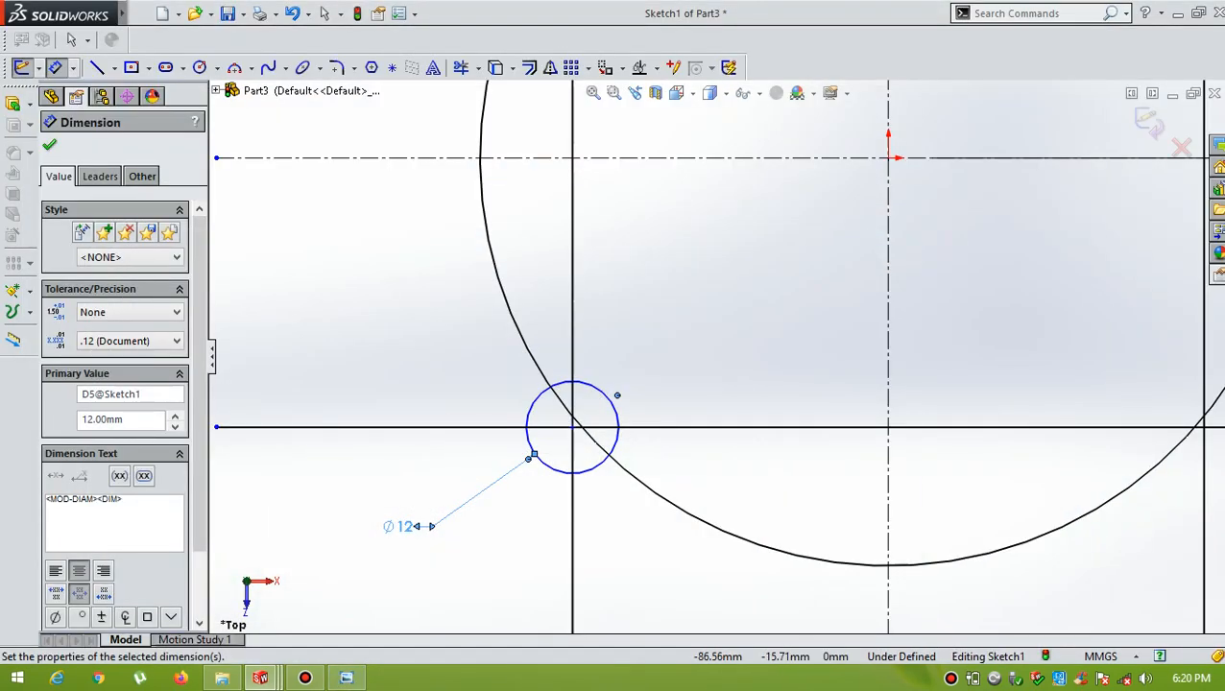
- Add a concentric circle around the Ø12 circle and dimension it Ø24
click(50, 144)
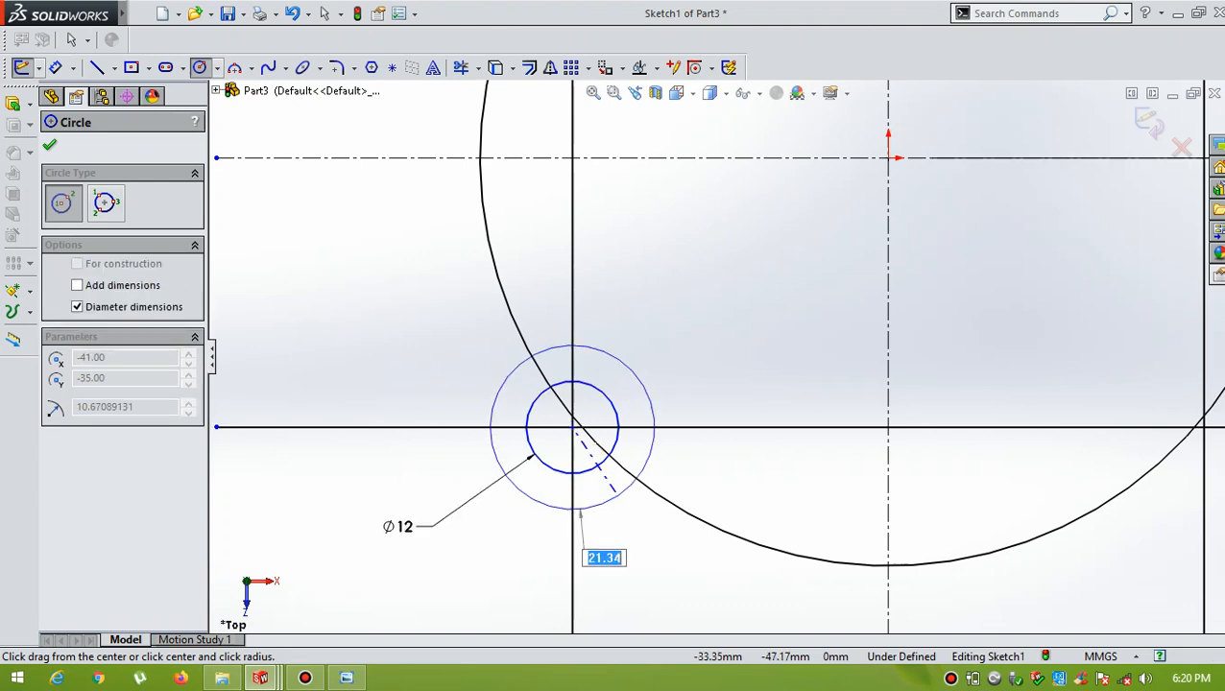
click(50, 144)
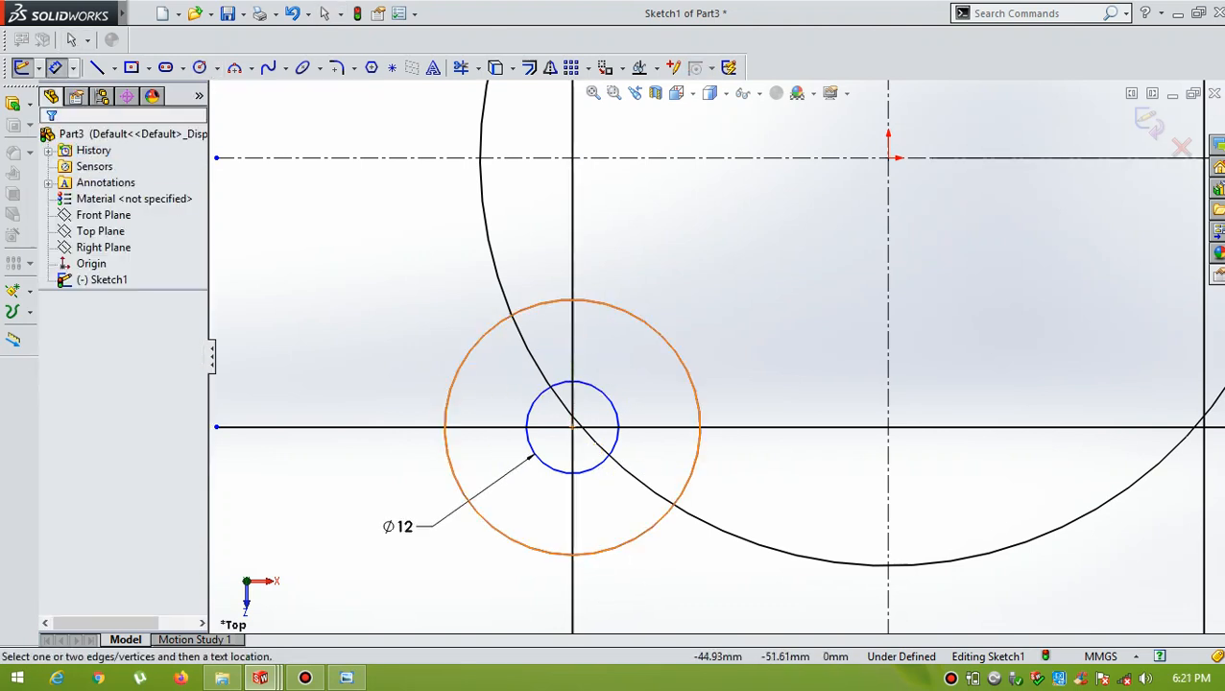
click(577, 305)
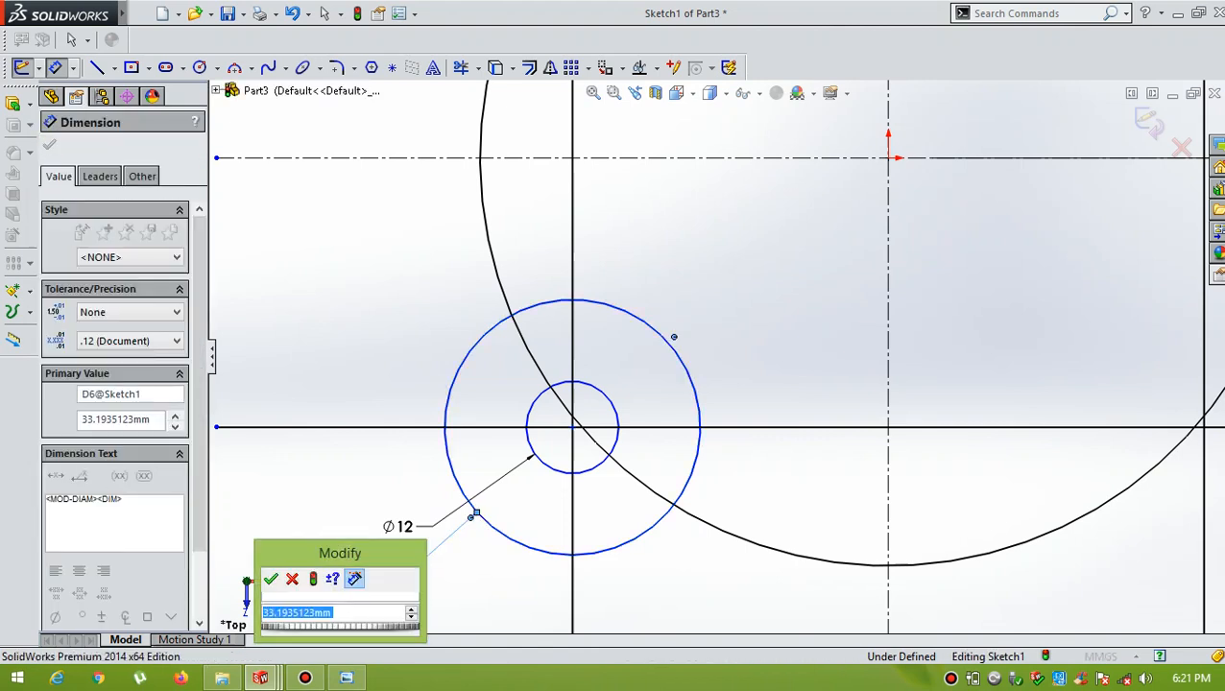
text(24)
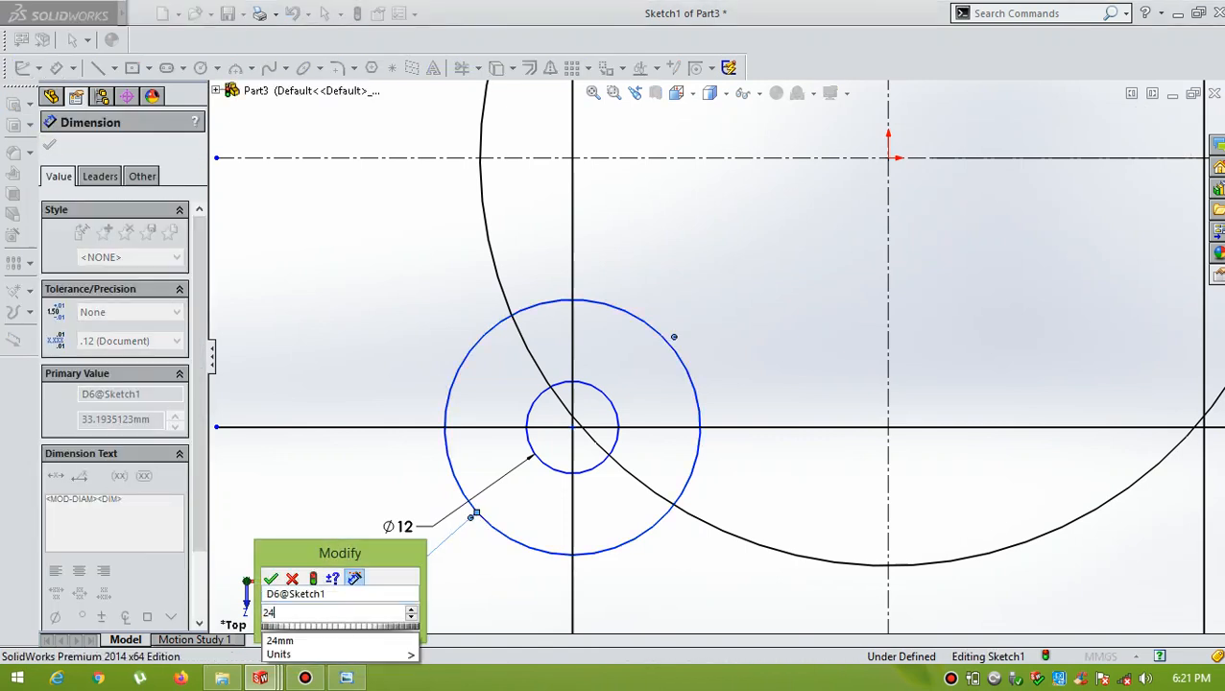
click(271, 578)
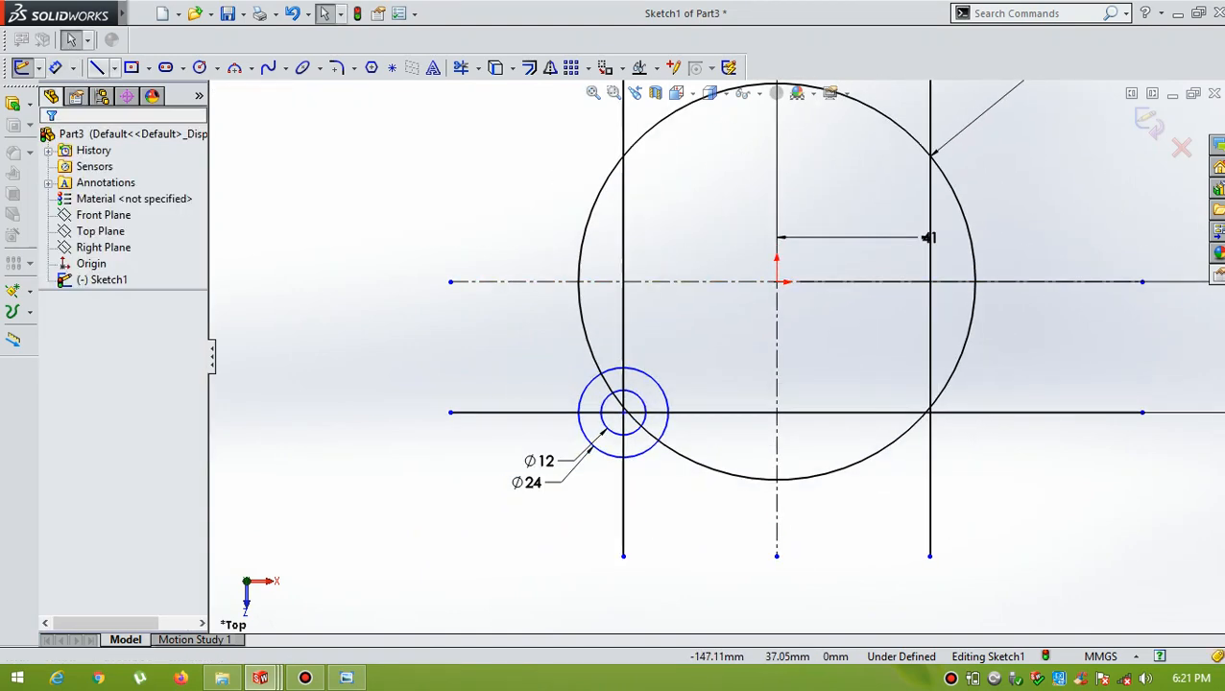
- Draw a vertical line from the lower-left intersection up to the Ø106 circle's edge
click(100, 68)
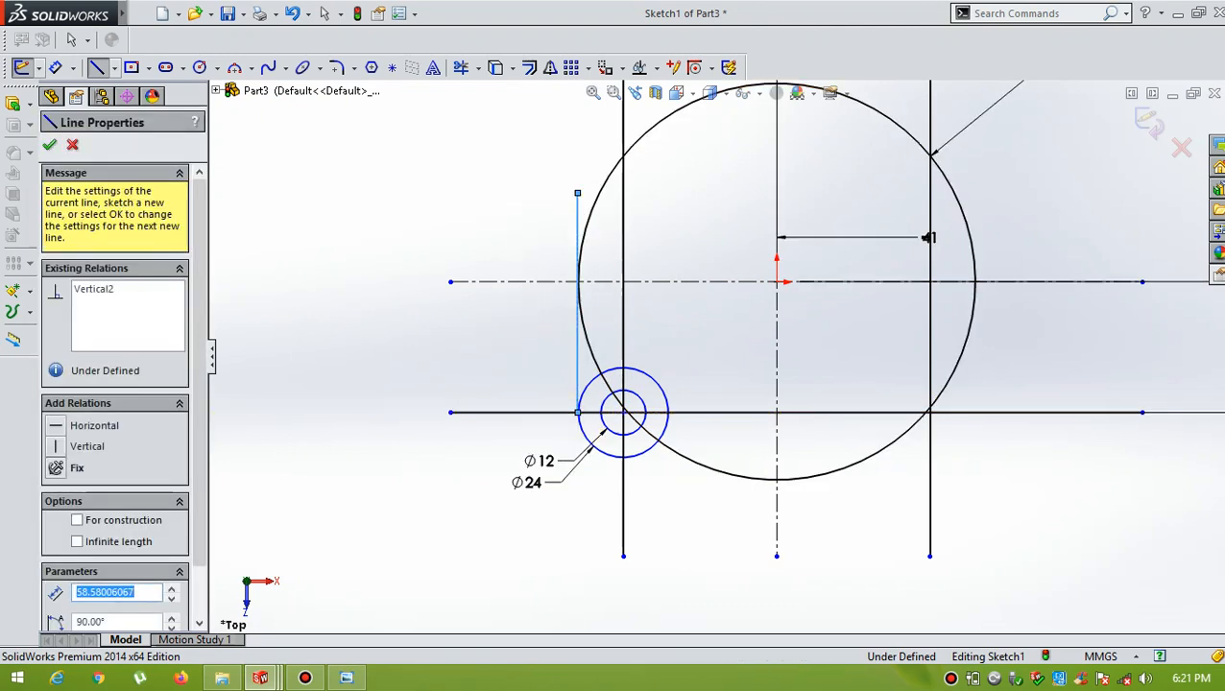
click(50, 144)
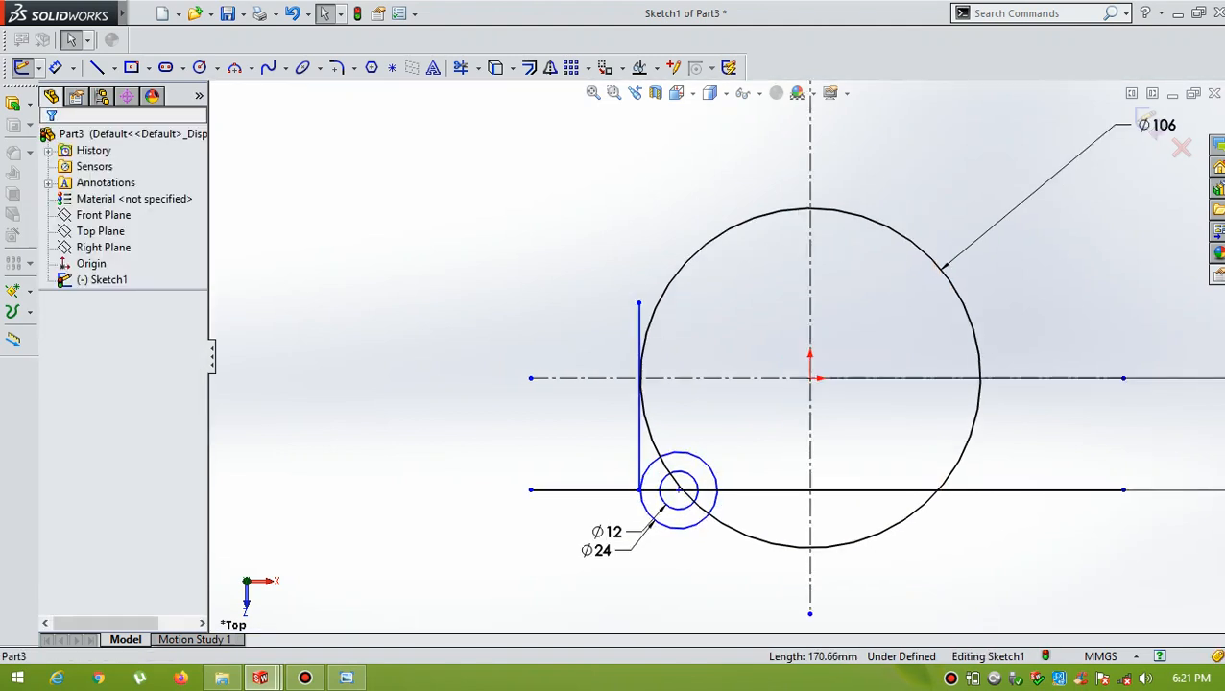
- Trim away the Ø106 circle's lower arcs and delete the bottom 35 mm offset line
click(462, 67)
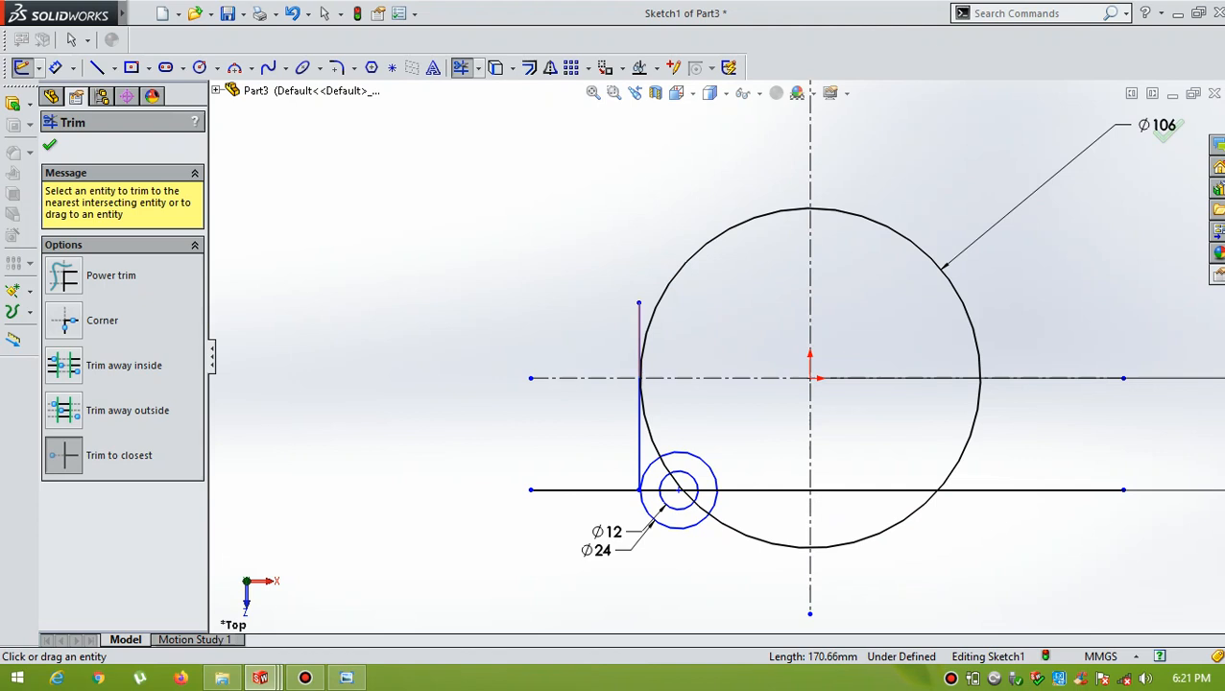
click(640, 346)
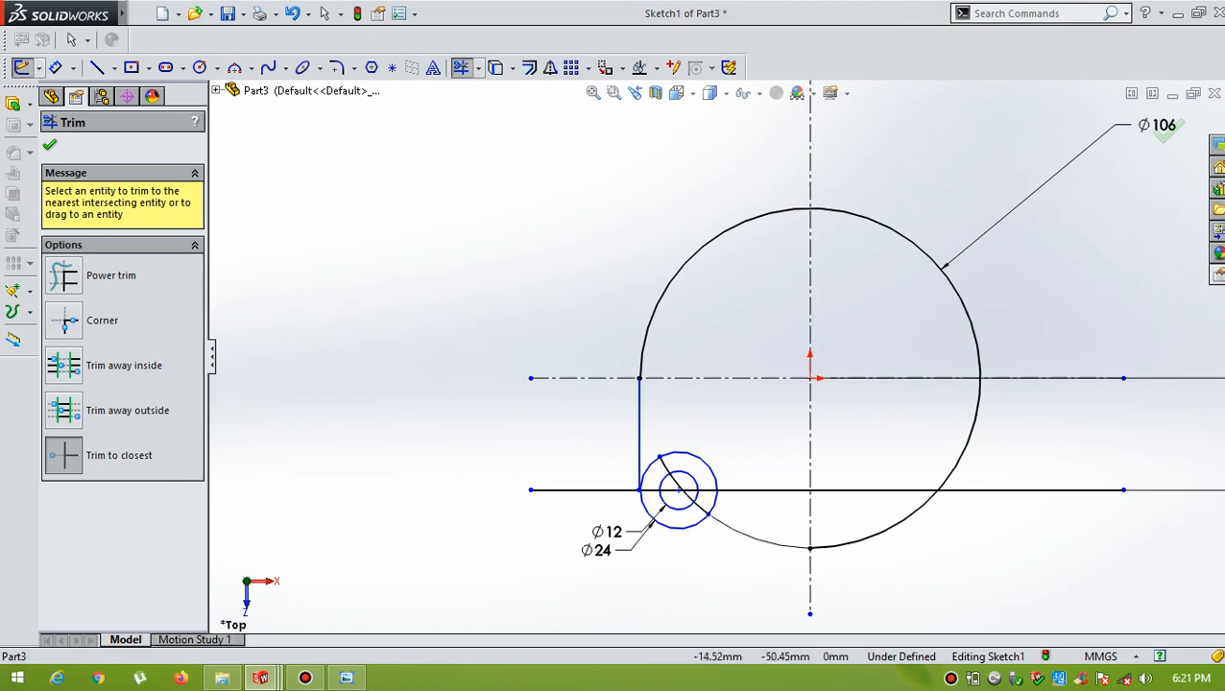
click(639, 432)
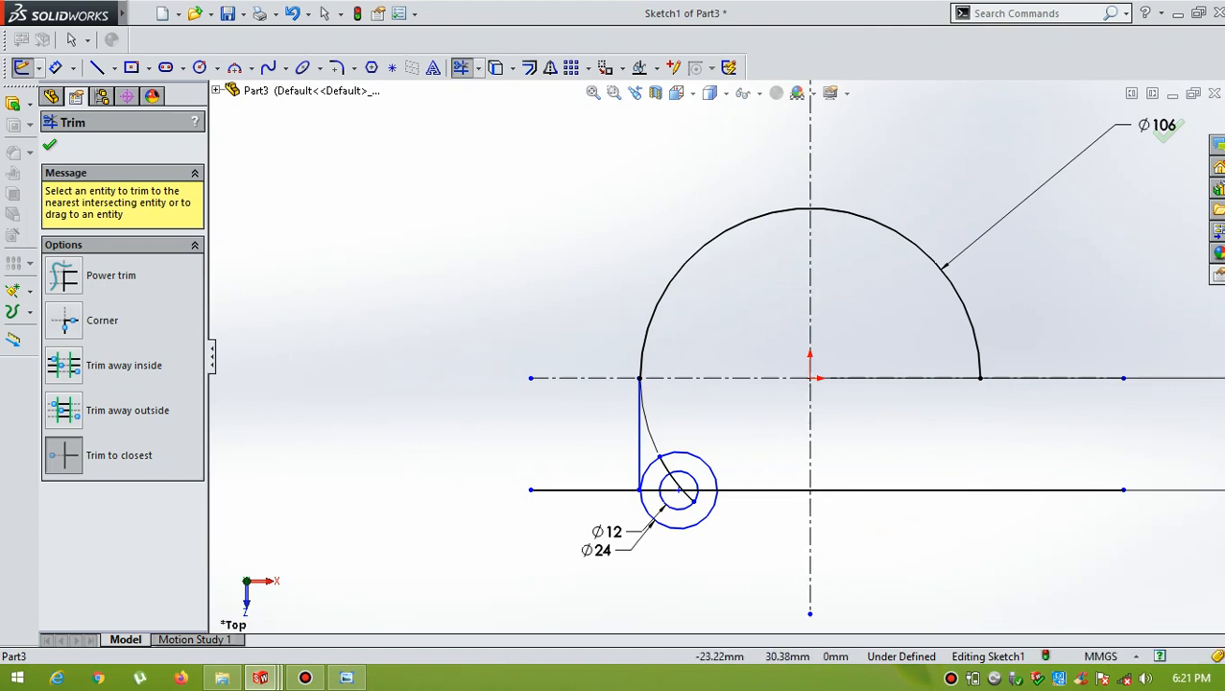
click(50, 144)
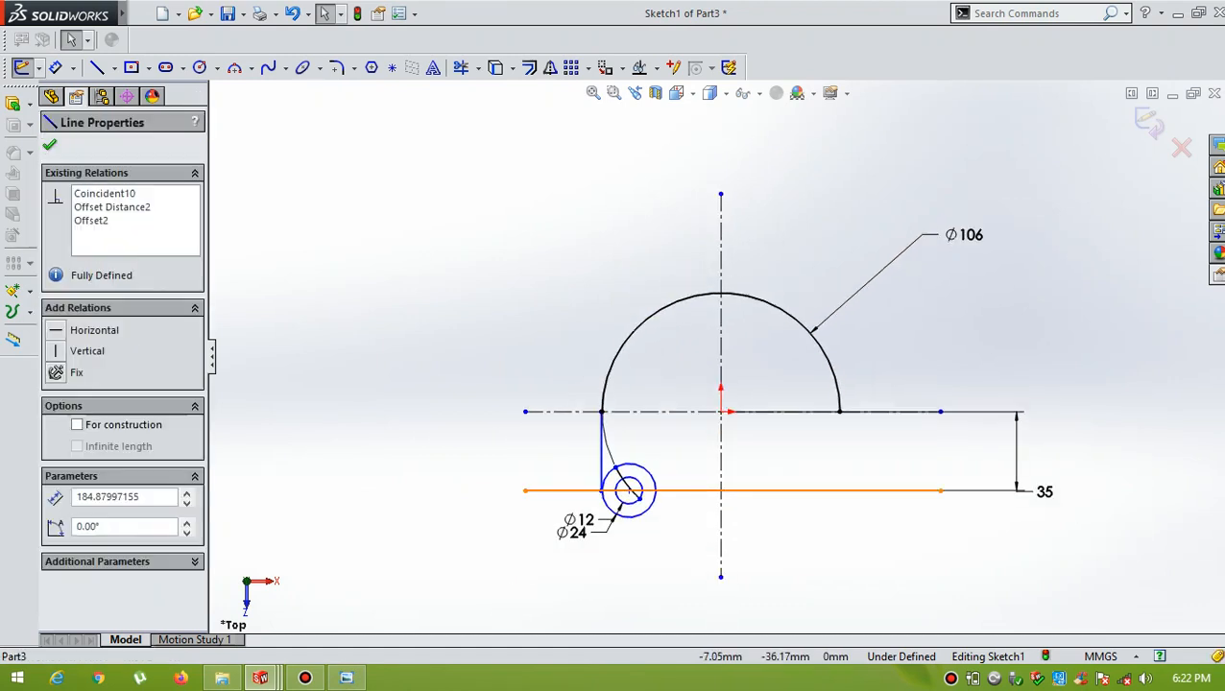
click(49, 144)
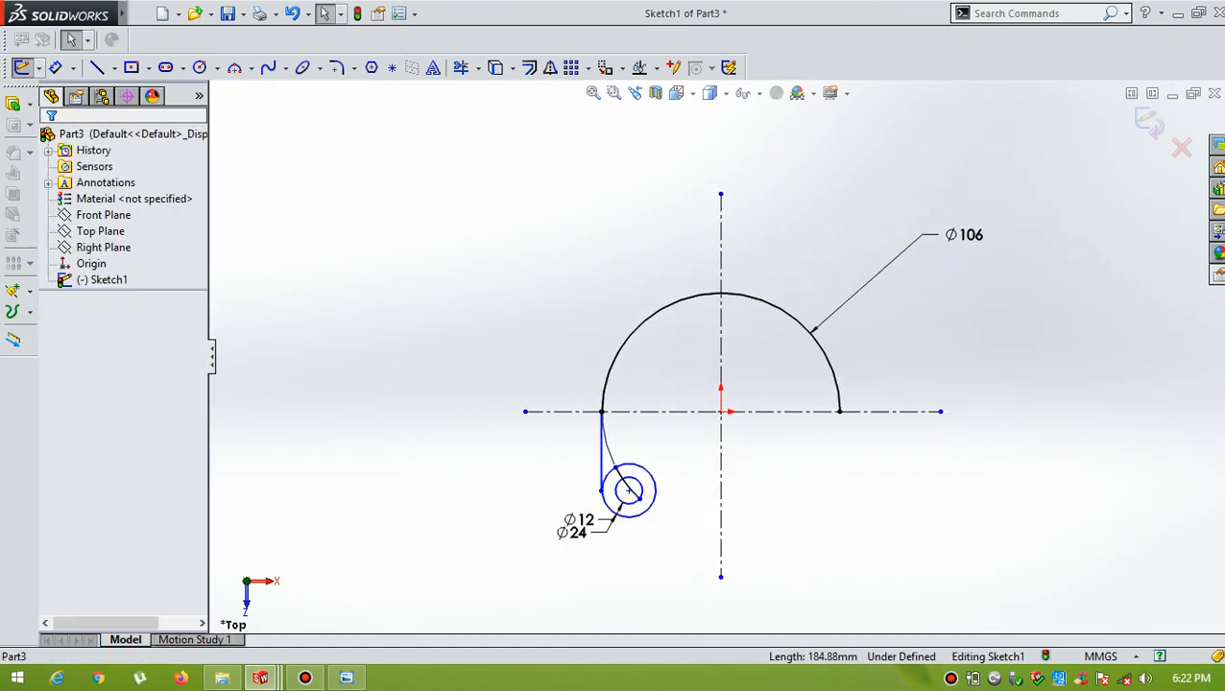
- Draw a line tangent to the arc, angle the centerline 30° from vertical and 90° to the line
click(95, 66)
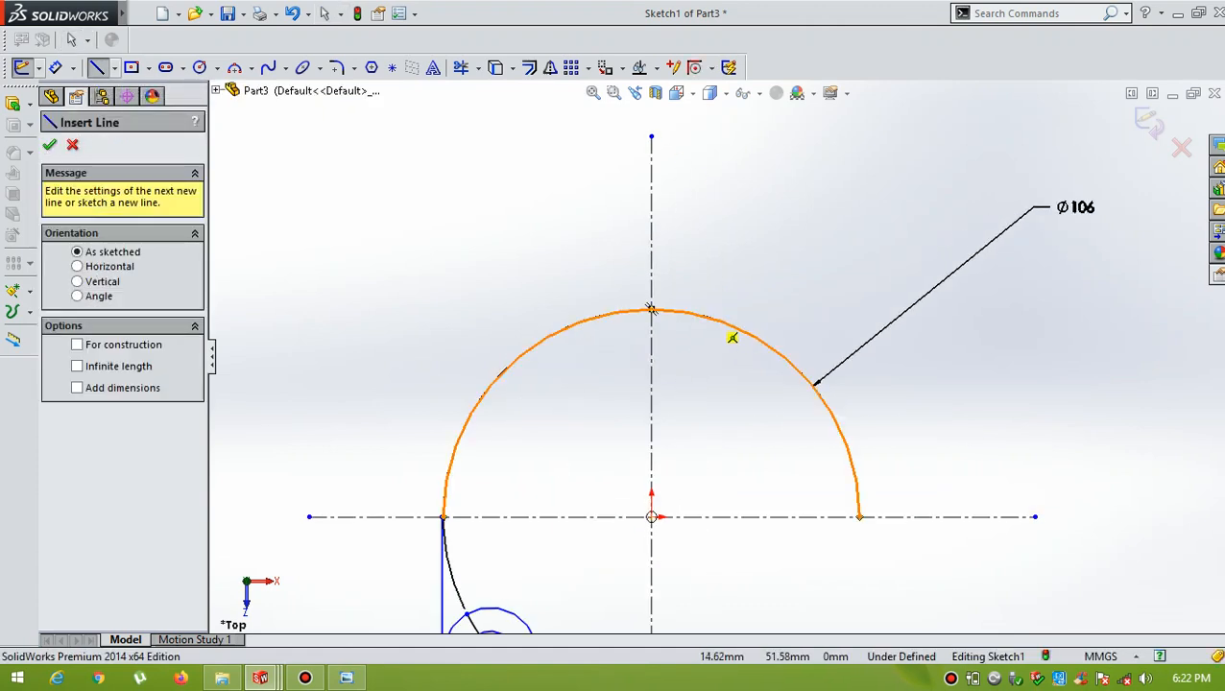
mouse_move(776, 358)
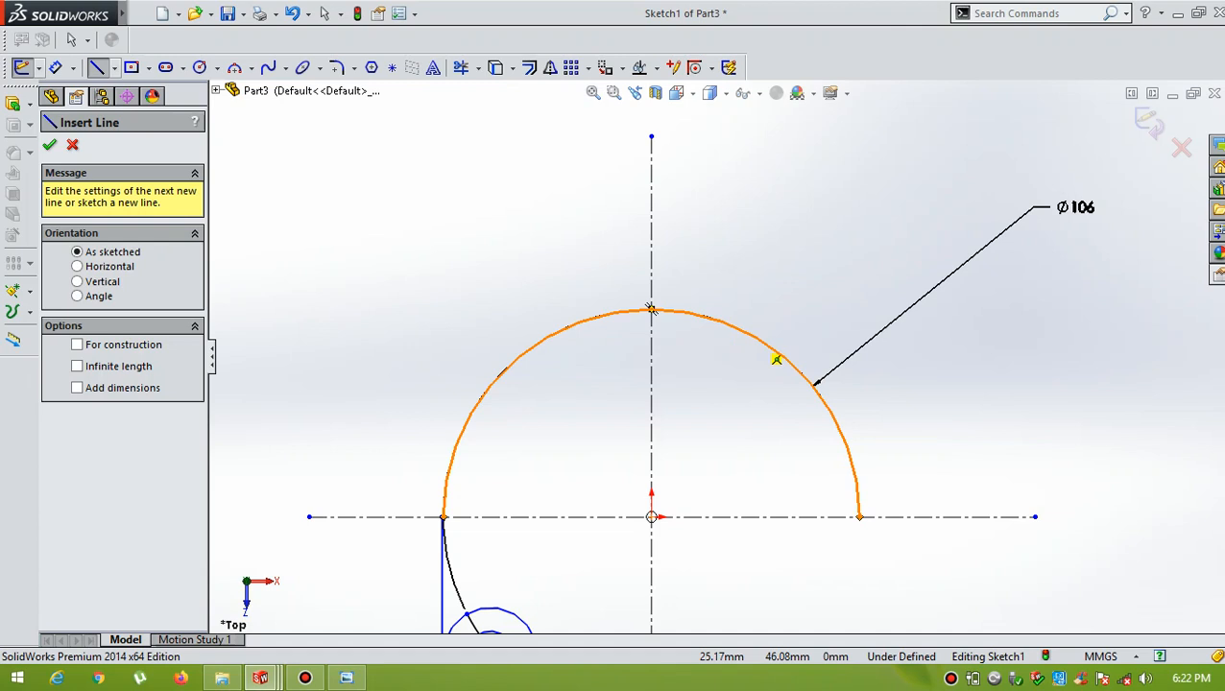
mouse_move(744, 343)
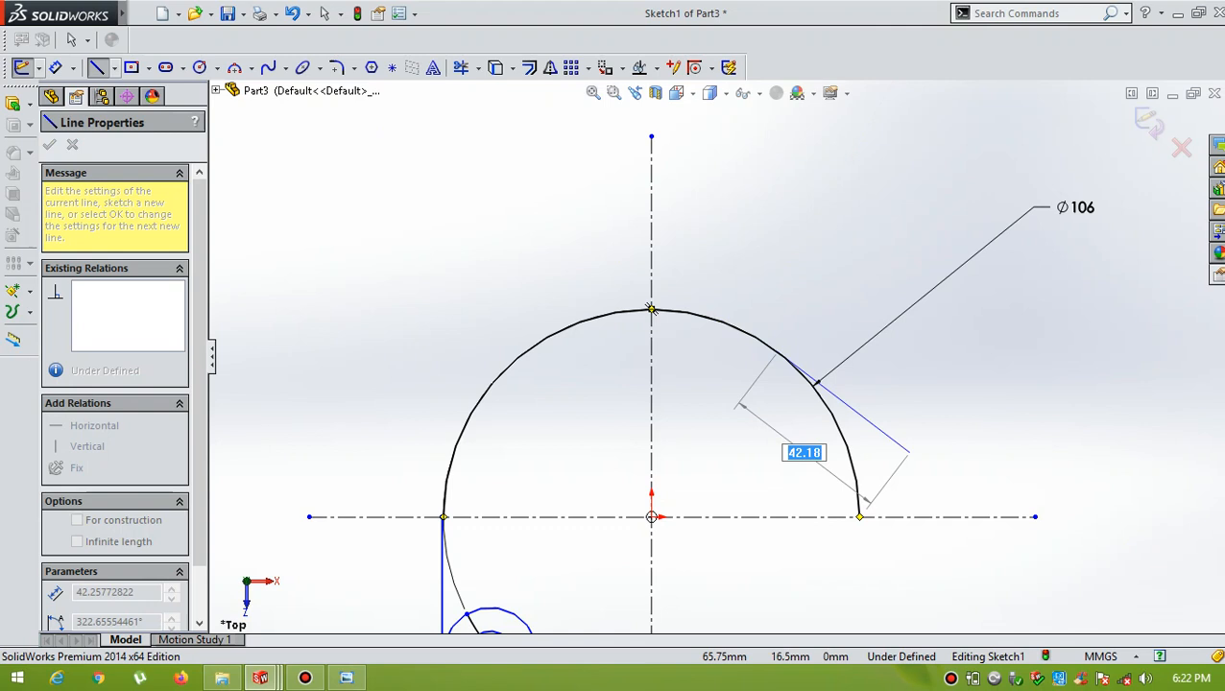
click(49, 144)
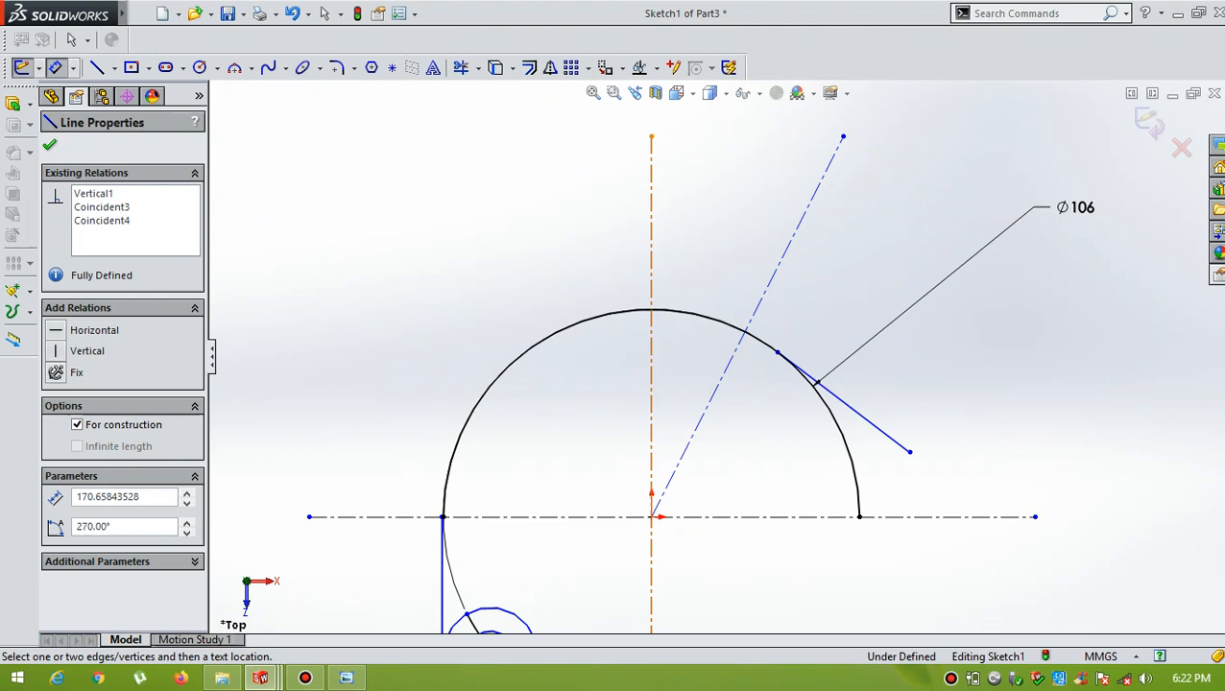
click(49, 144)
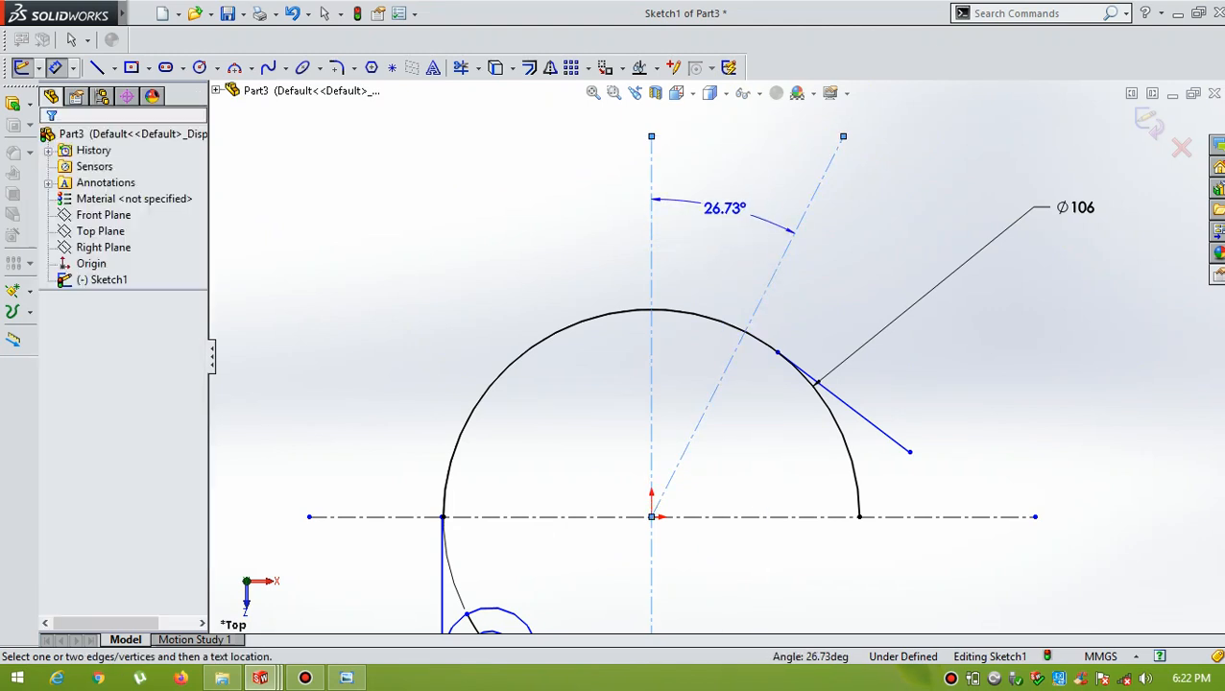
click(725, 208)
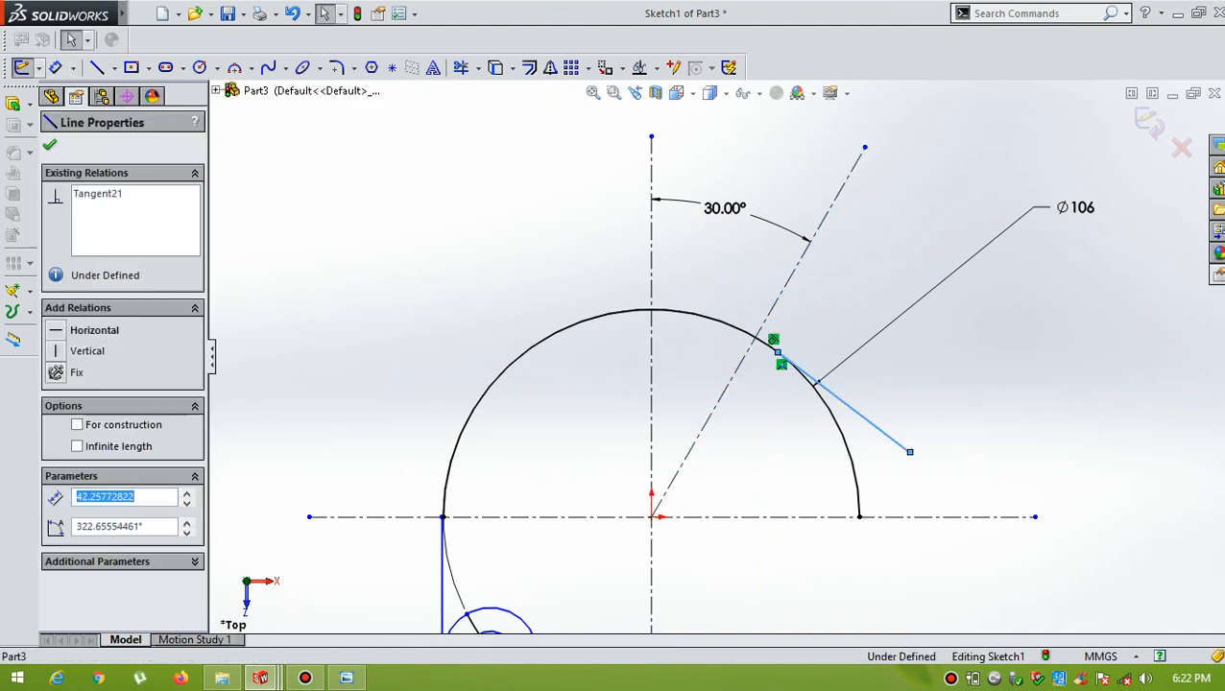
click(50, 144)
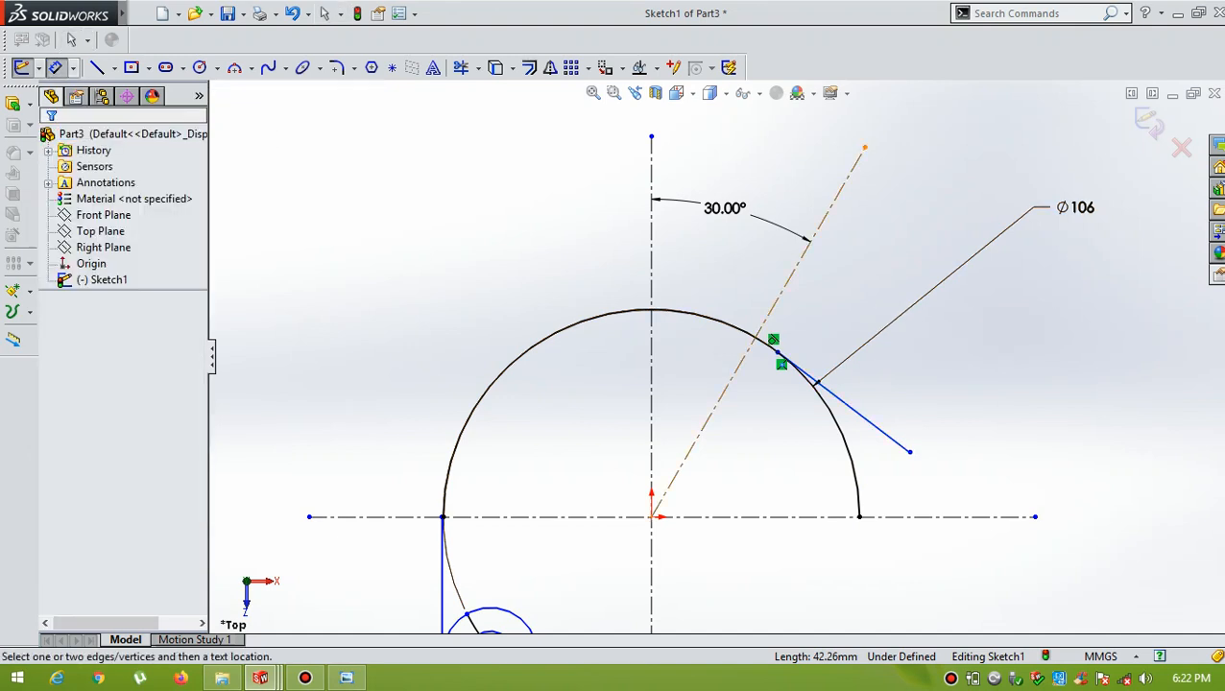
click(816, 384)
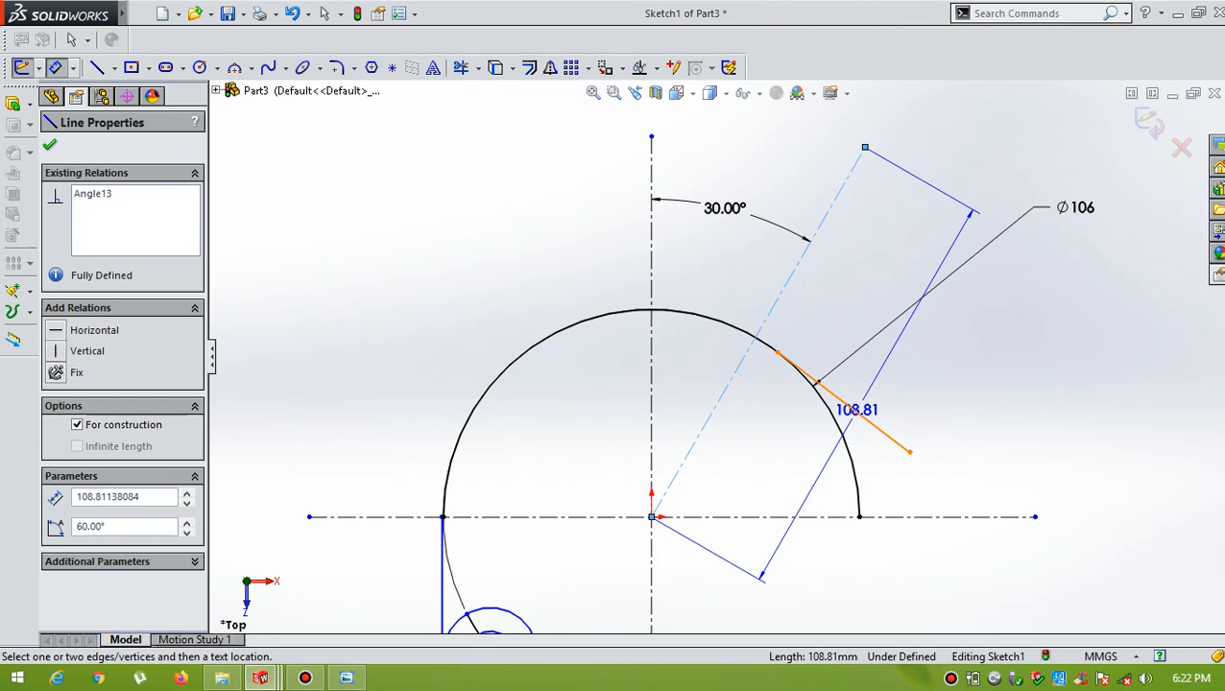
click(50, 144)
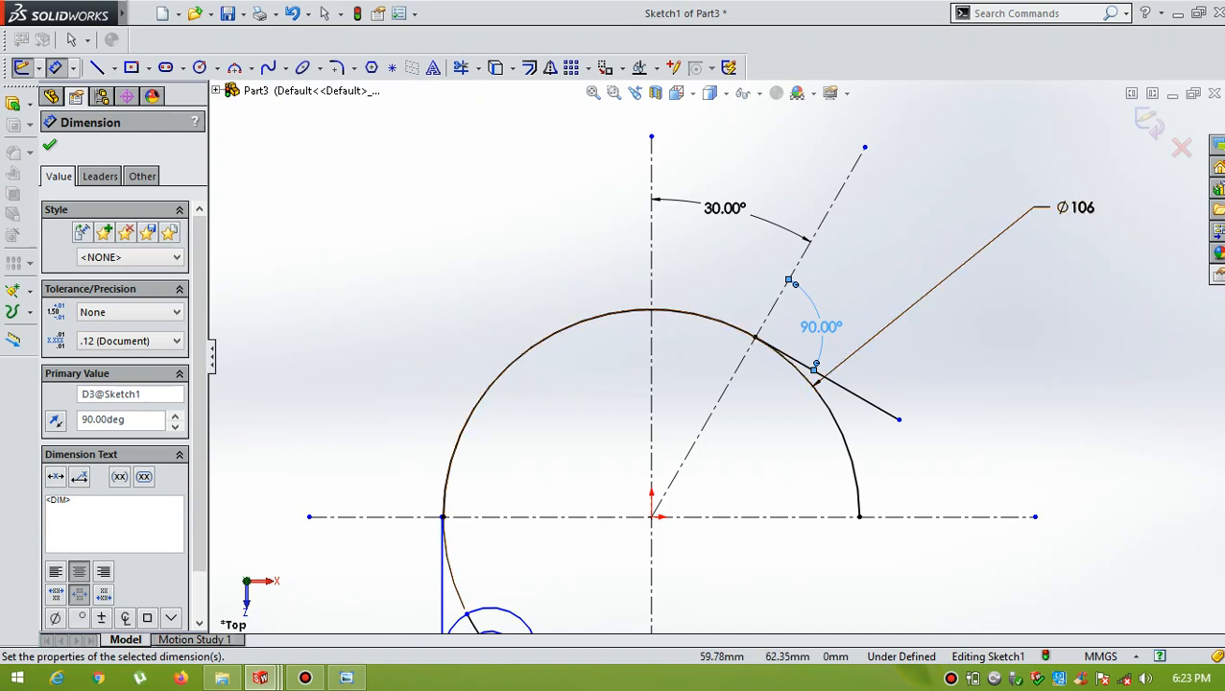
click(50, 144)
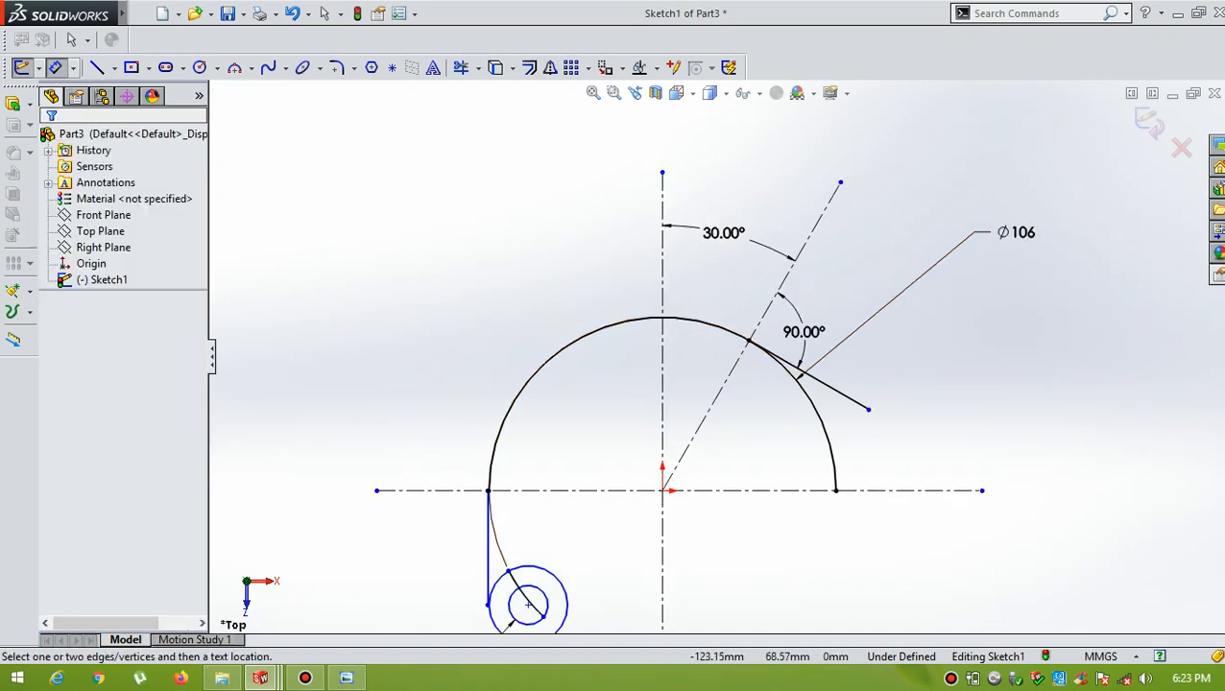
- Offset the tangent line outward one-sided by 24 mm, then a further 20 mm
click(529, 67)
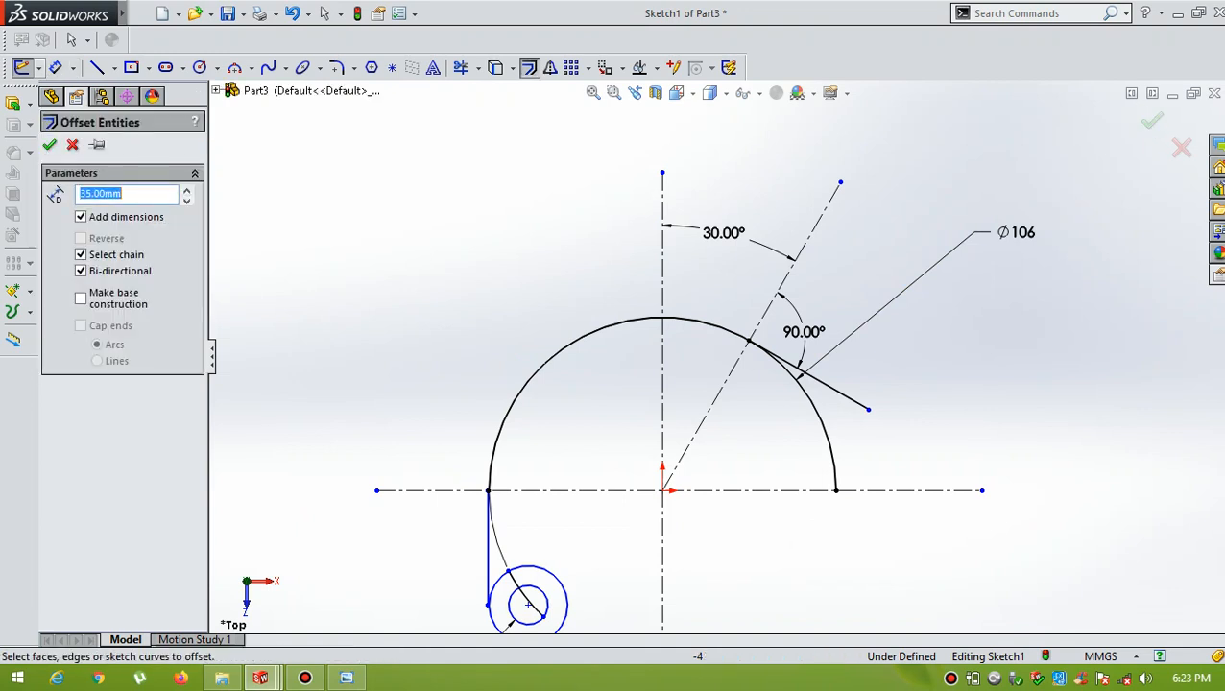
text(24)
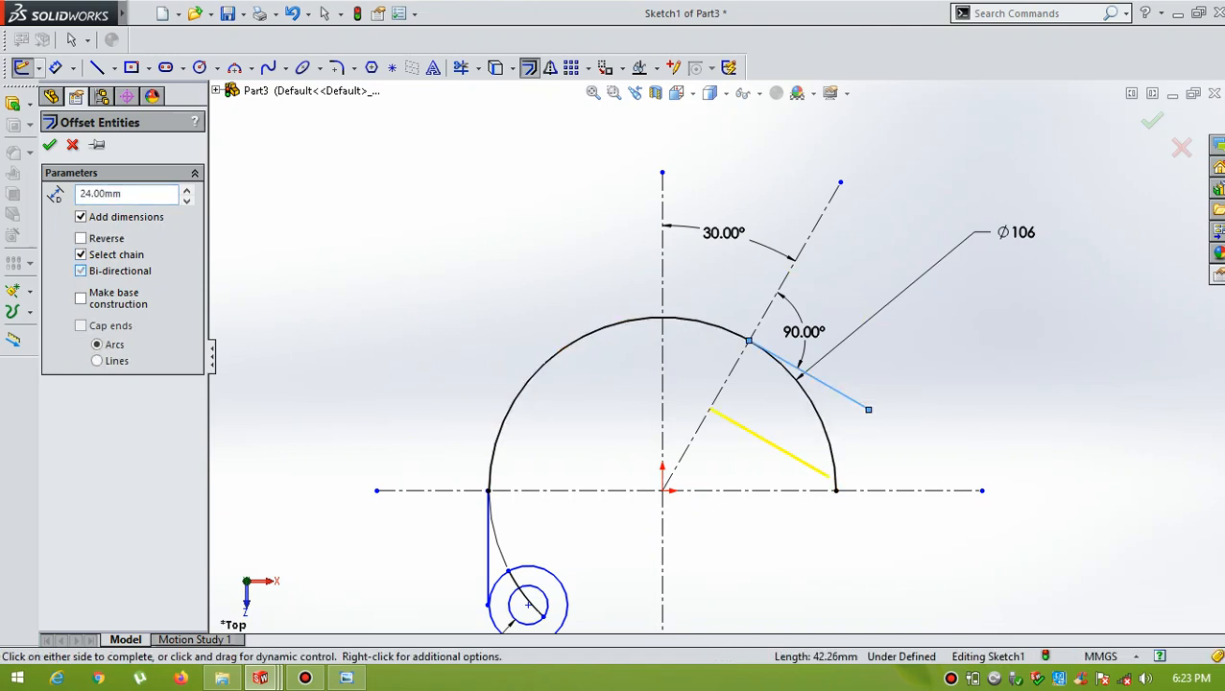
click(81, 270)
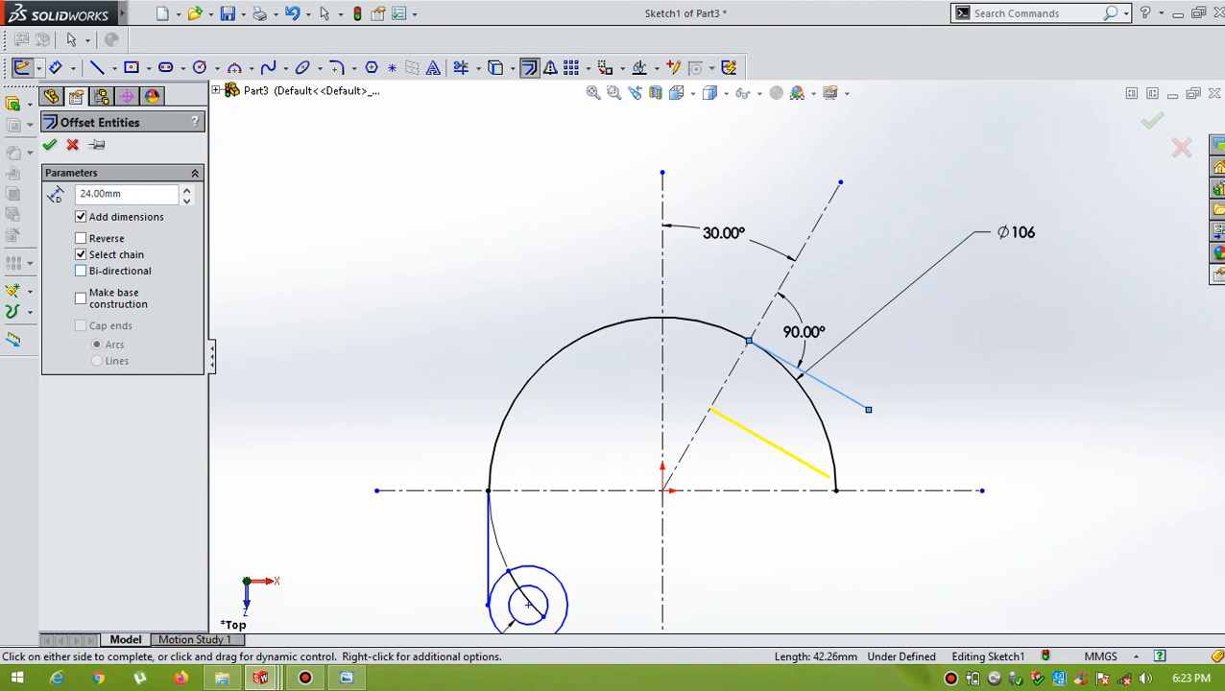
click(50, 144)
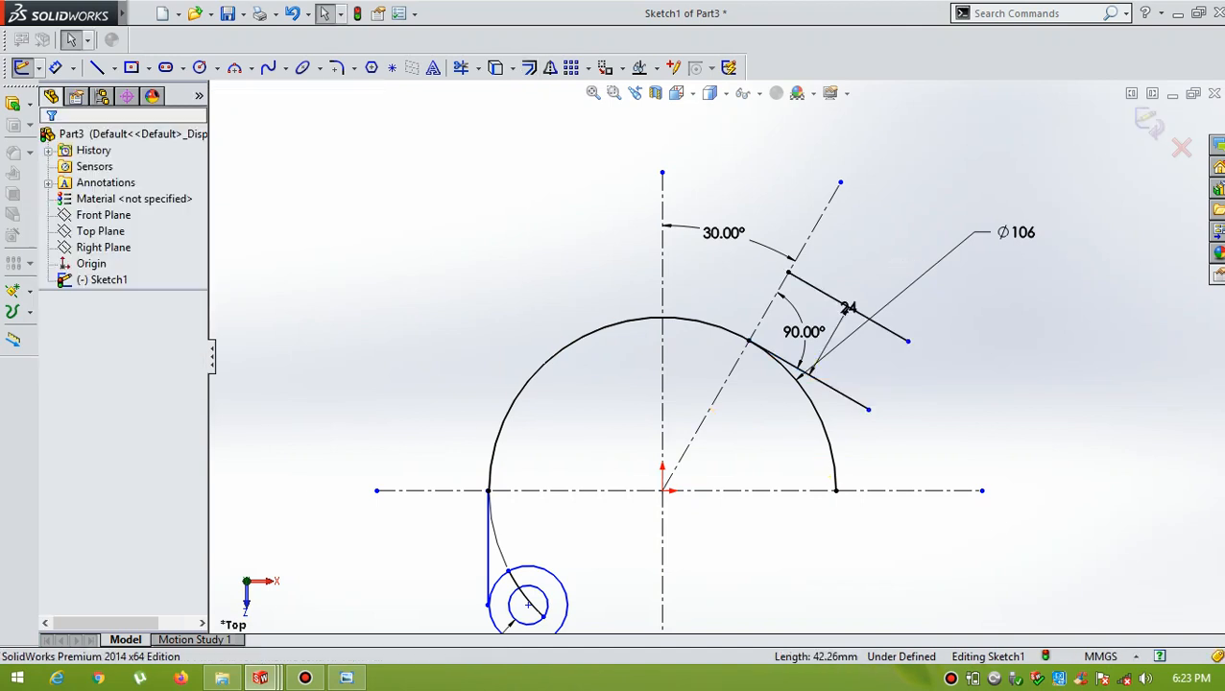
mouse_move(529, 67)
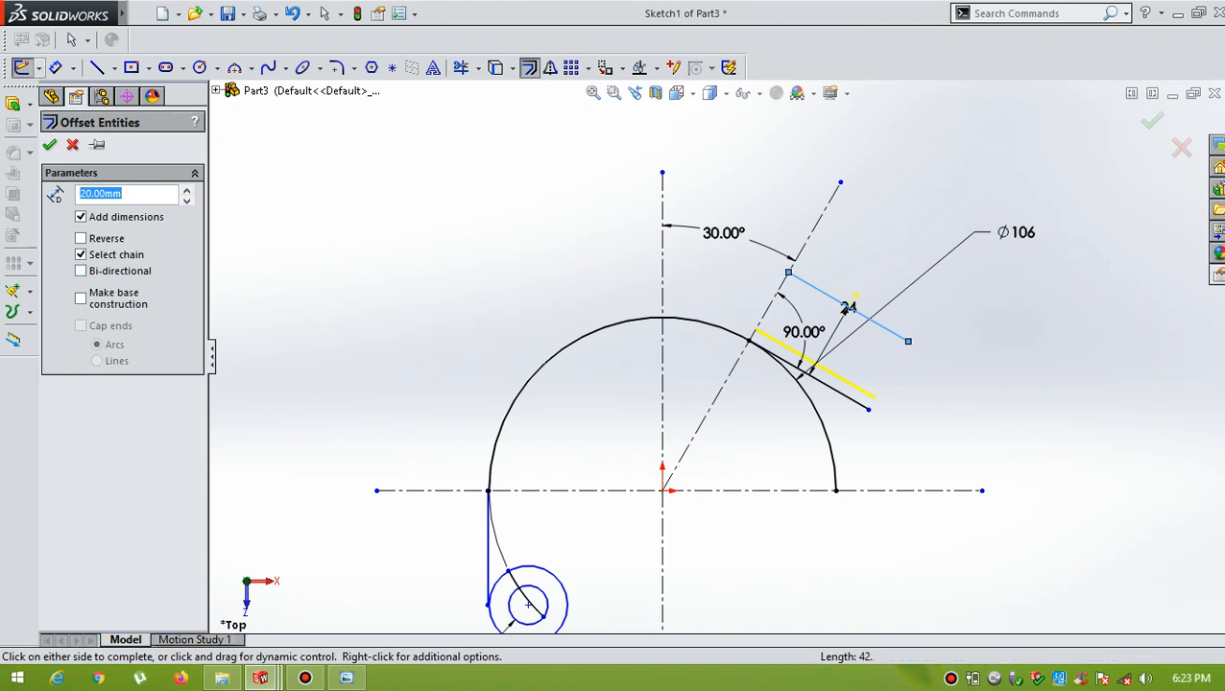
click(49, 144)
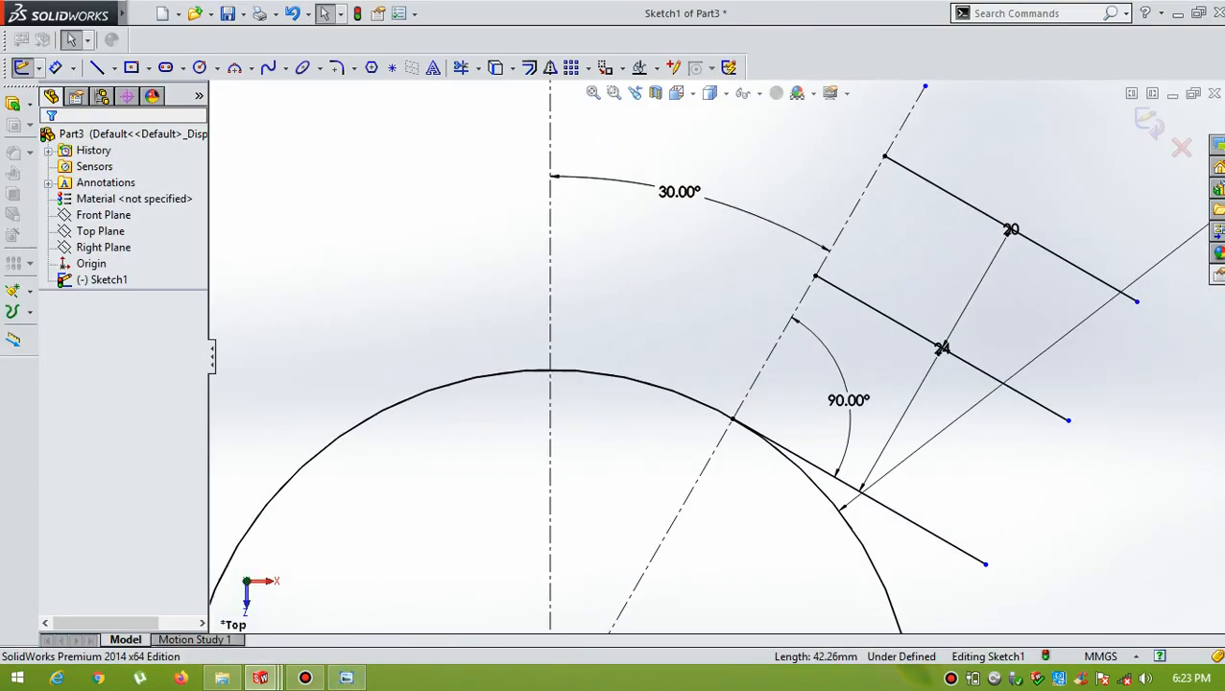
- Draw a Ø12 circle on the 30° centreline's inner point and make it Equal to the outer circle
click(199, 67)
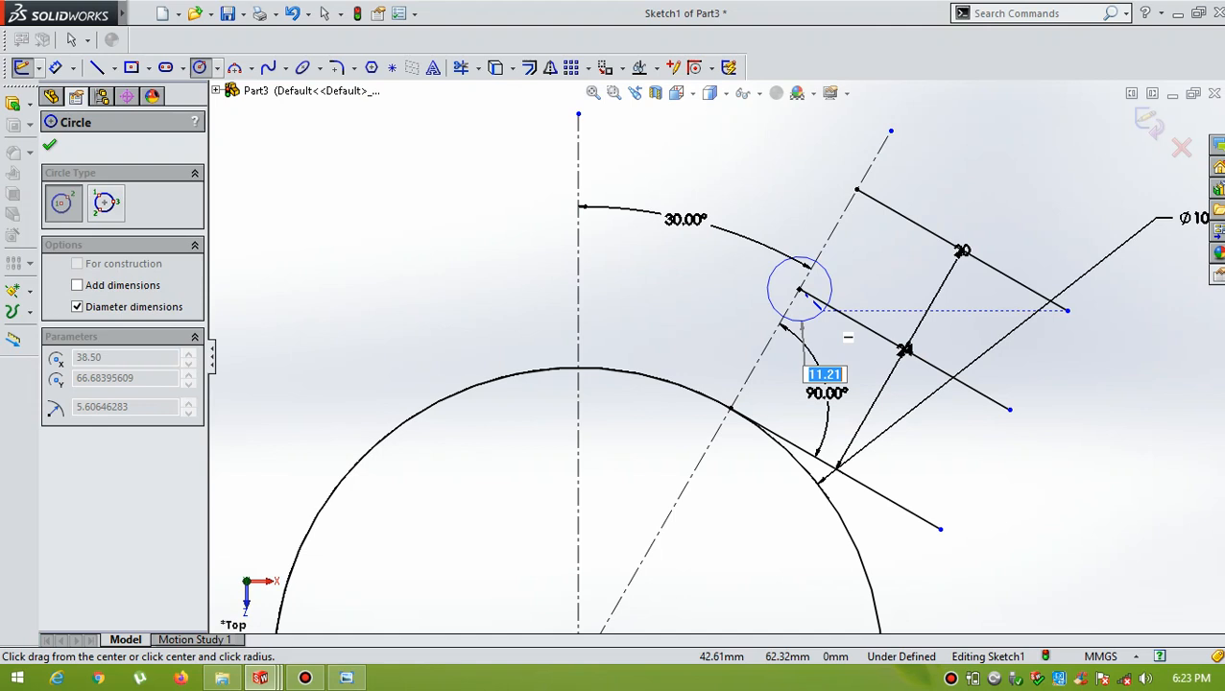
click(800, 288)
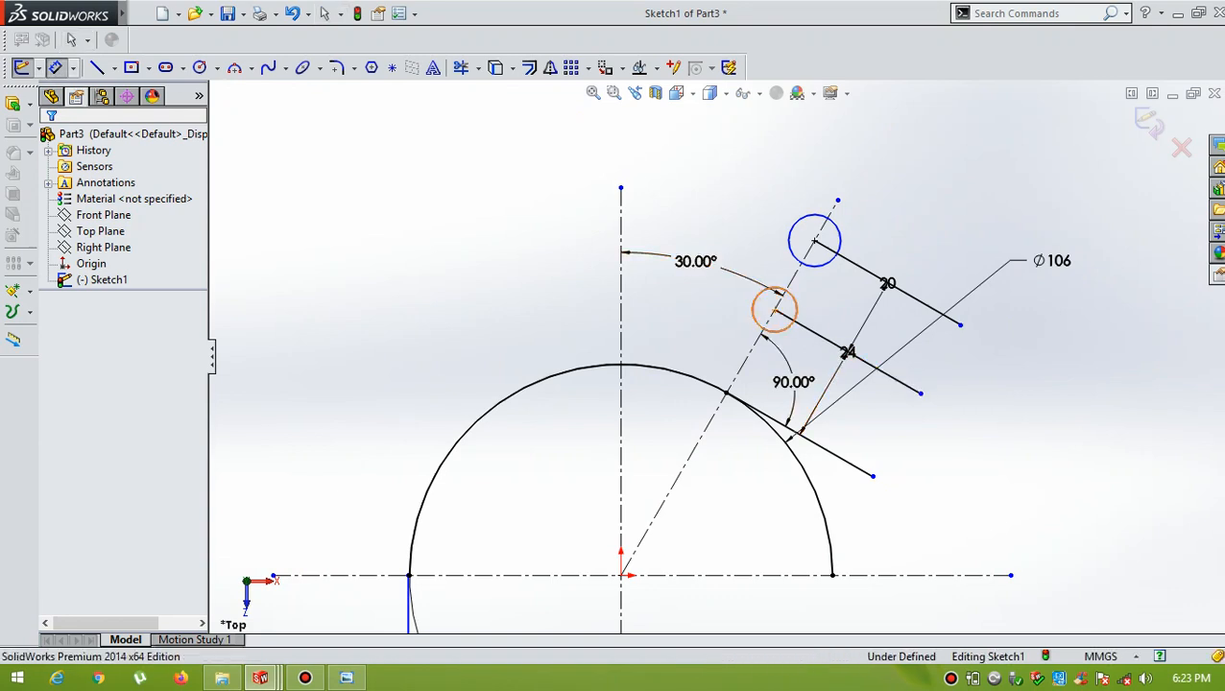
click(774, 309)
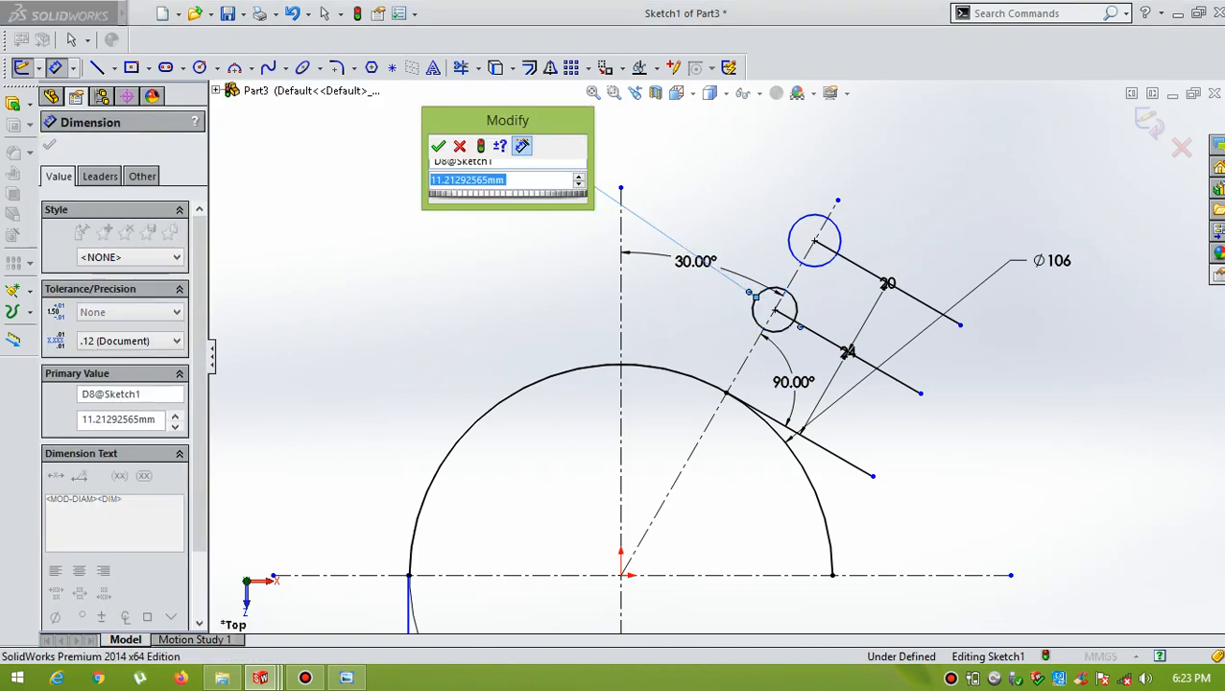
click(439, 145)
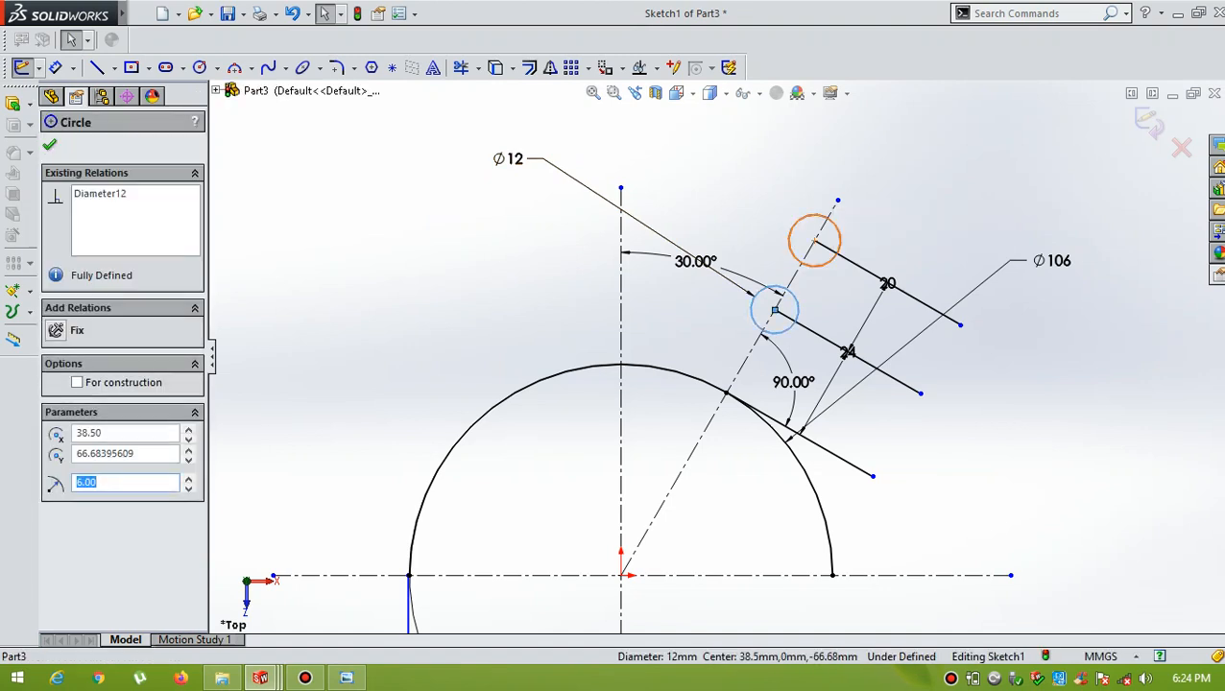
click(815, 240)
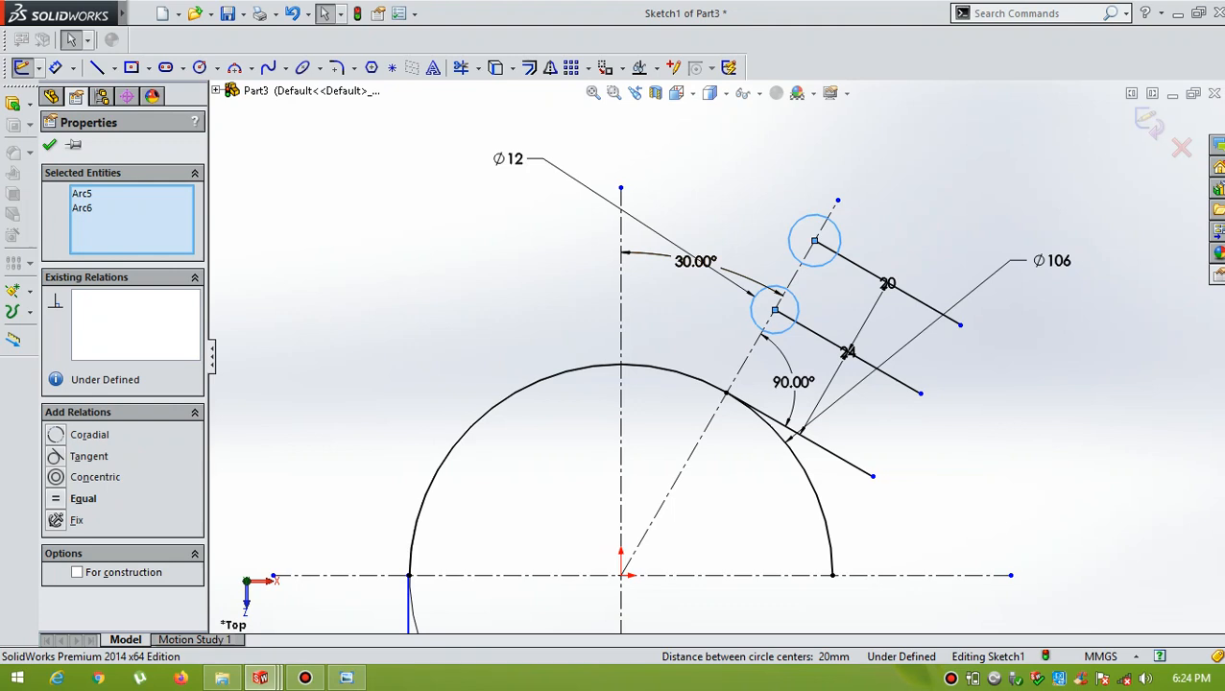
click(83, 498)
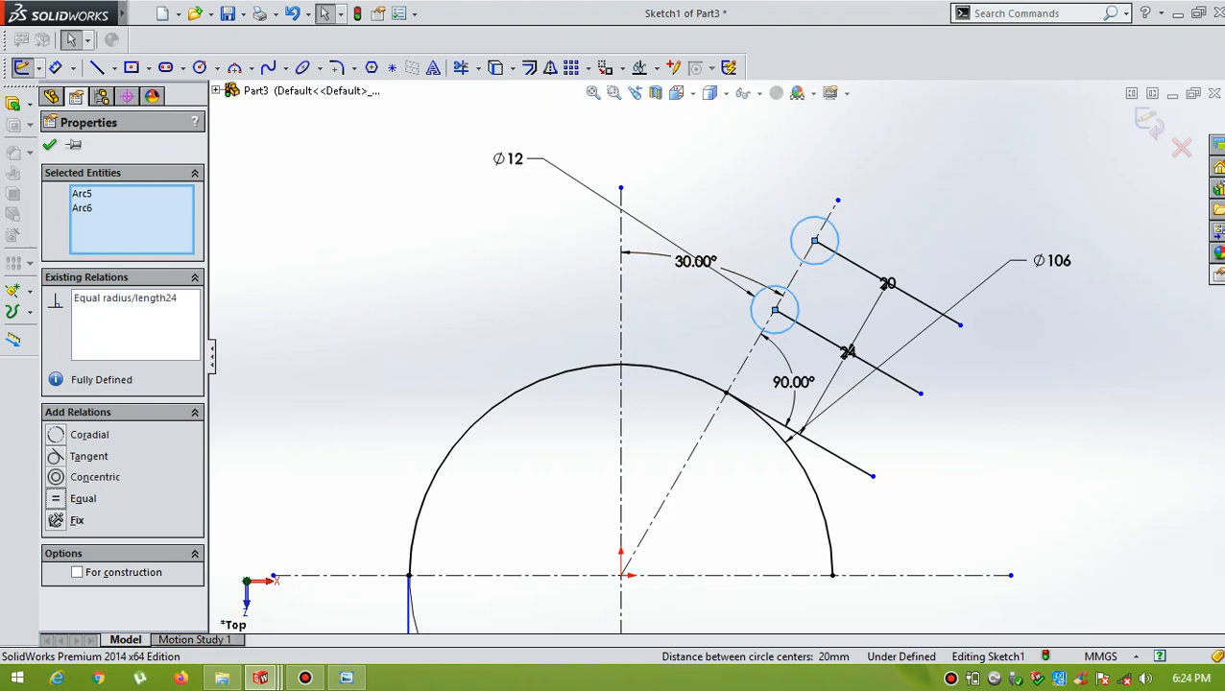
click(49, 144)
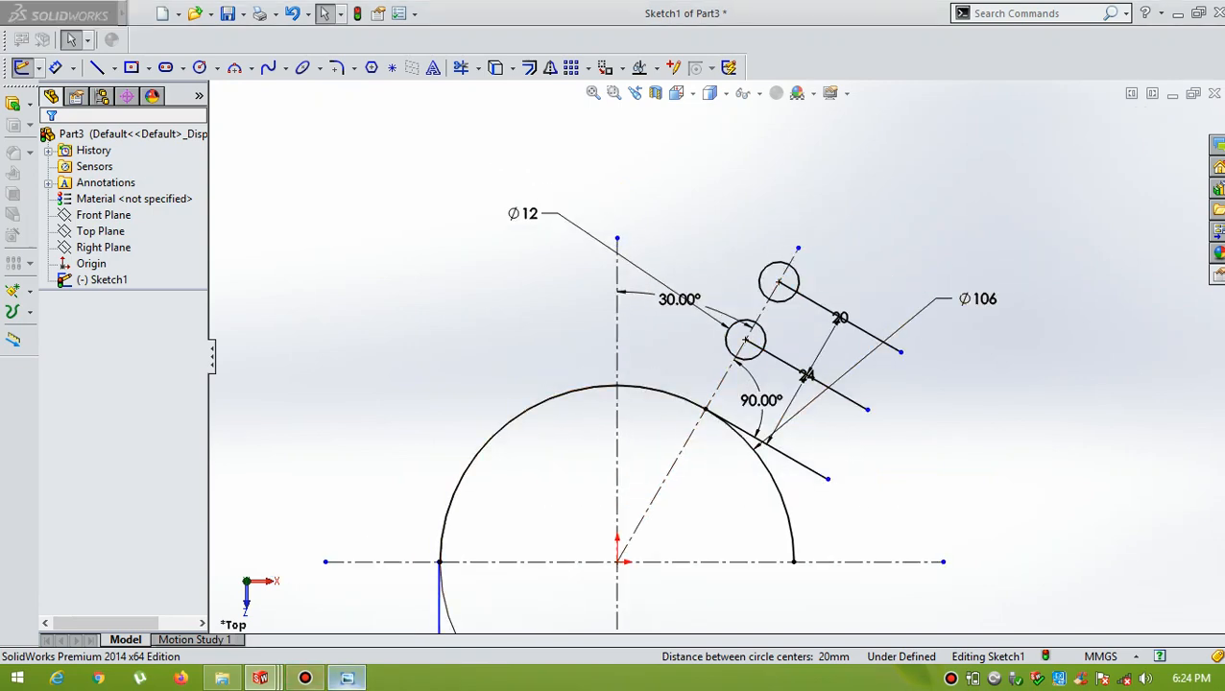
- Try offsetting the outer circle, then abandon that offset
click(347, 679)
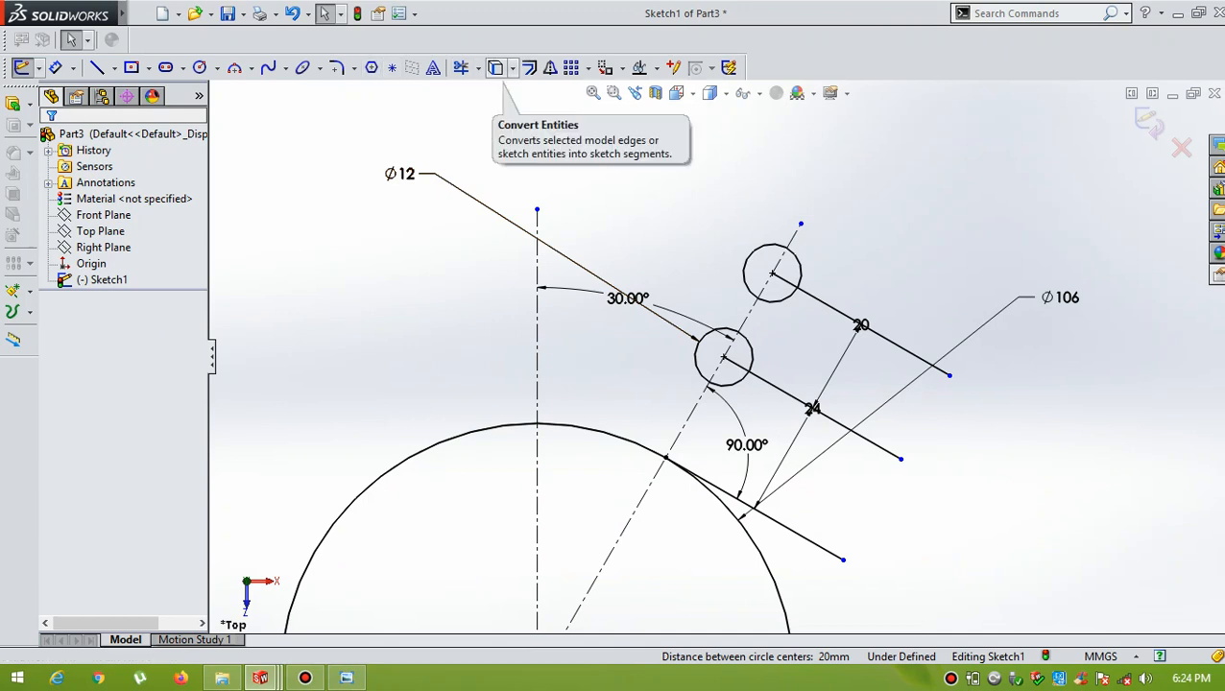
click(528, 67)
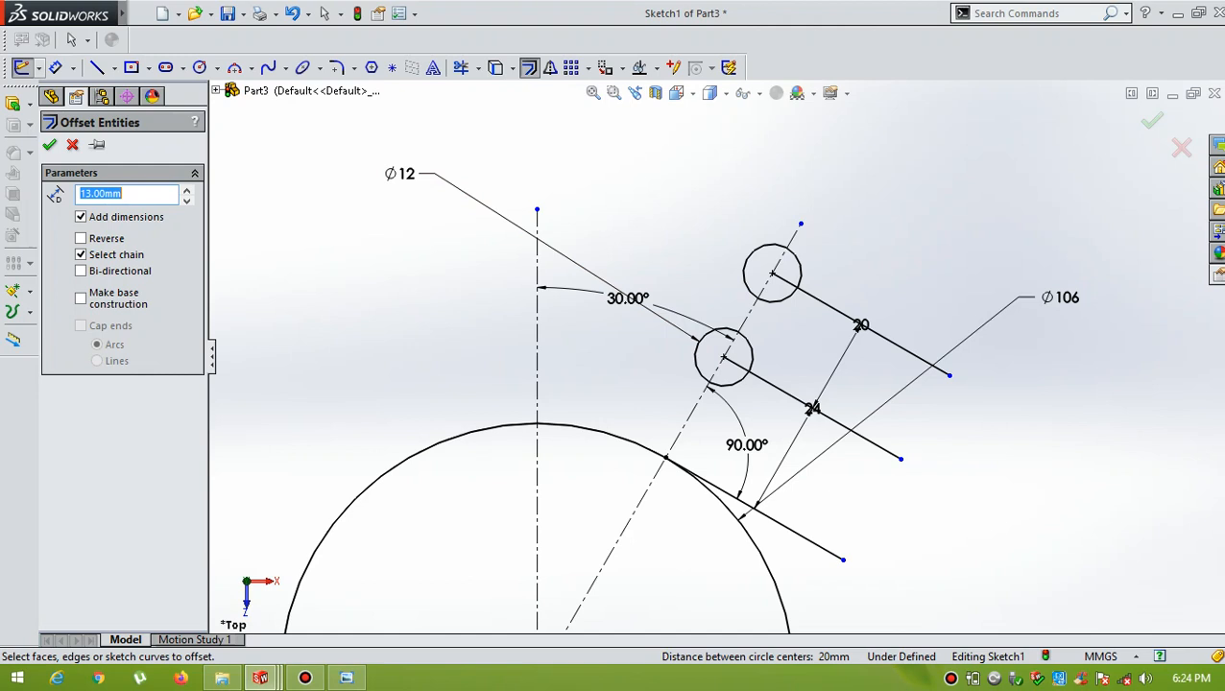
click(772, 274)
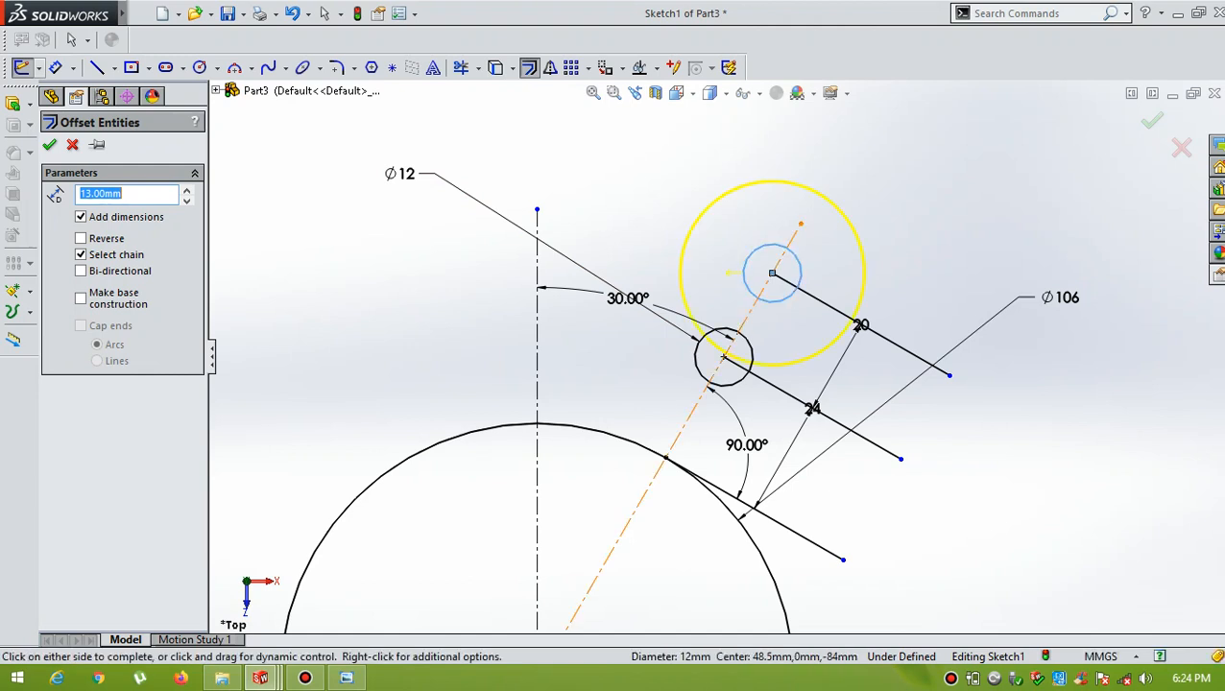
click(50, 144)
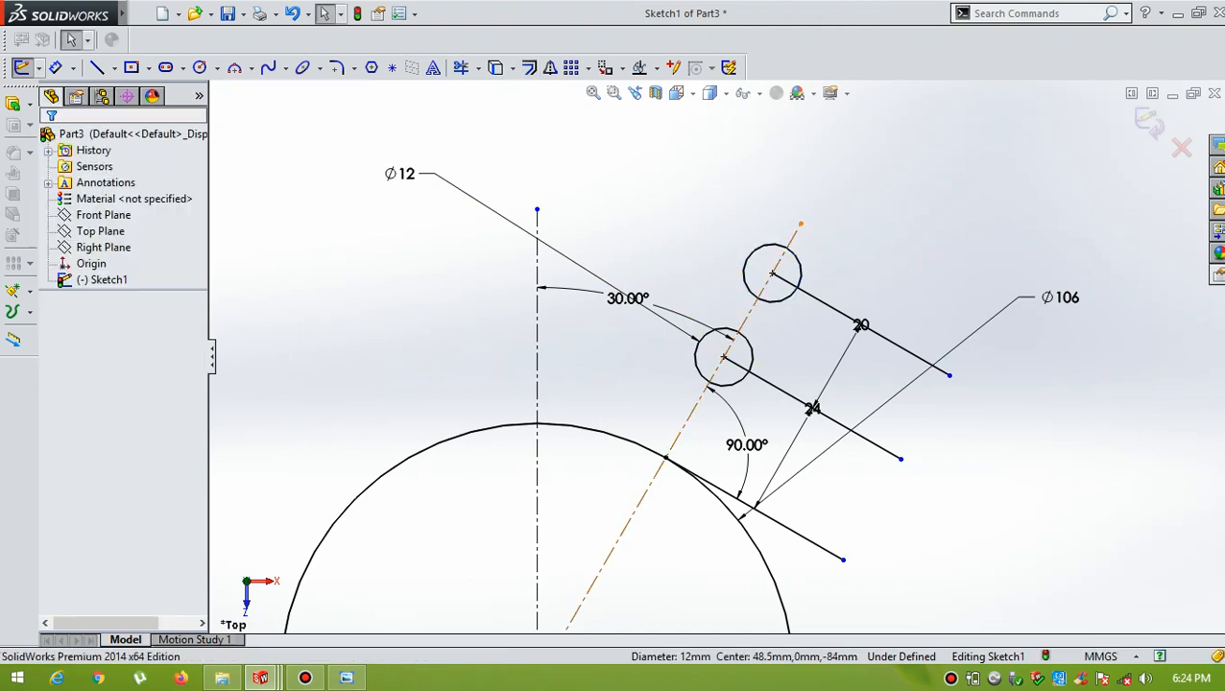
- Offset the slanted centreline 13 mm to each side to form the arm edges
click(528, 67)
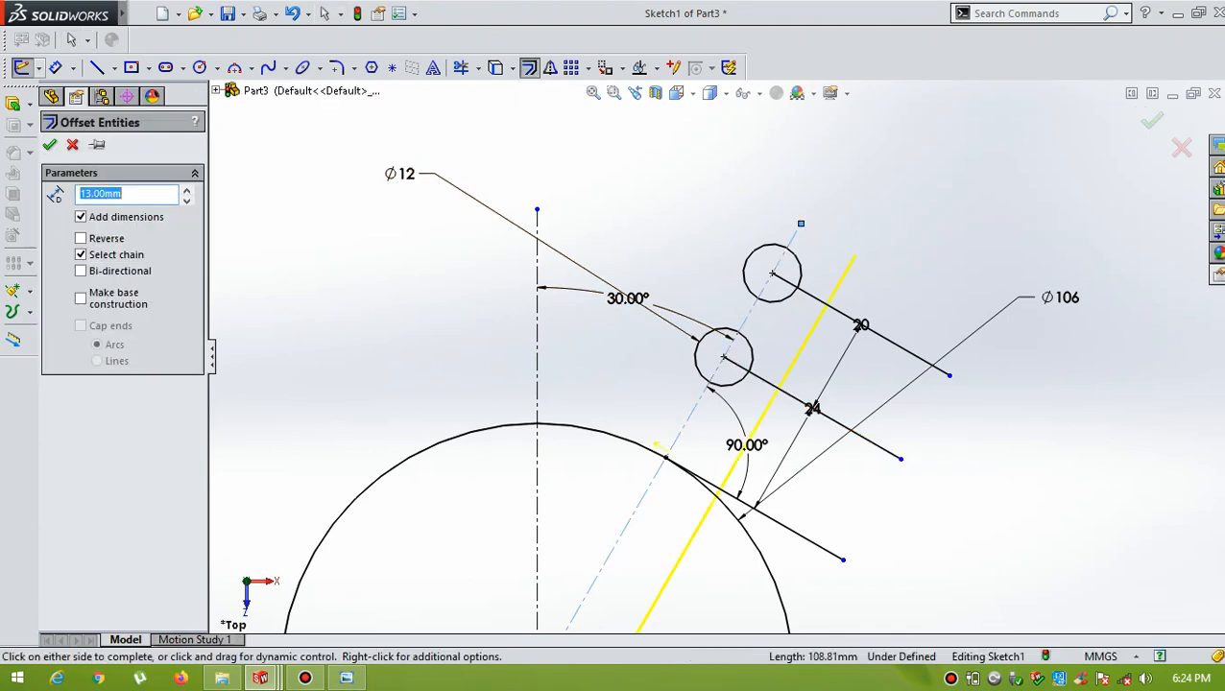
click(49, 144)
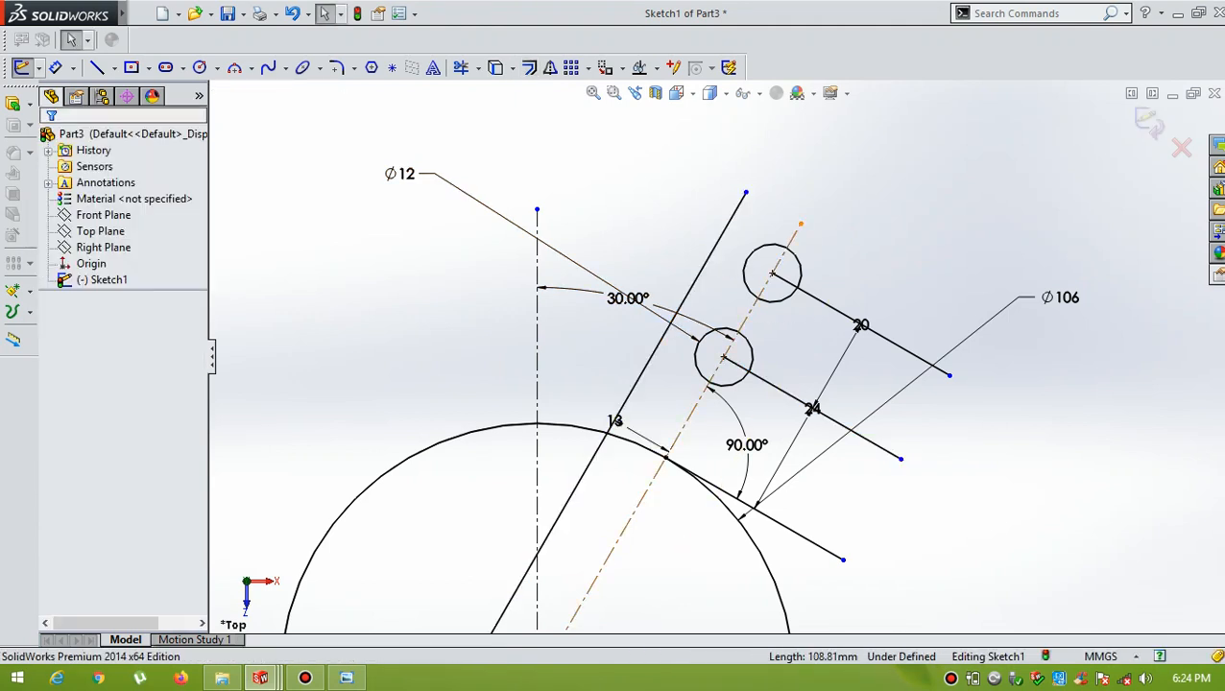
click(653, 452)
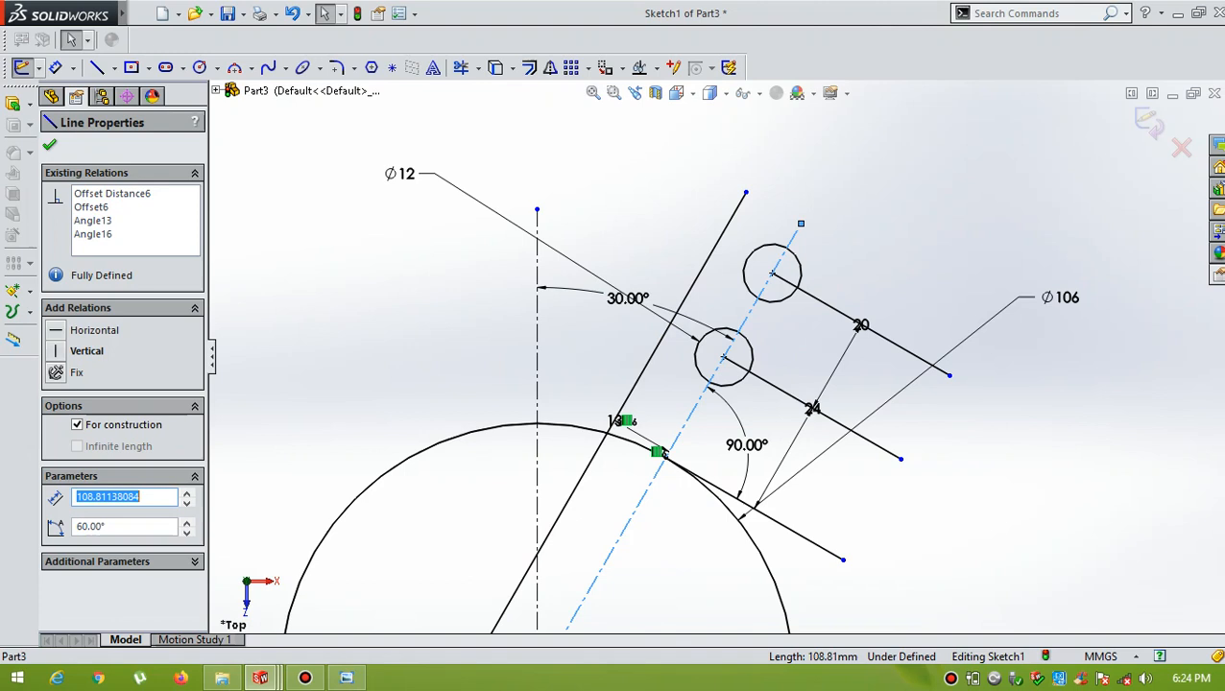
click(50, 144)
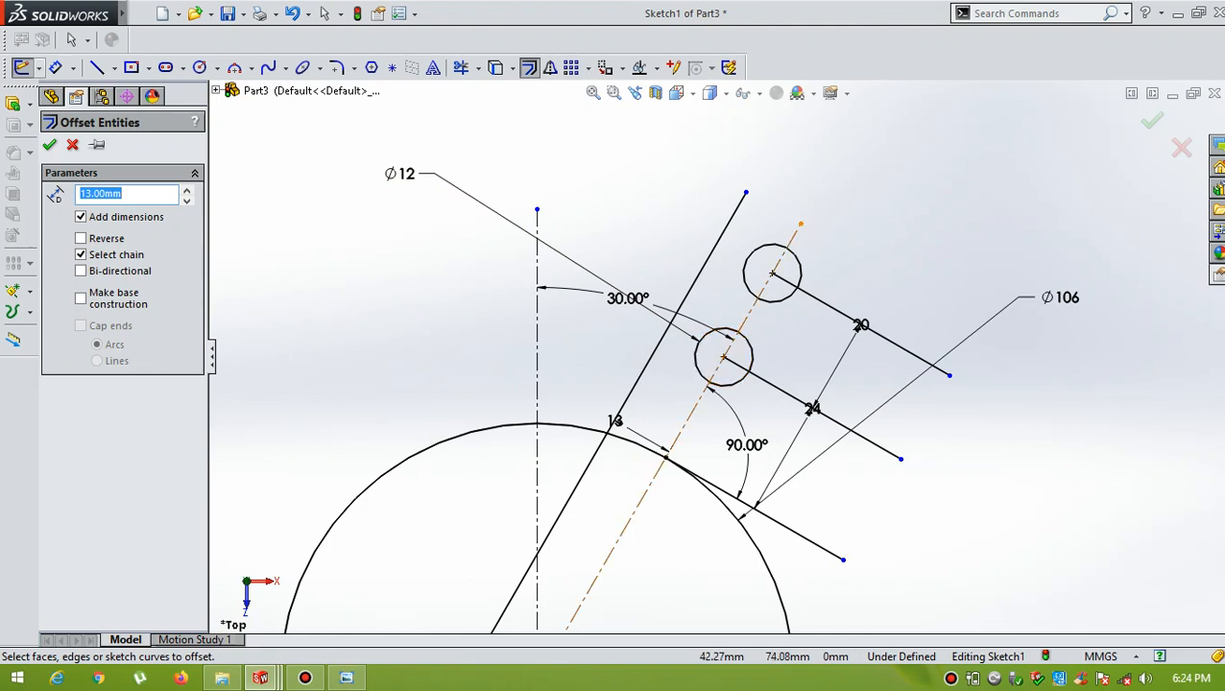
click(49, 144)
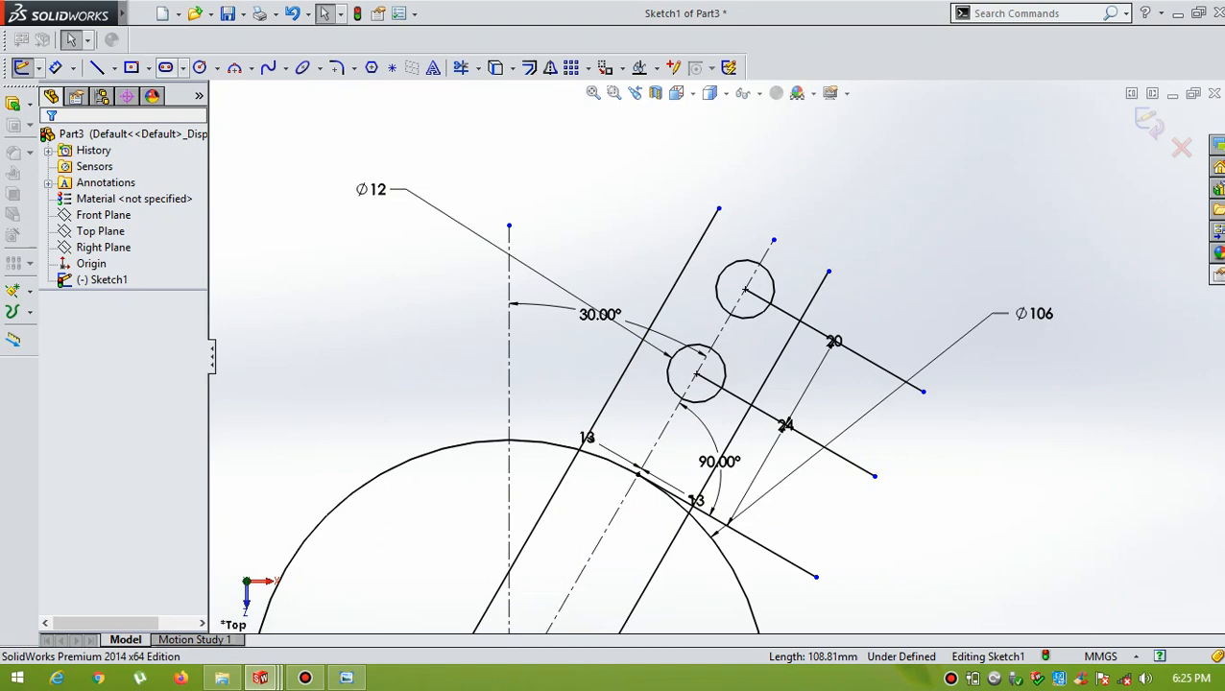
click(199, 67)
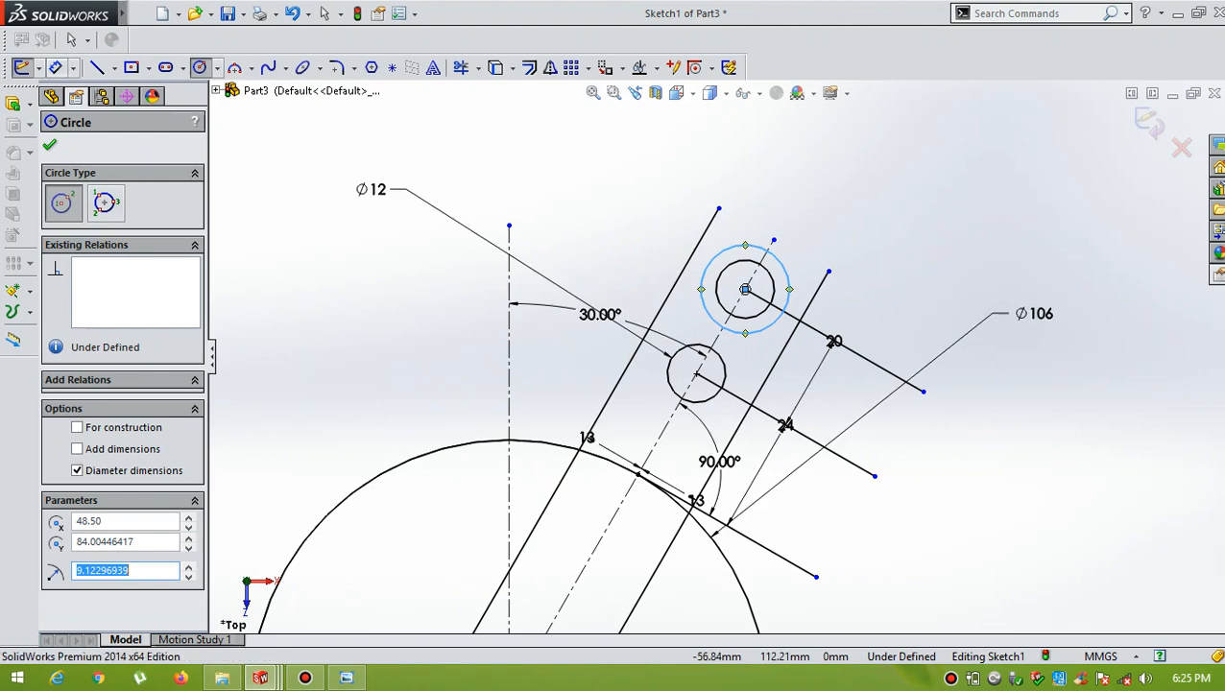
- Dimension the circle around the outer hole to Ø26 and trim it between the arm lines
click(50, 144)
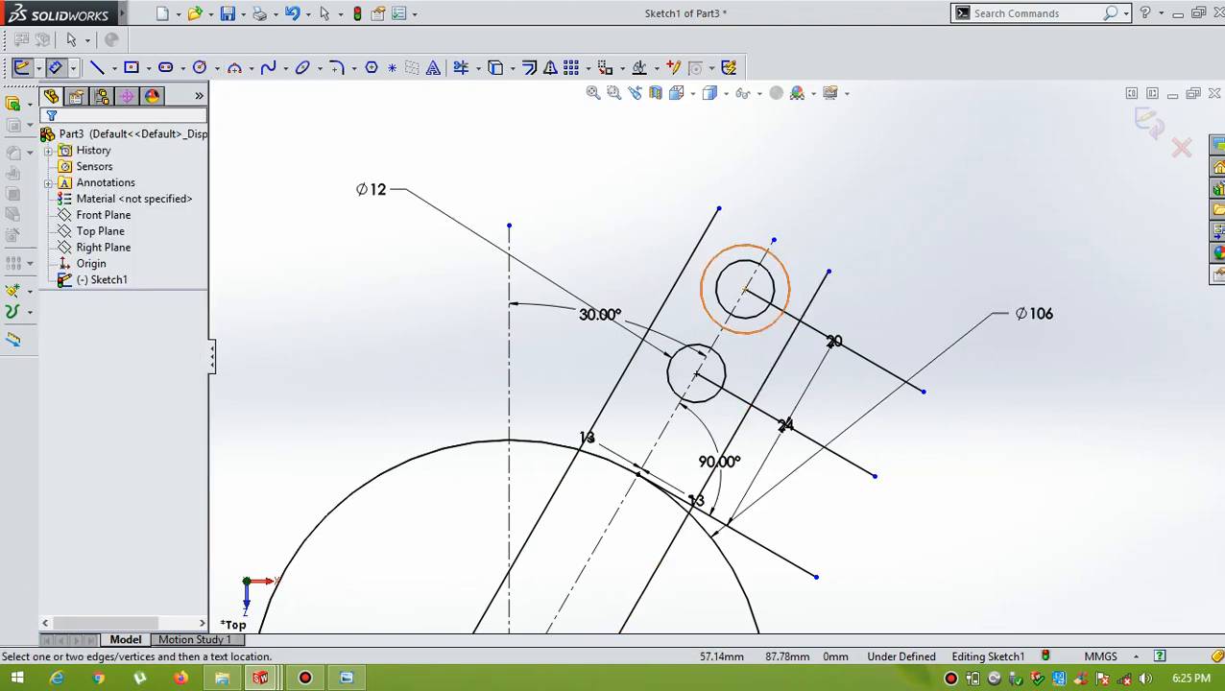
click(747, 289)
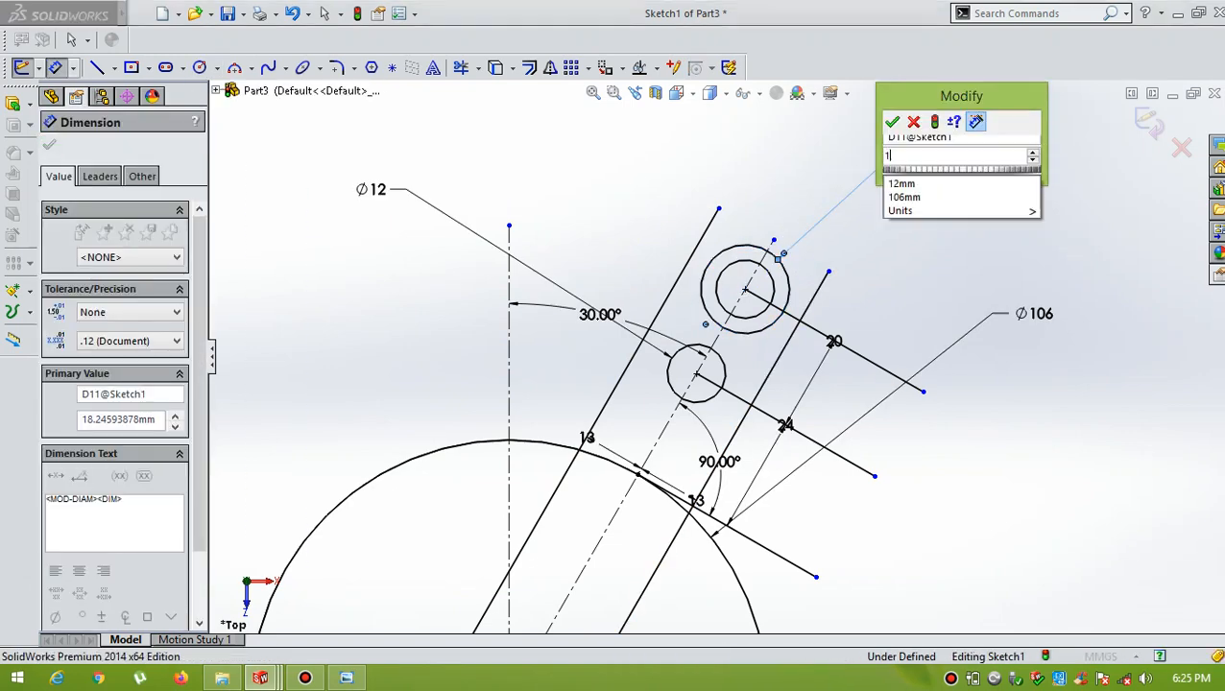
click(891, 122)
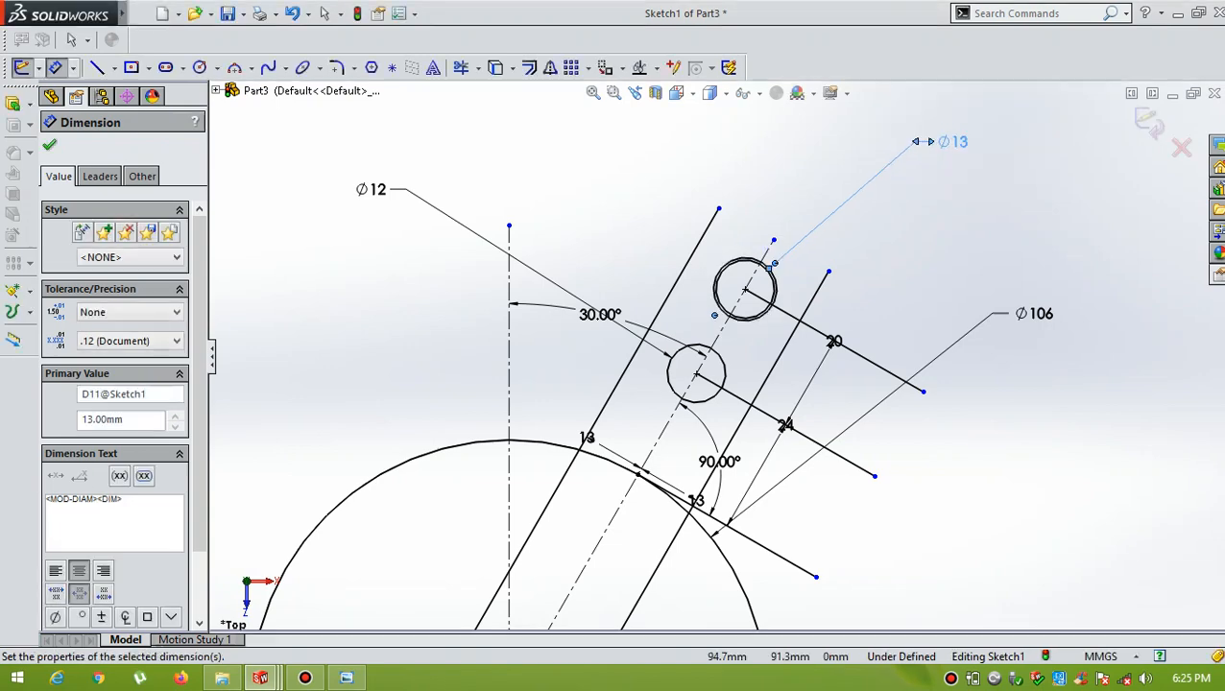
click(49, 144)
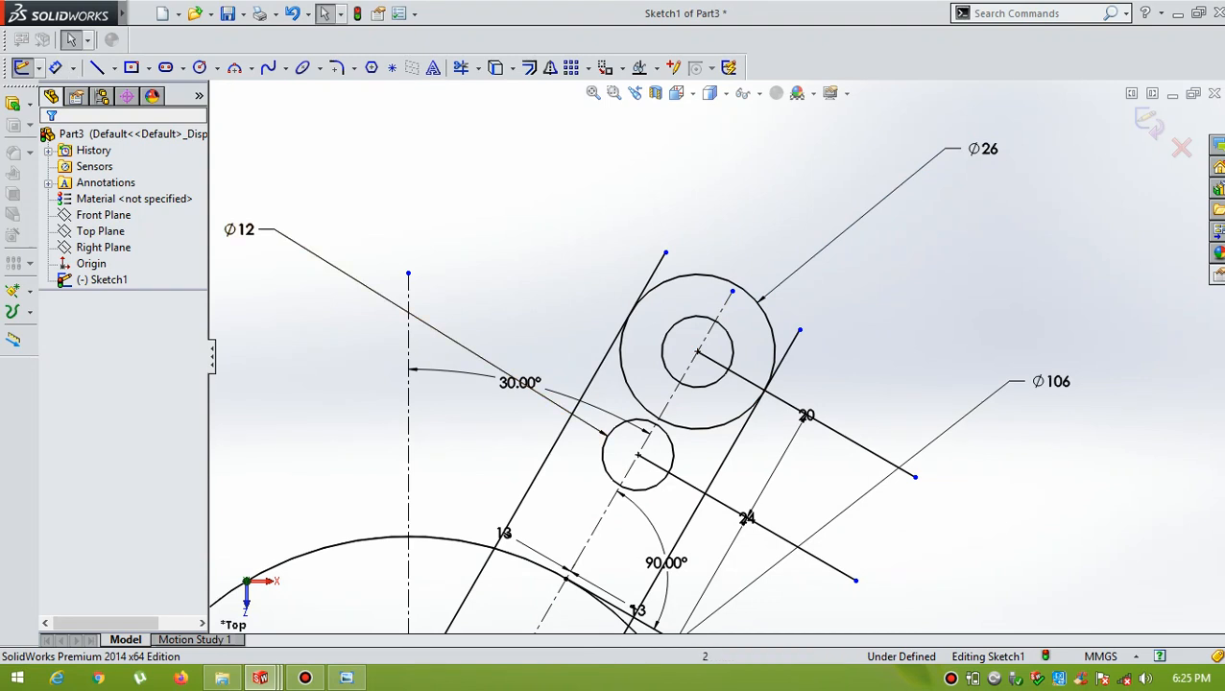
click(462, 67)
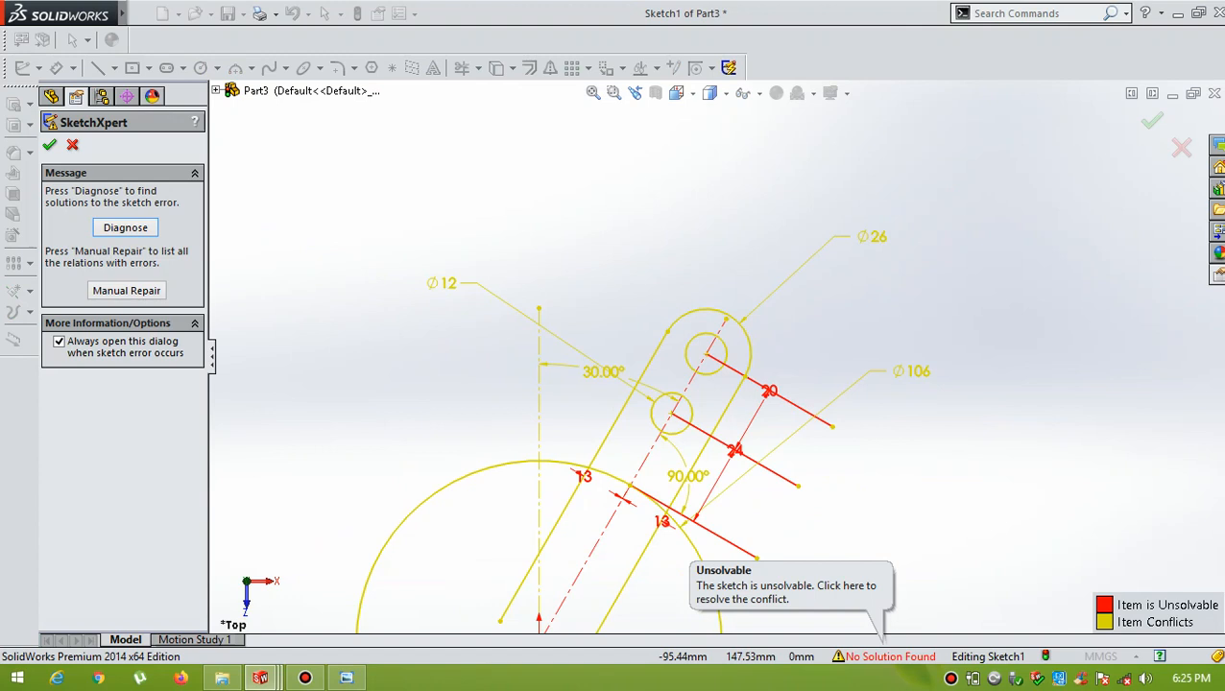
- Dismiss the unsolvable-sketch warnings and trim away the 24 and 20 offset lines
click(72, 144)
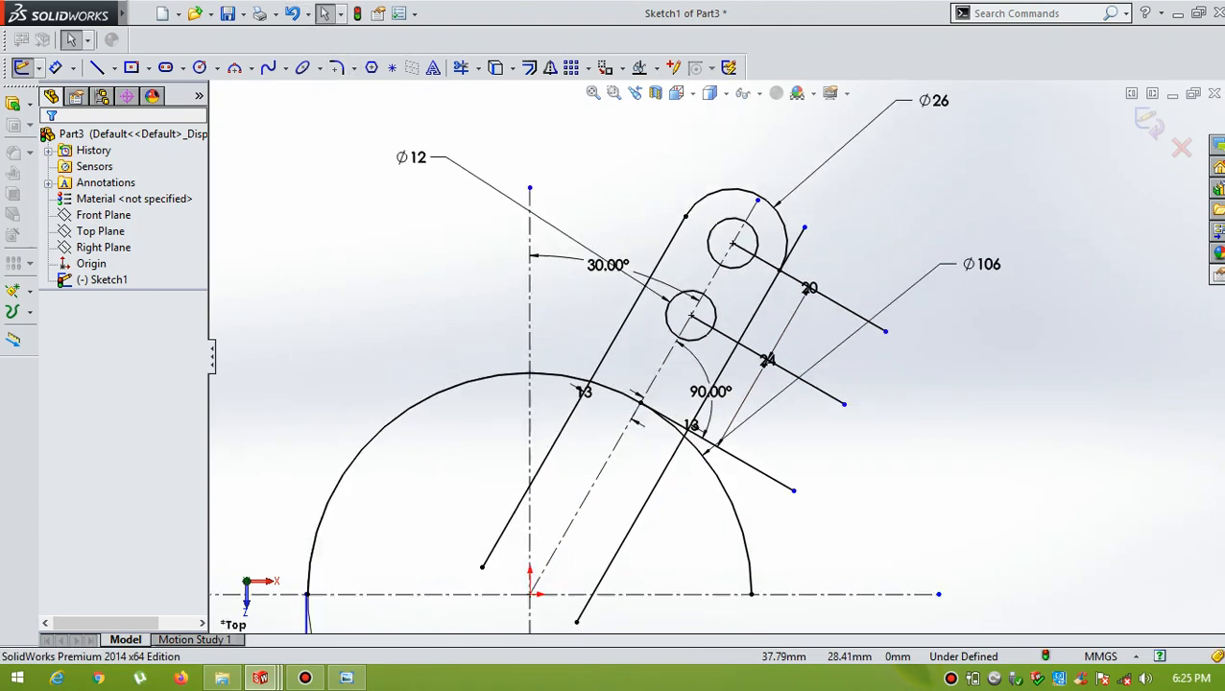
click(464, 67)
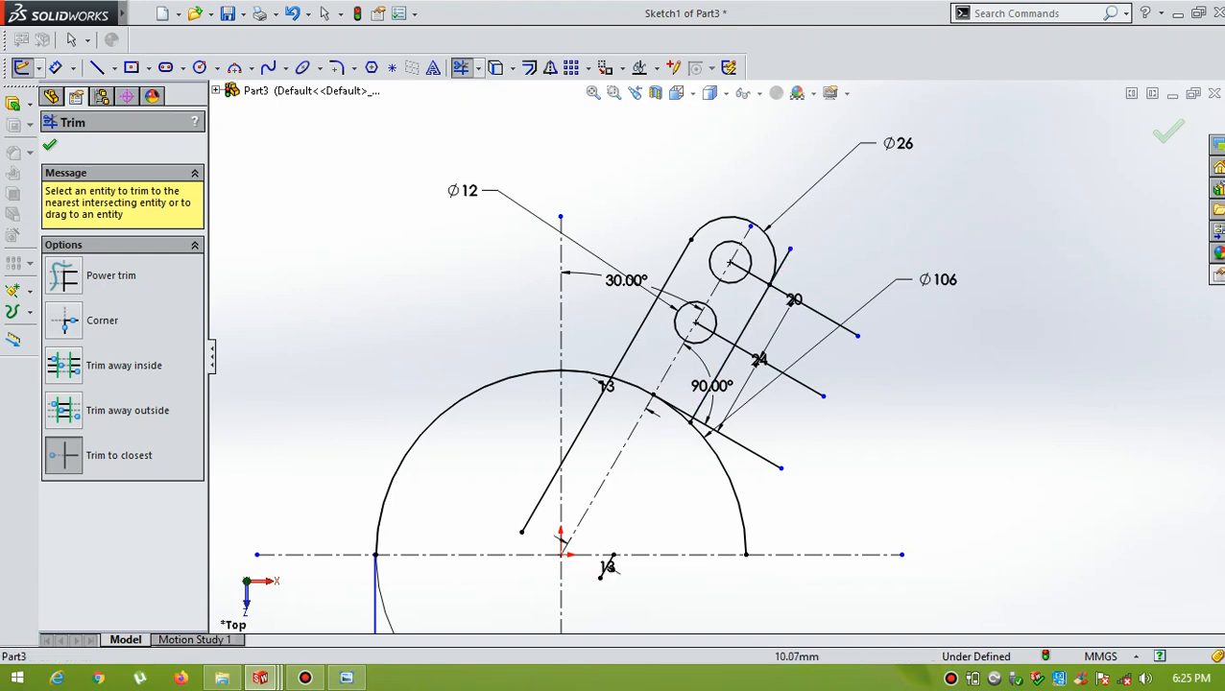
scroll(up, 3)
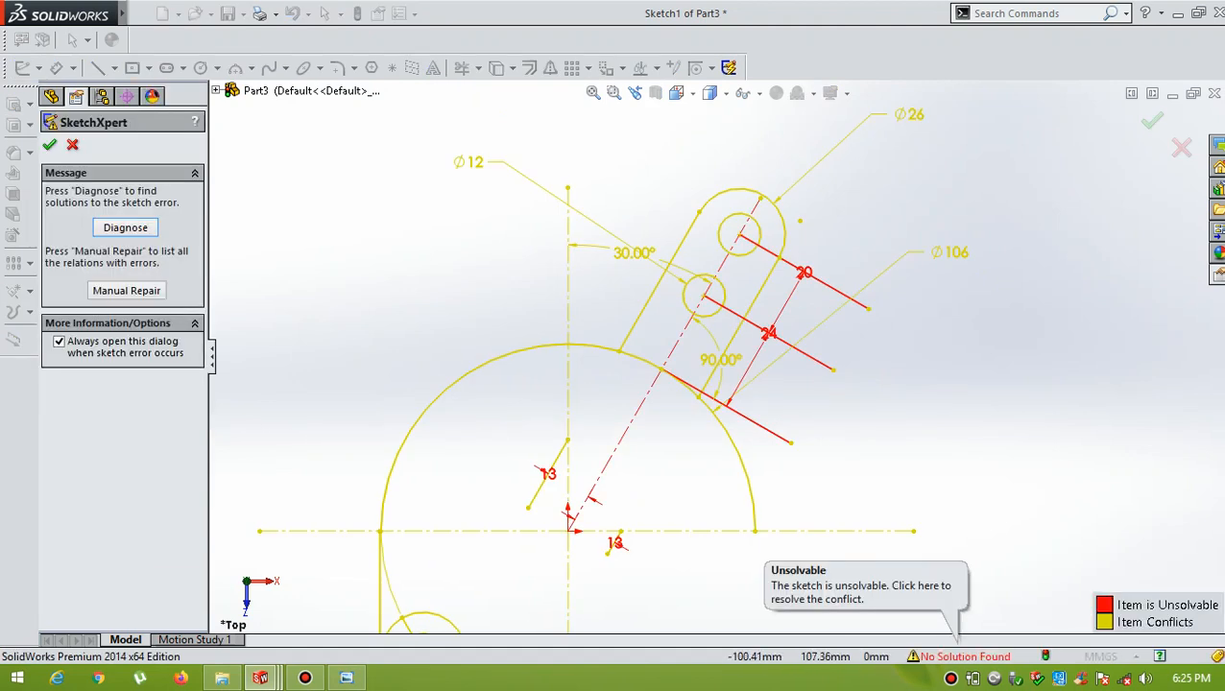
click(50, 144)
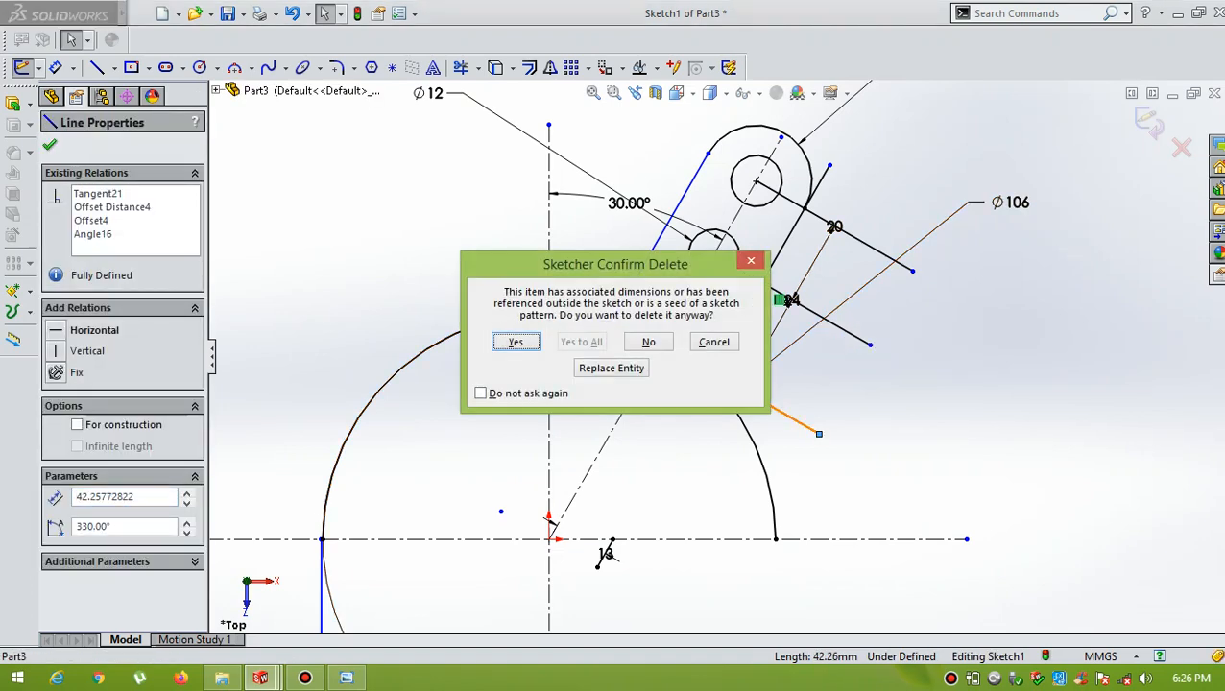
click(516, 341)
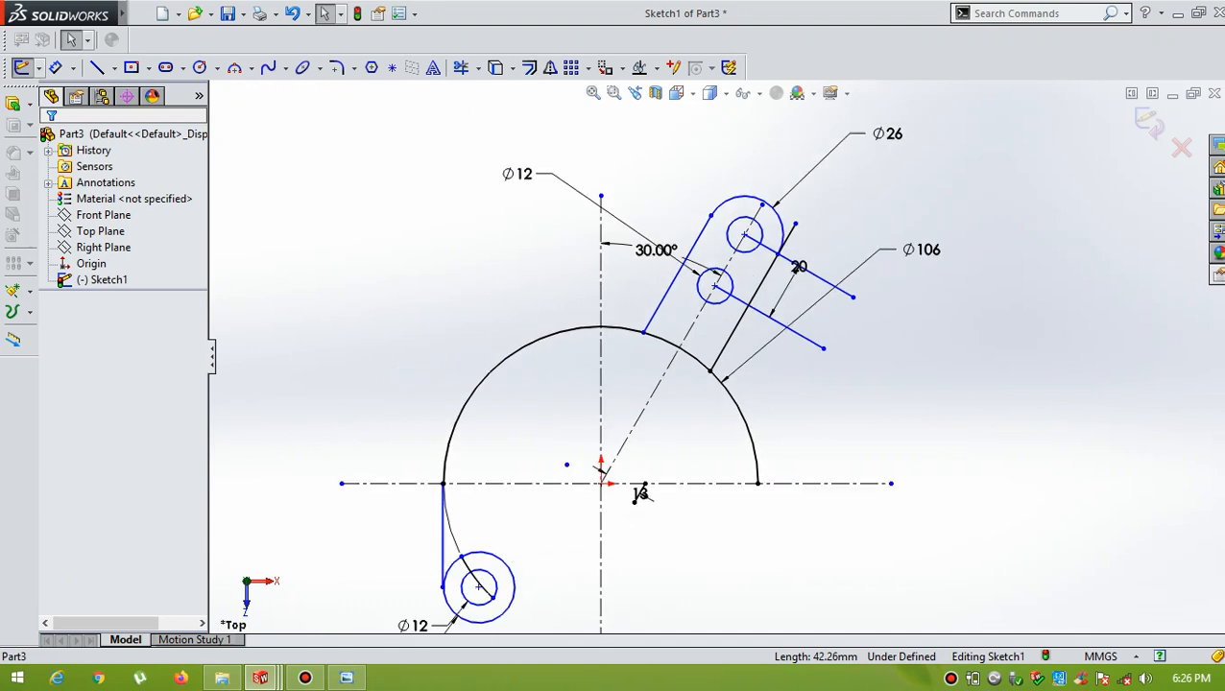
click(768, 317)
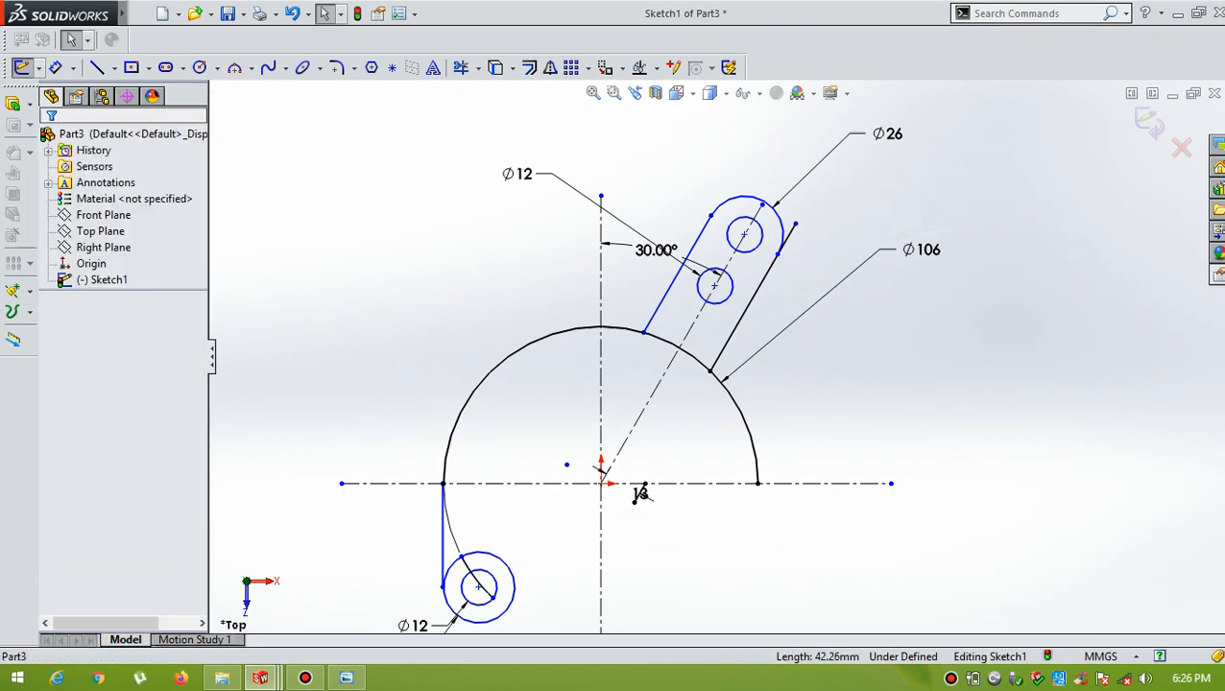
click(464, 67)
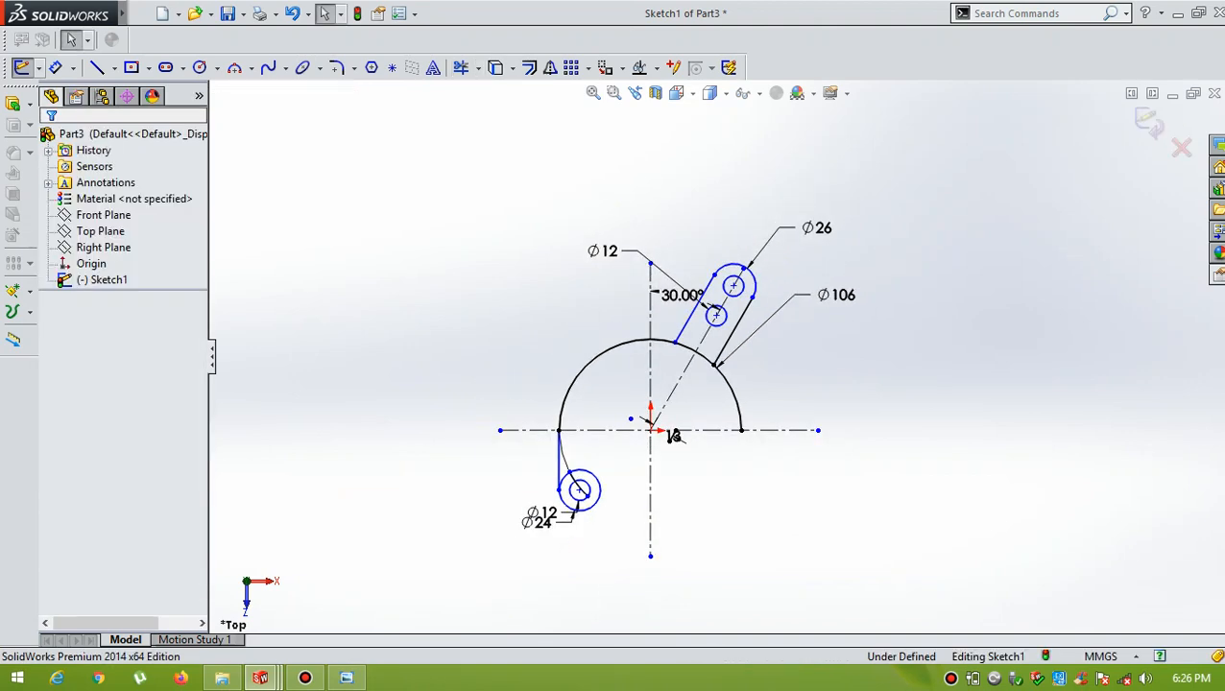
- Mirror the slotted arm across the vertical centreline to create the second arm
click(344, 678)
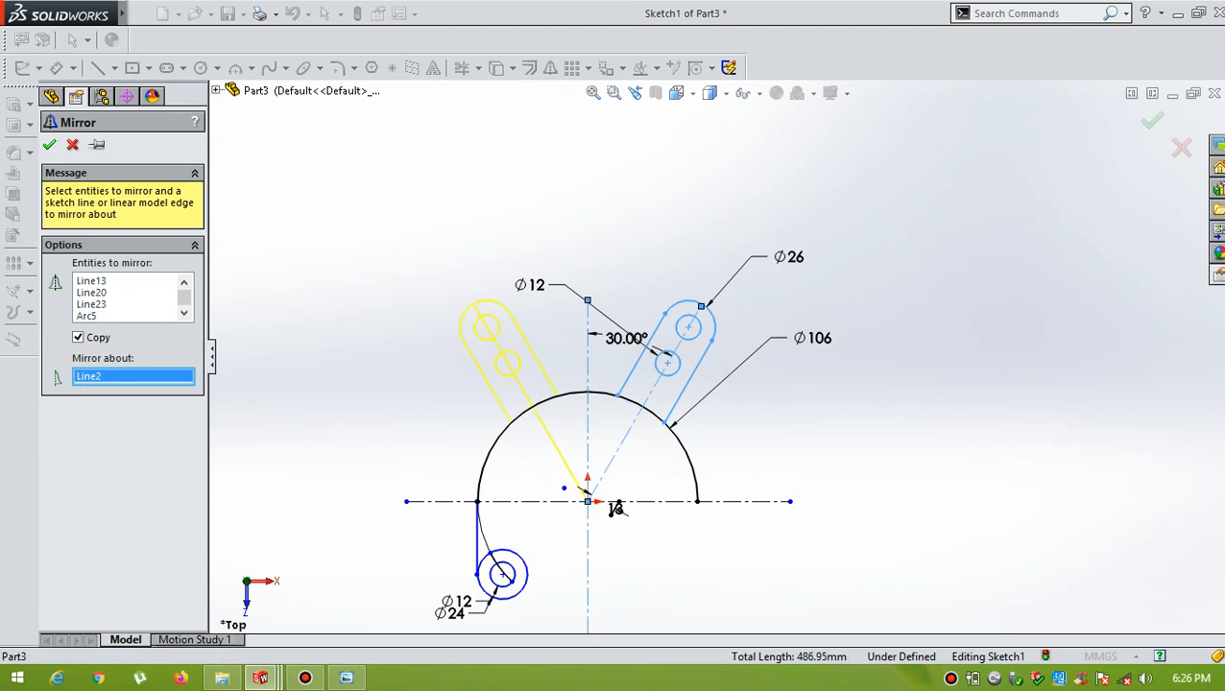
click(49, 144)
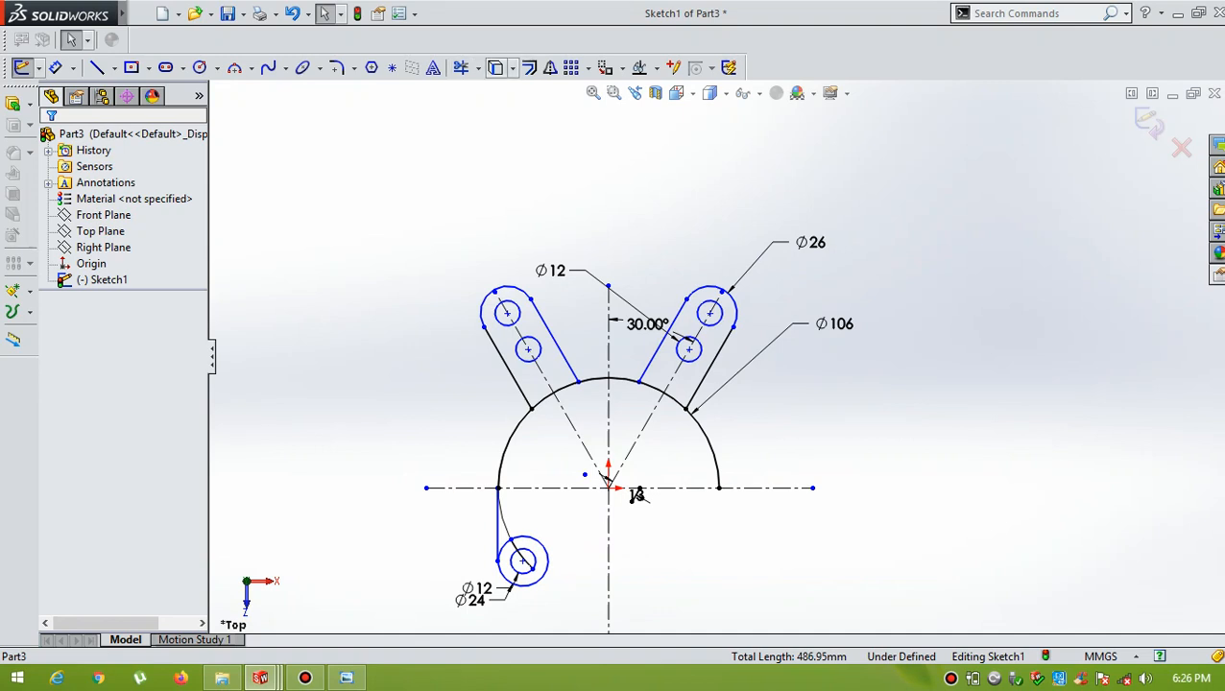
click(464, 67)
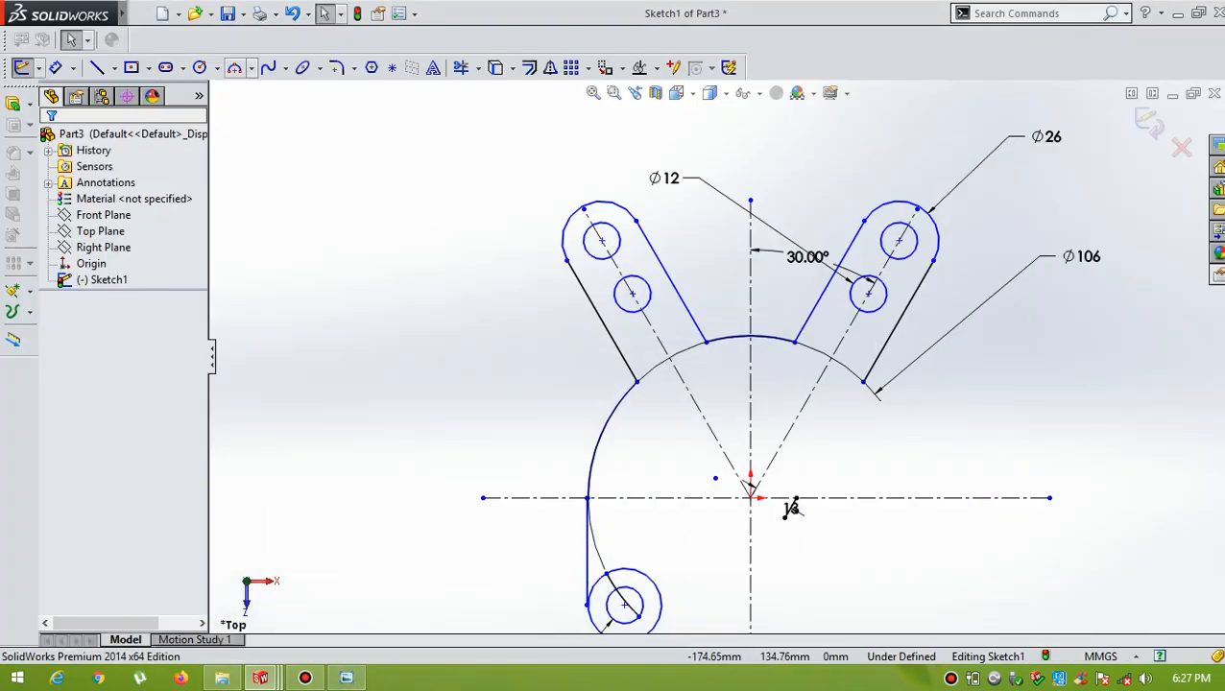
- Fillet the left arm's outer edge into the Ø106 arc with a 12 mm radius
click(335, 67)
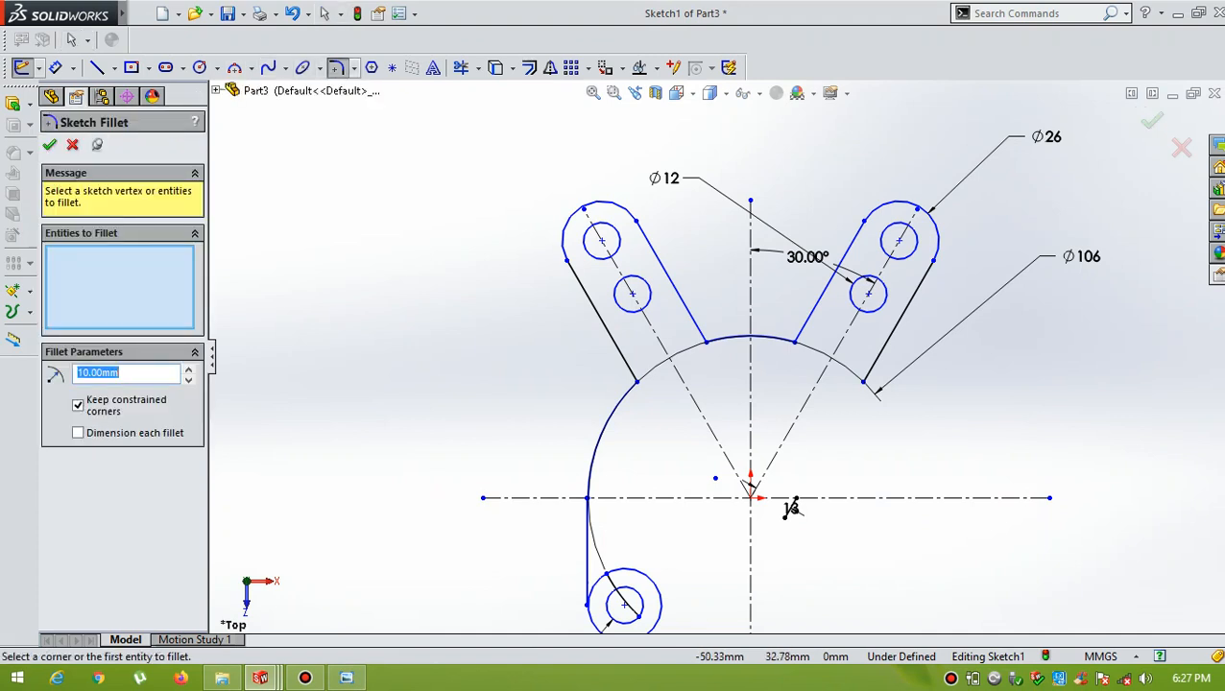
click(624, 364)
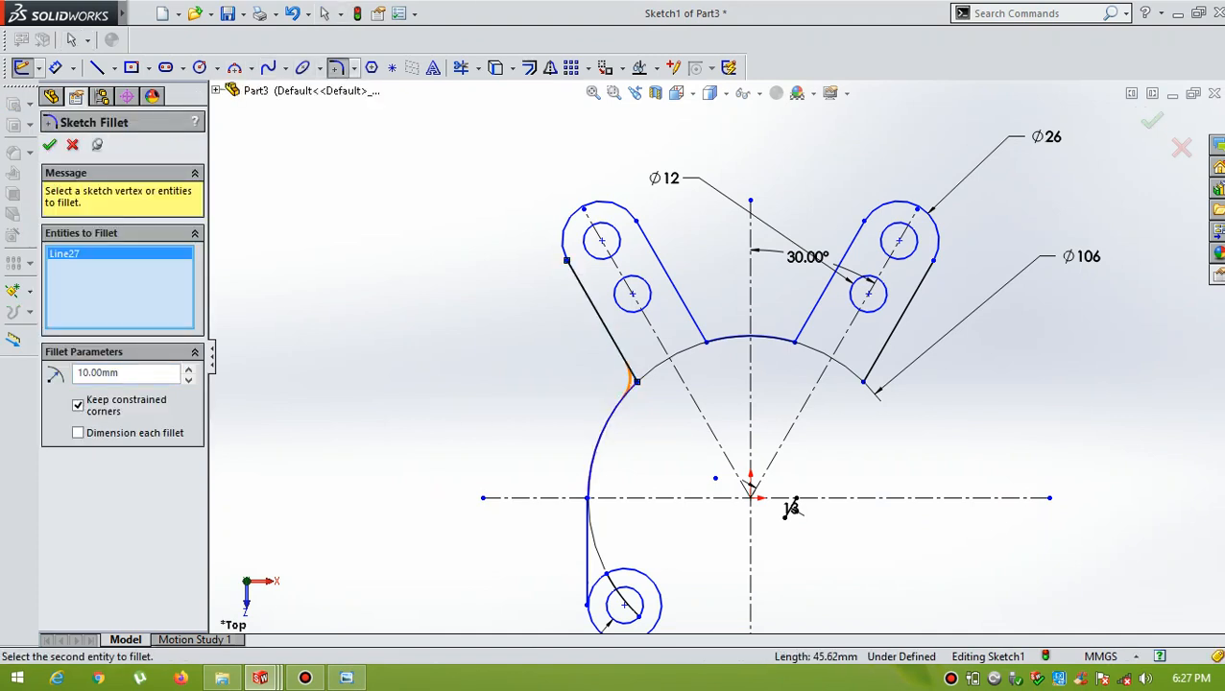
click(629, 379)
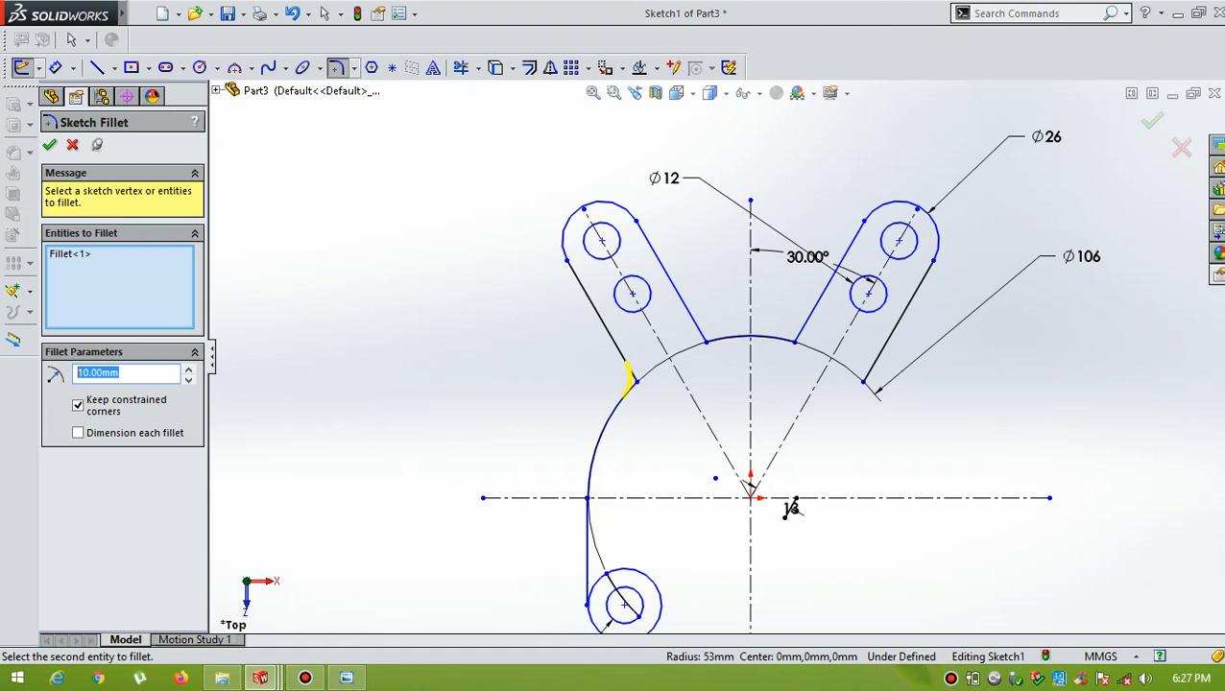
text(12.00mm)
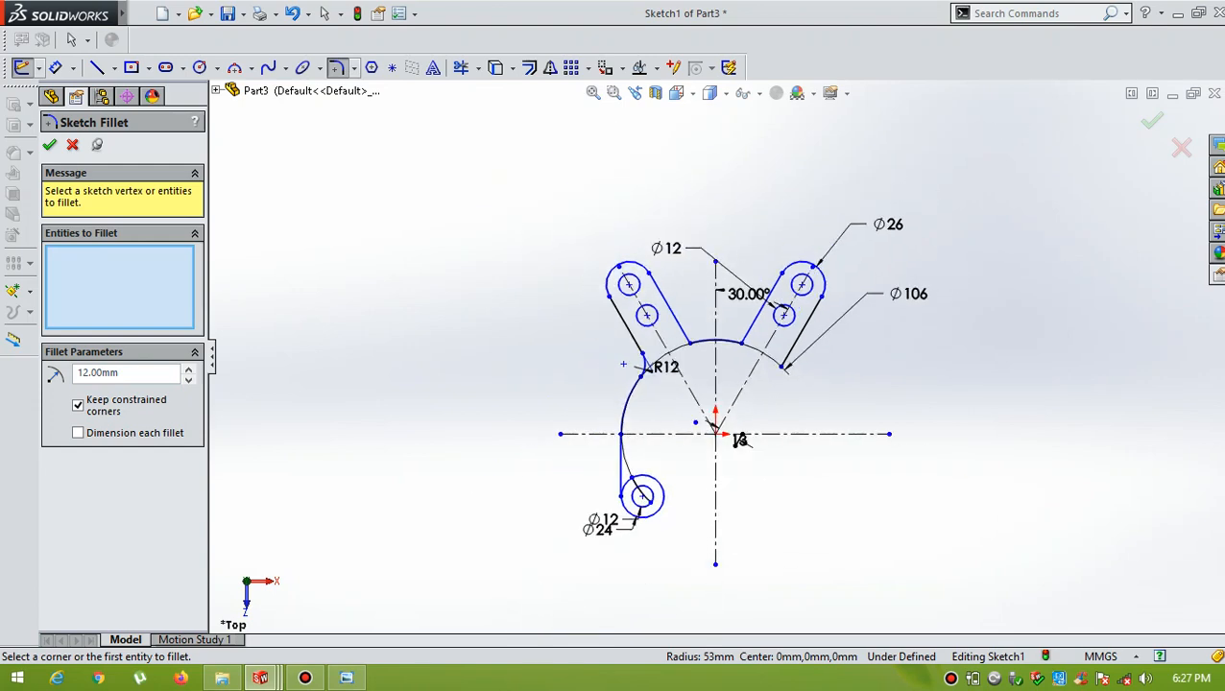
click(72, 144)
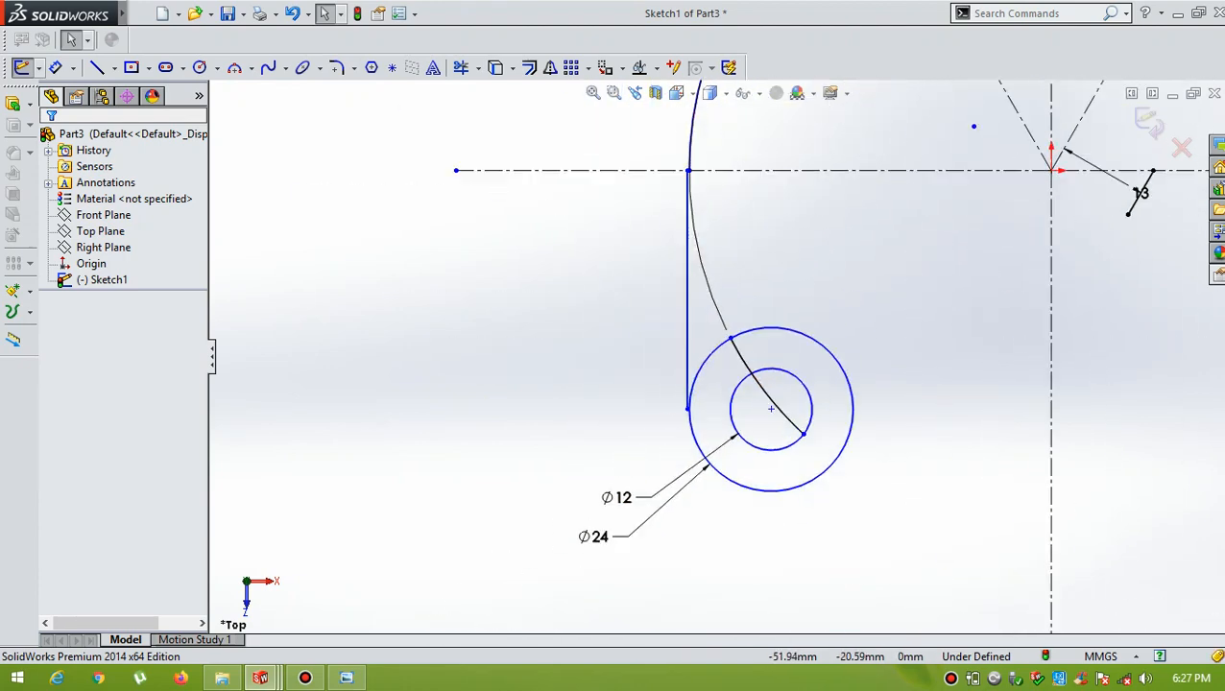
click(688, 288)
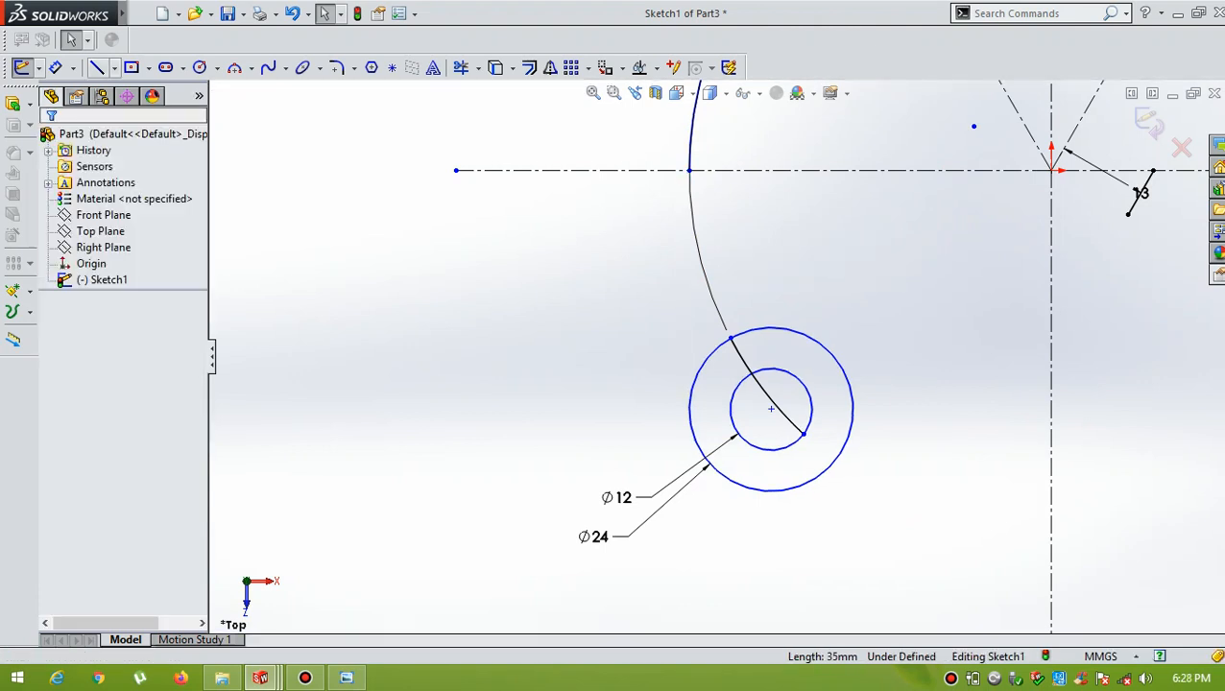
click(97, 67)
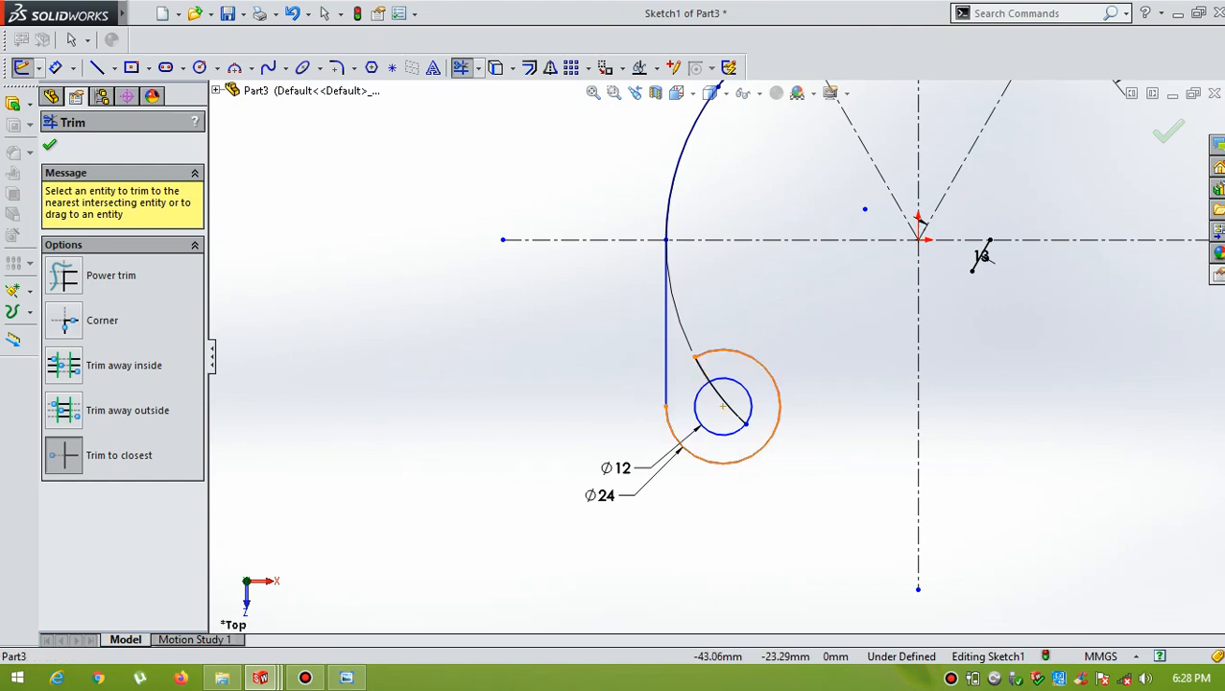
- Trim away the unwanted part of the Ø24 circle at the lower-left boss
click(759, 403)
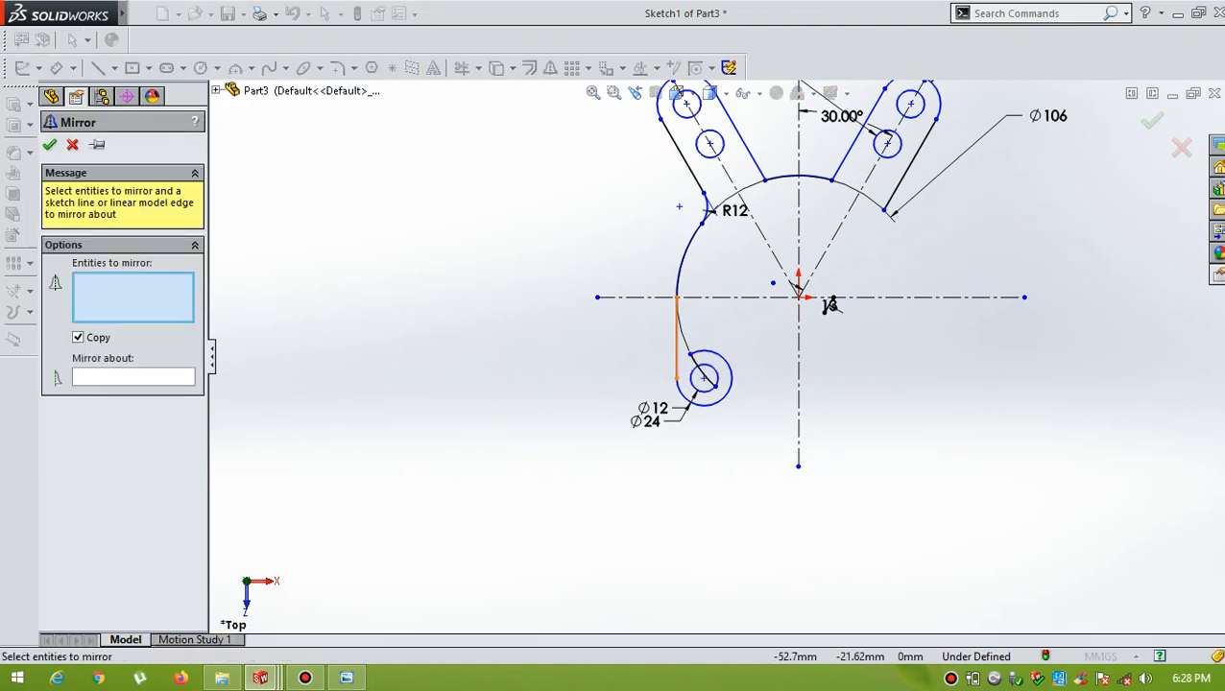
- Mirror the lower-left boss arcs and vertical side line about the vertical centreline
click(676, 346)
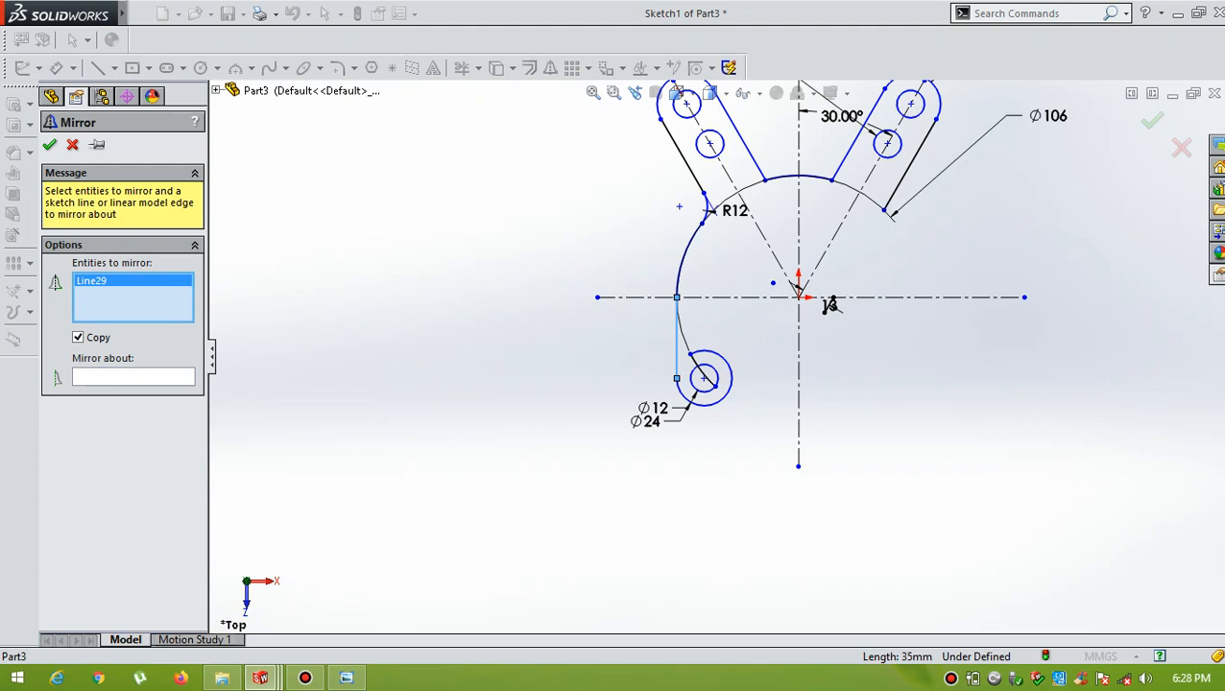
click(707, 360)
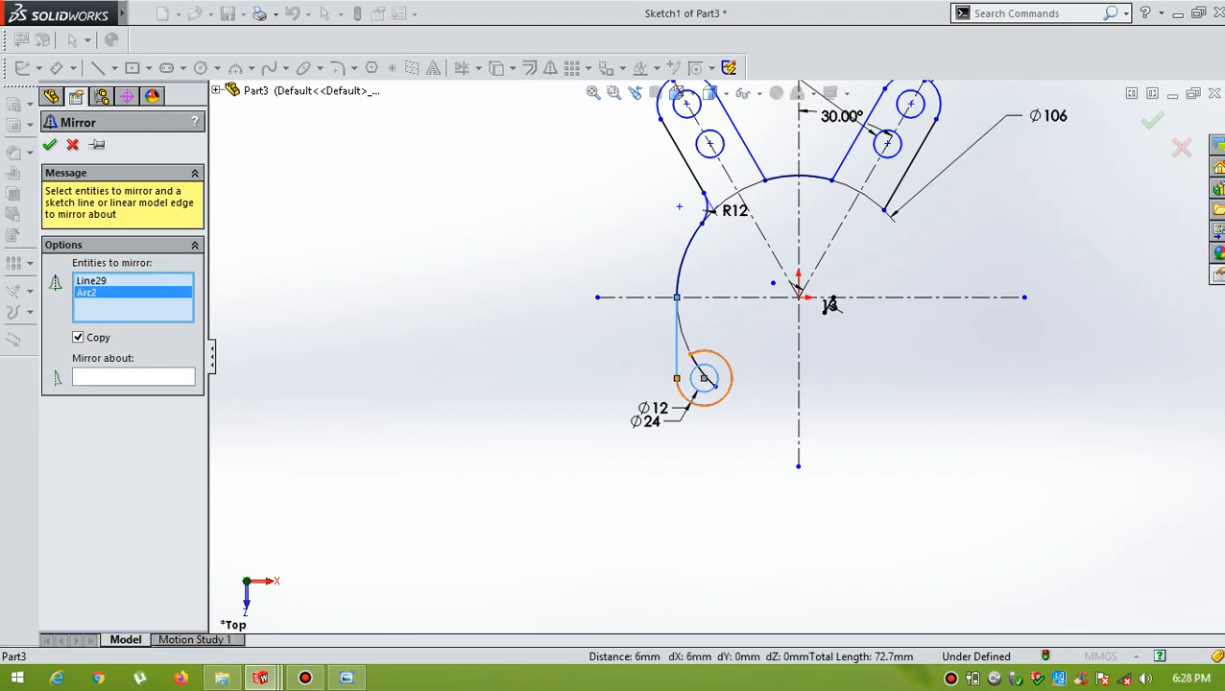
click(706, 360)
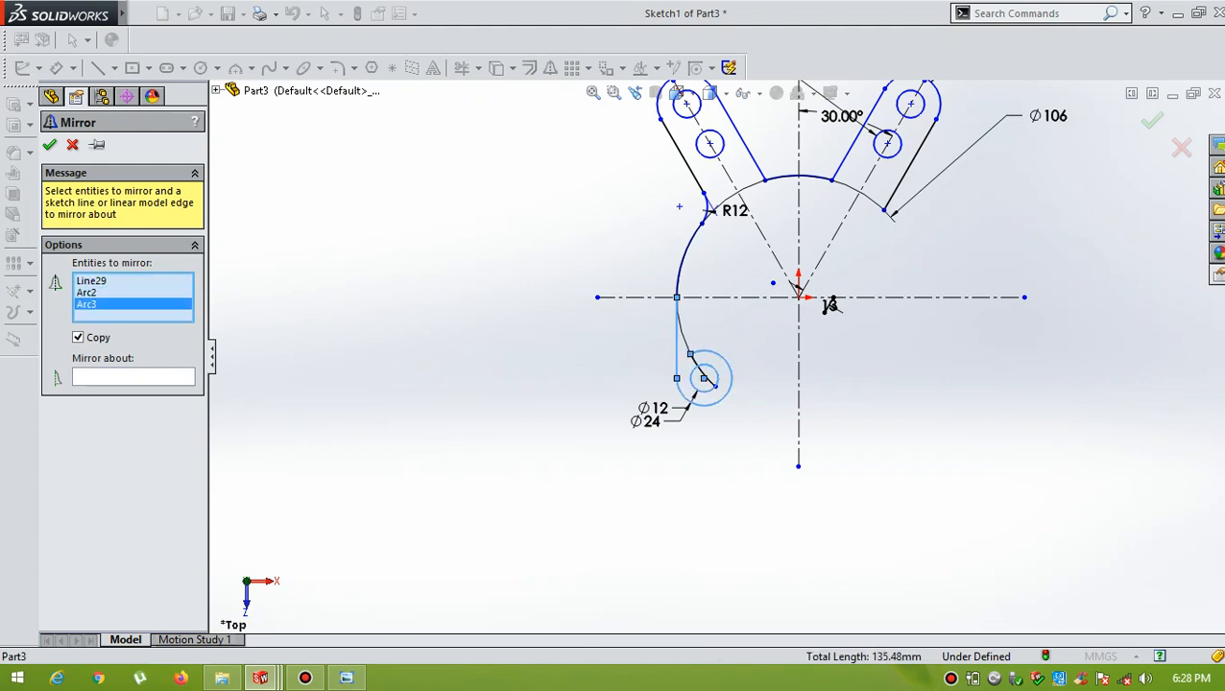
click(132, 377)
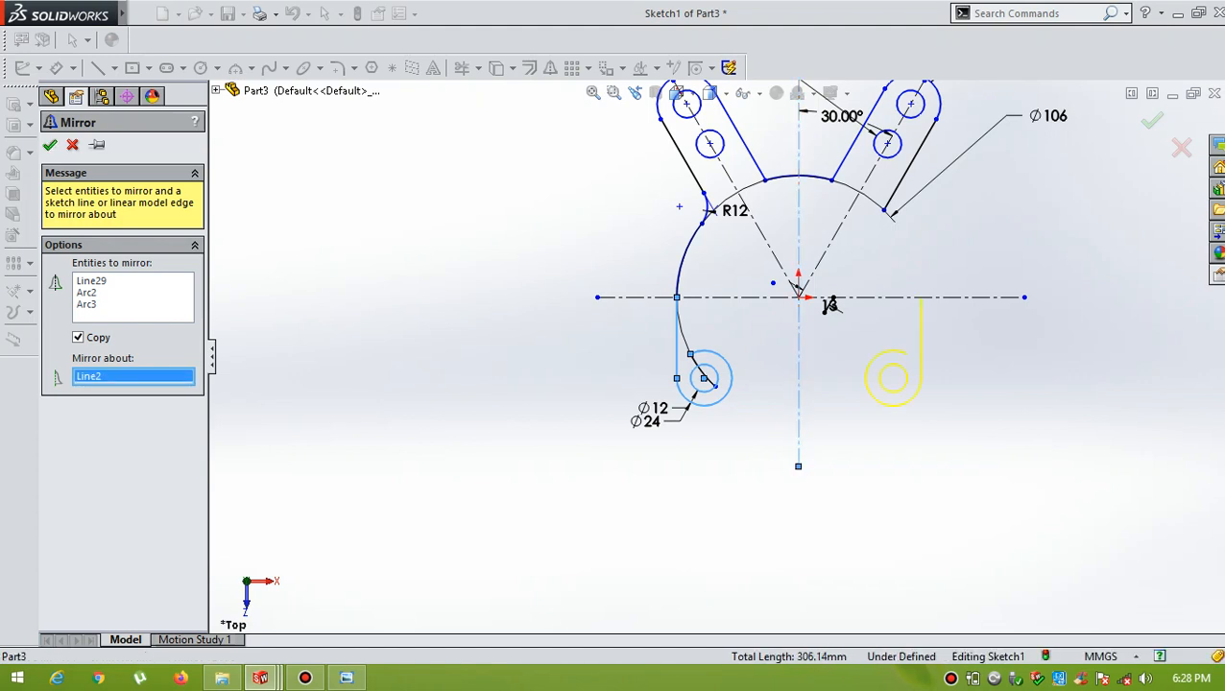
click(50, 144)
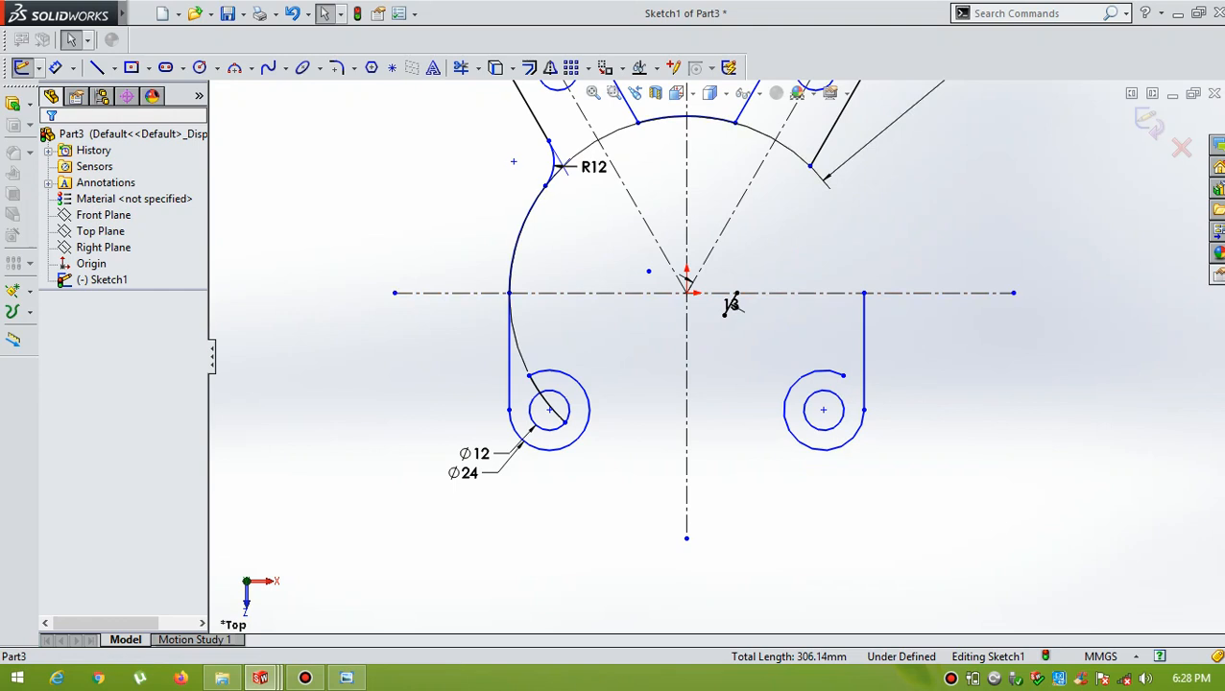
mouse_move(550, 67)
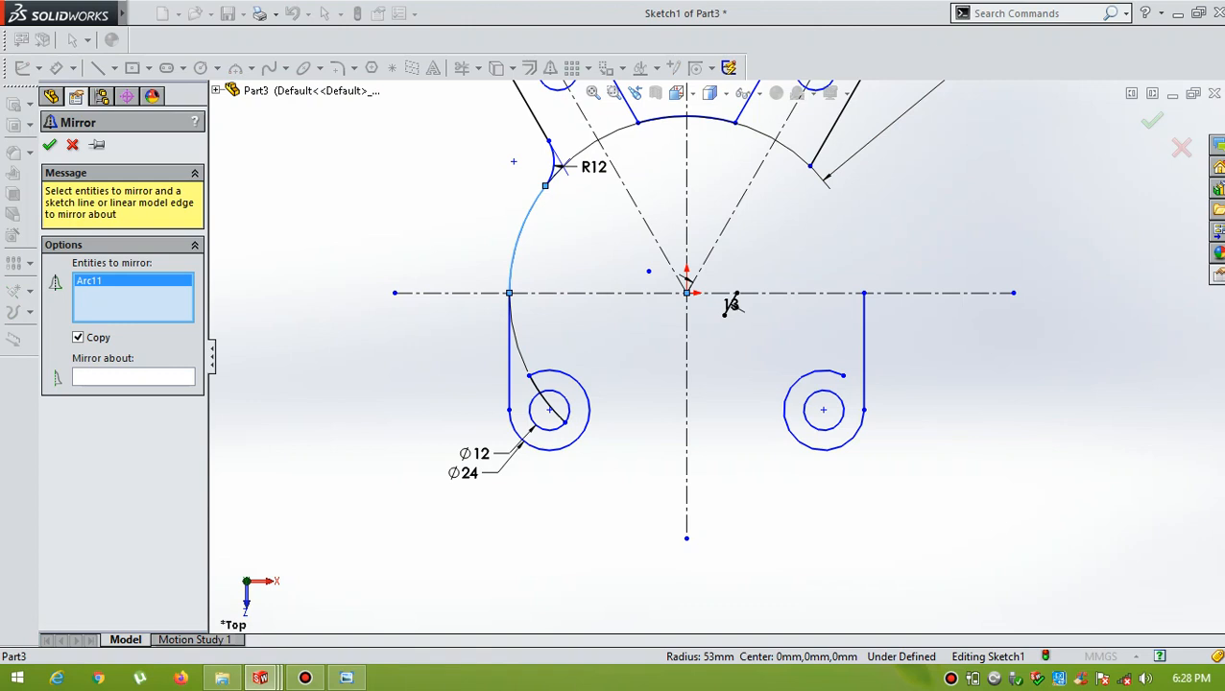
- Mirror the left arc and its R12 fillet about the vertical centreline
click(547, 154)
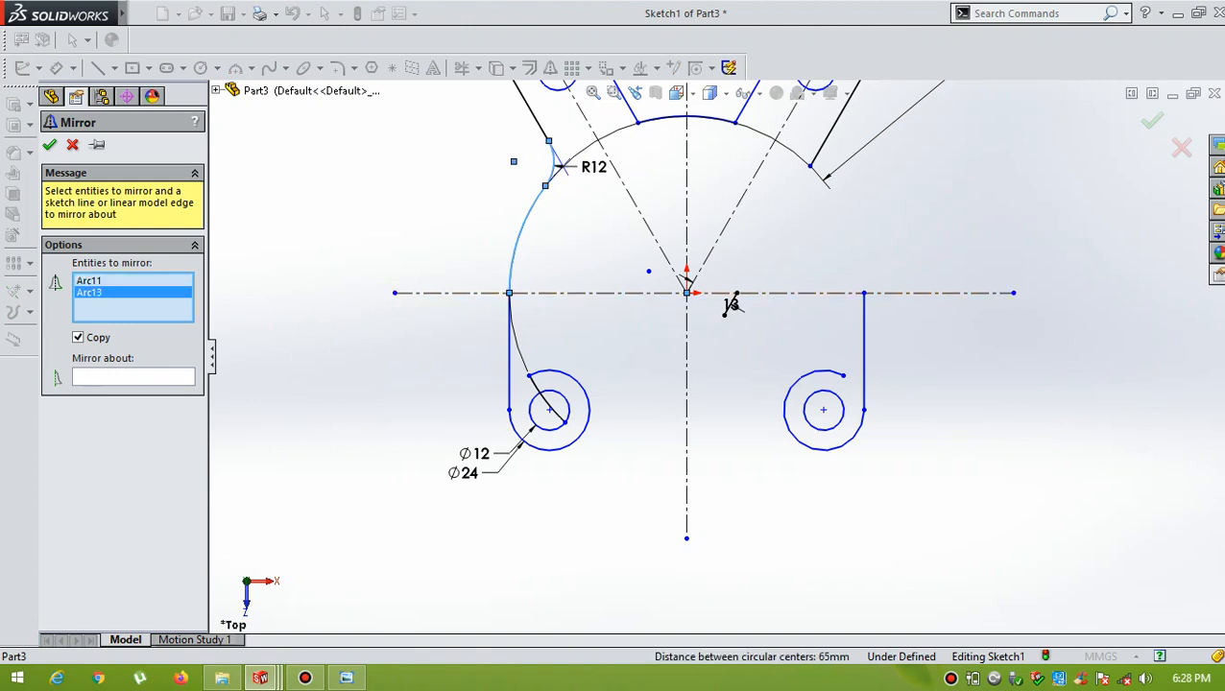
click(133, 375)
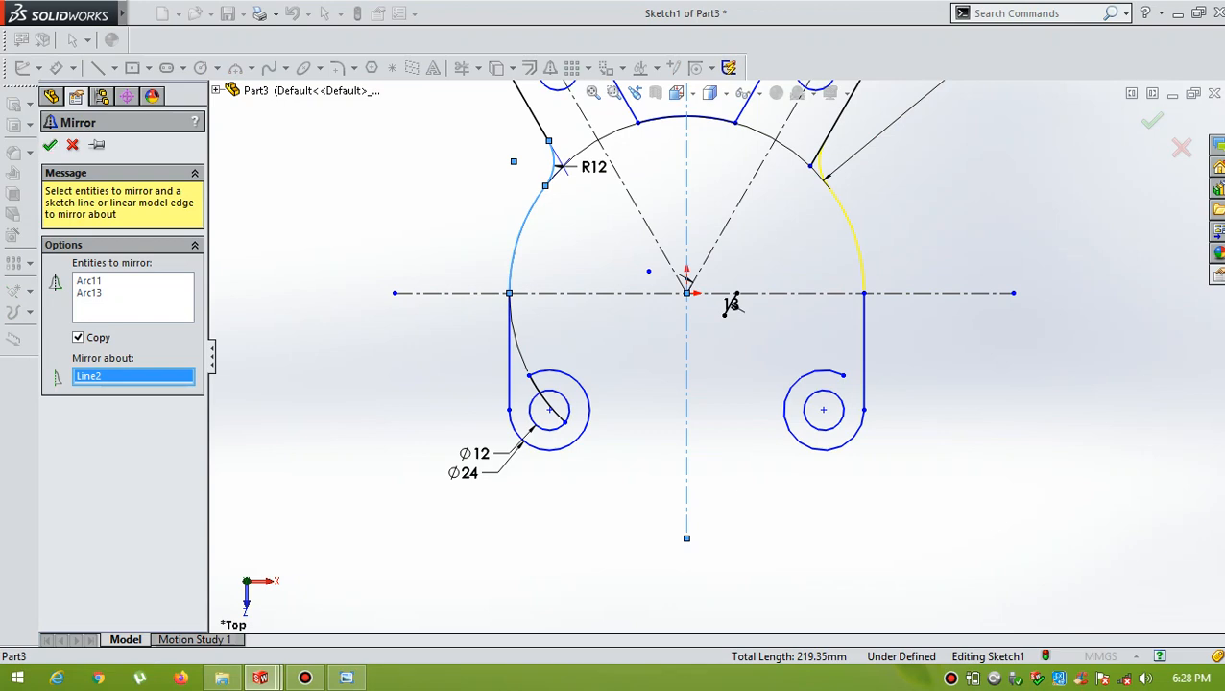
click(50, 144)
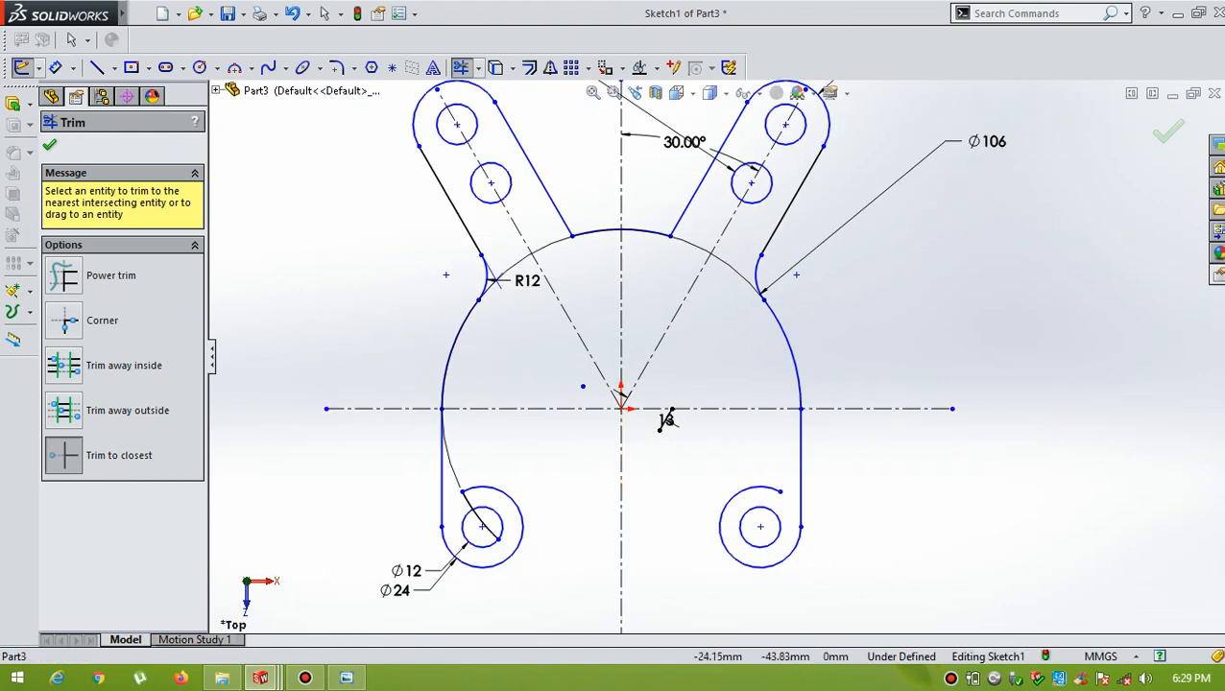
- Draw the bottom edge line joining the two lower Ø24 bosses
click(345, 678)
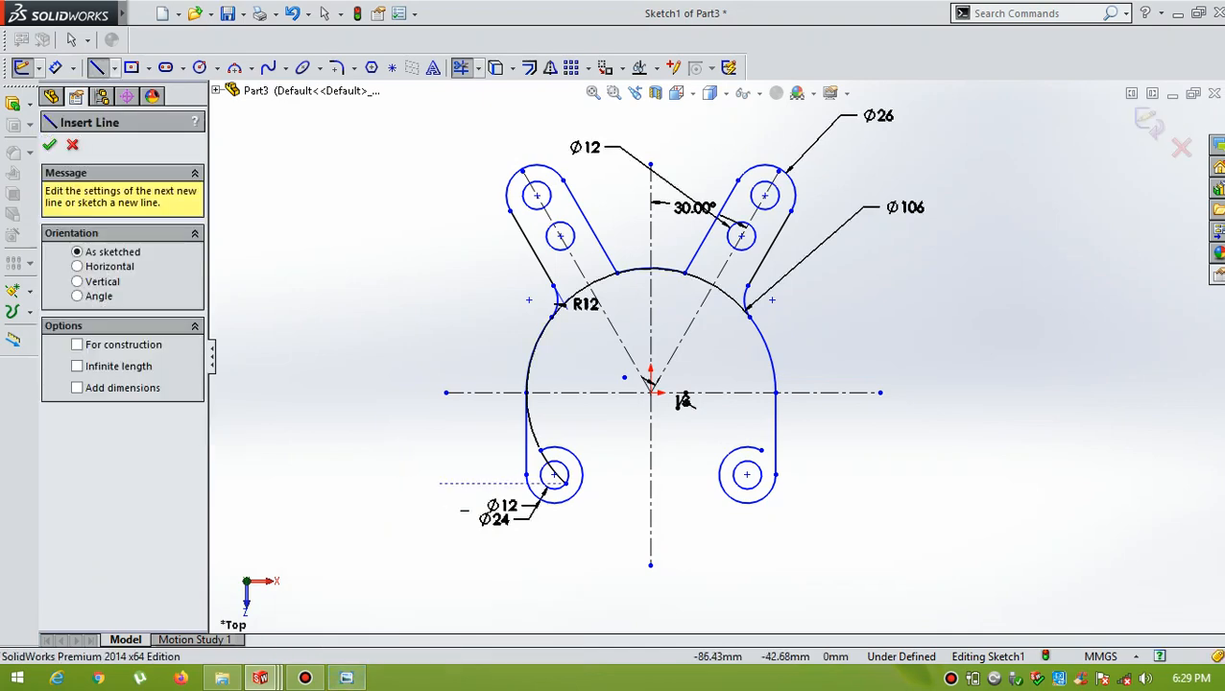
click(555, 477)
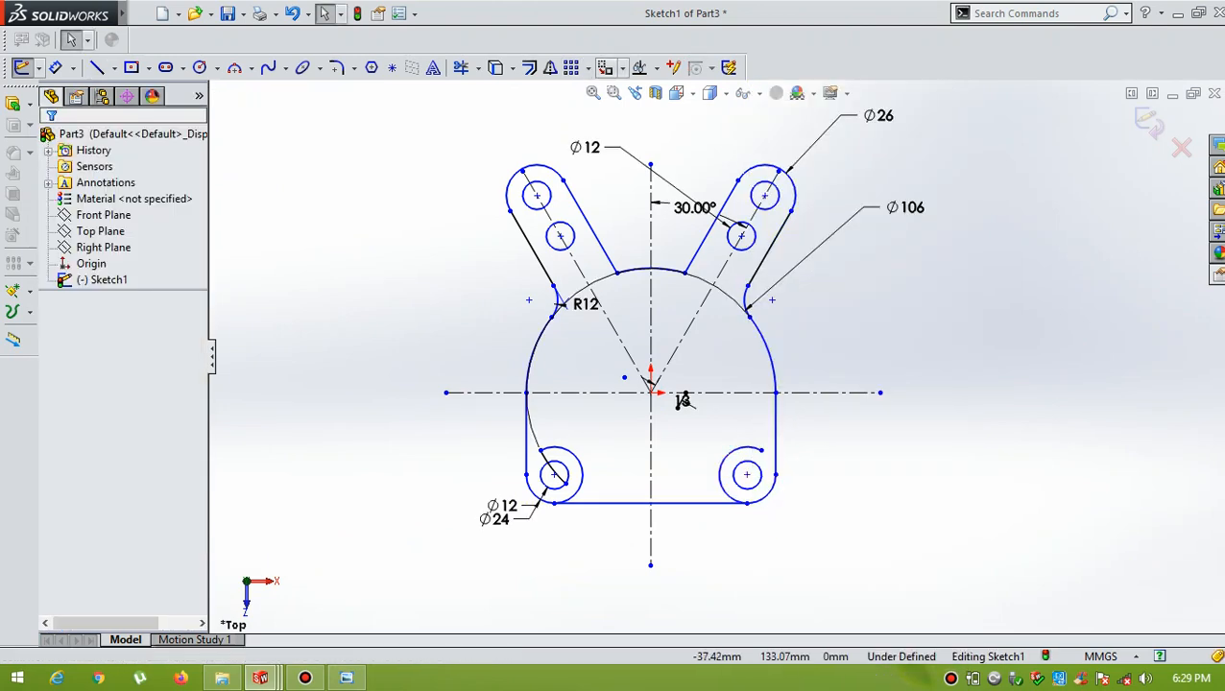
click(462, 67)
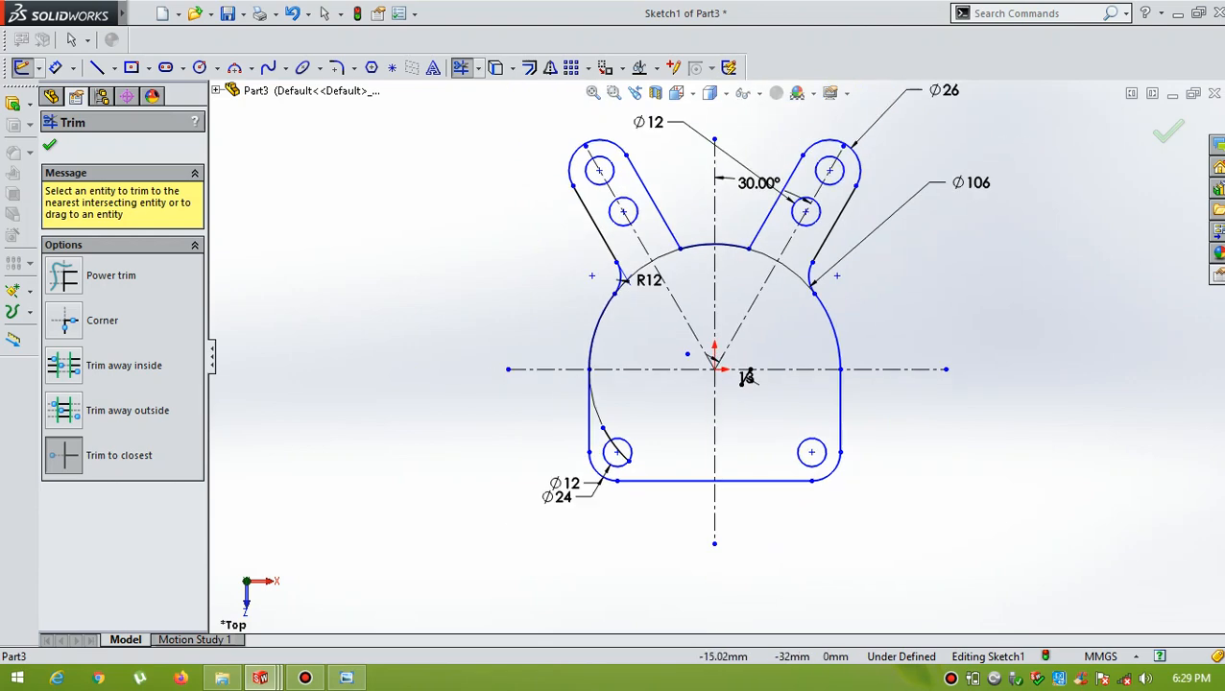
scroll(down, 3)
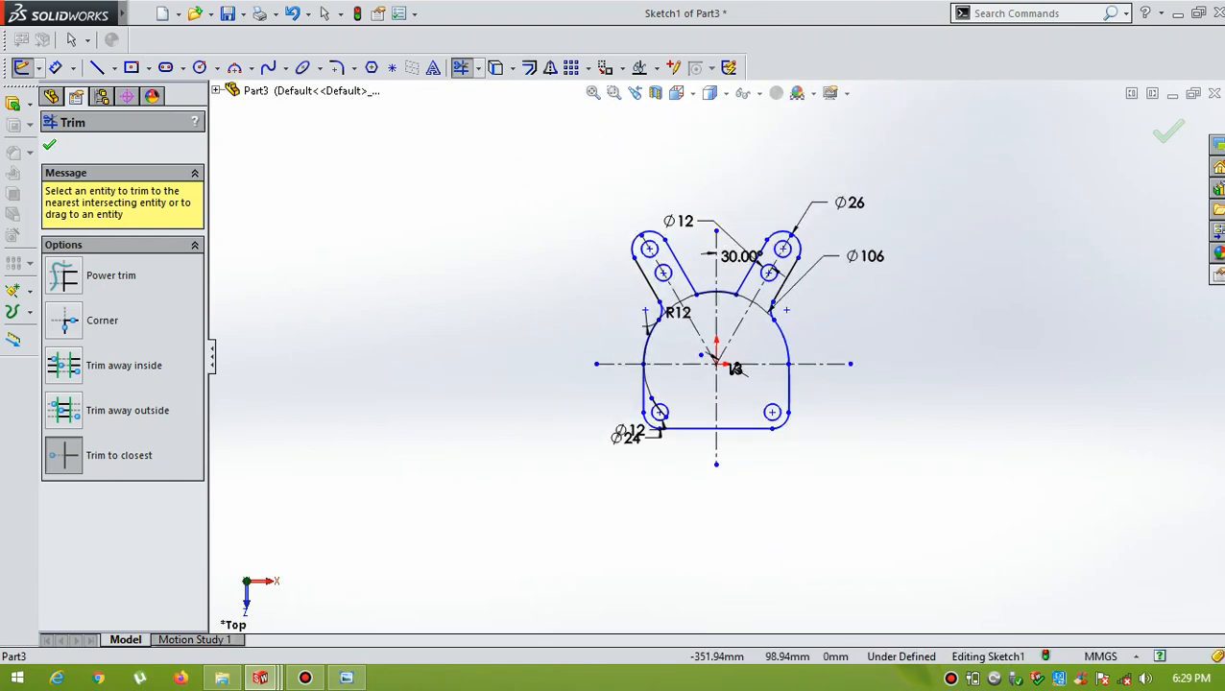
- Exit Trim and zoom in on the closed fork plate outline
click(49, 142)
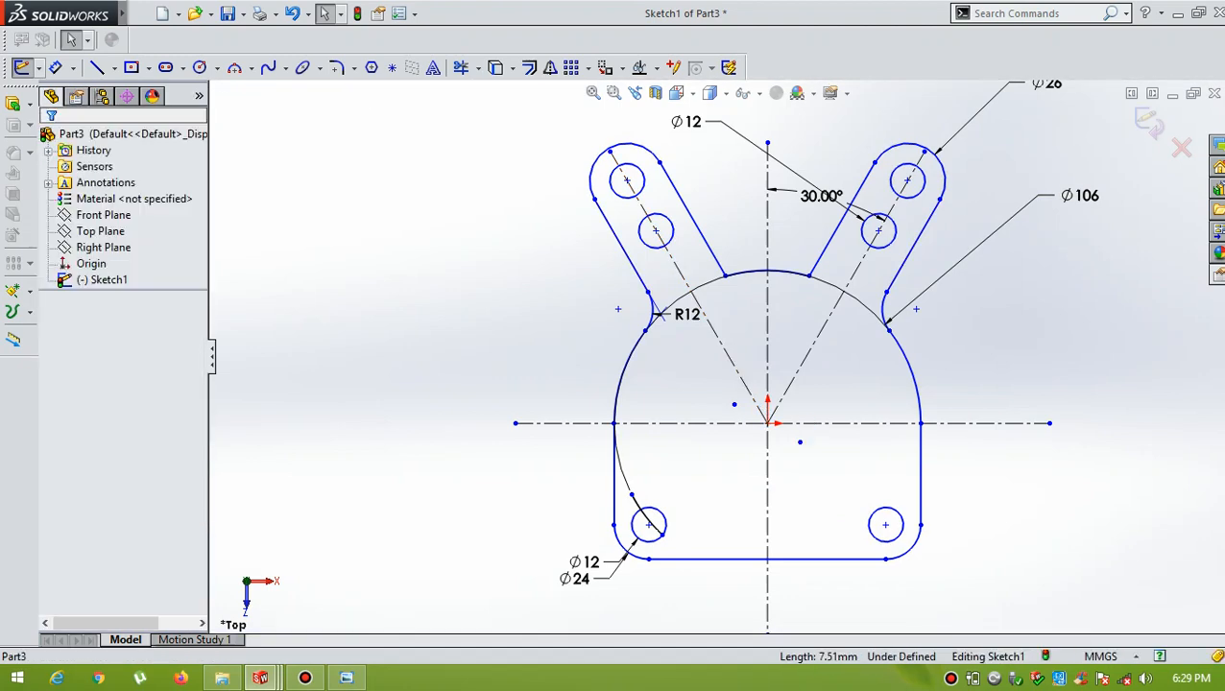
scroll(down, 3)
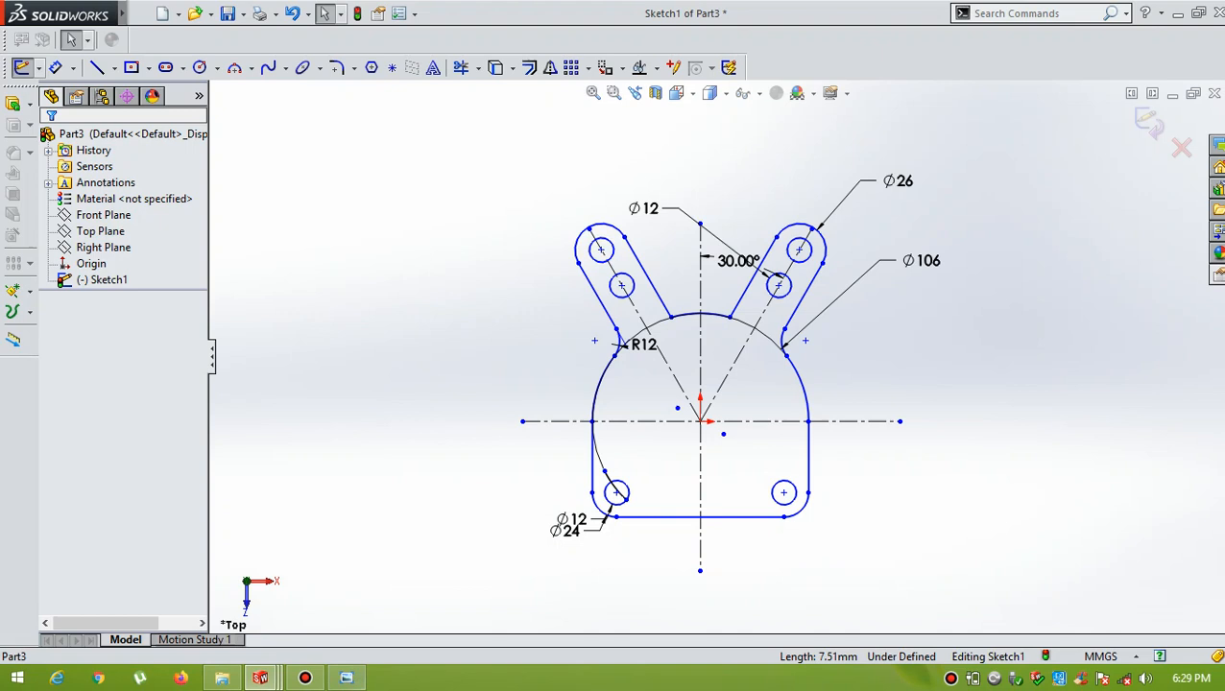
click(336, 67)
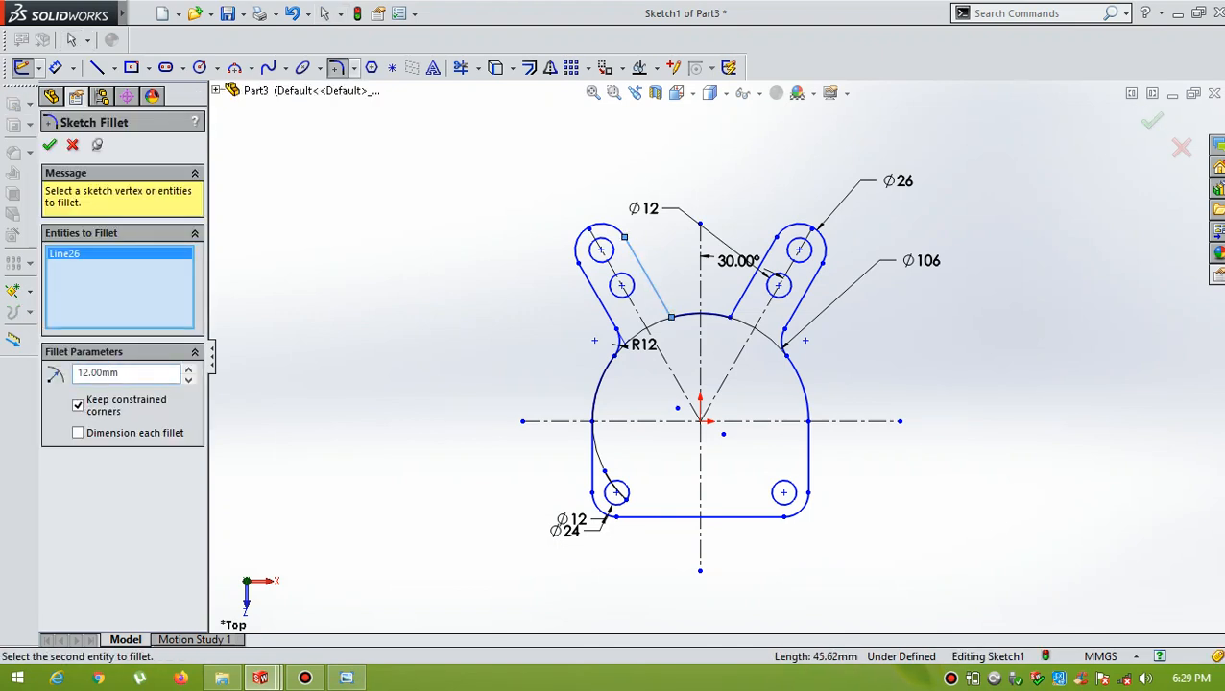
- Fillet each arm's inner edge into the Ø106 arc with R22
click(668, 312)
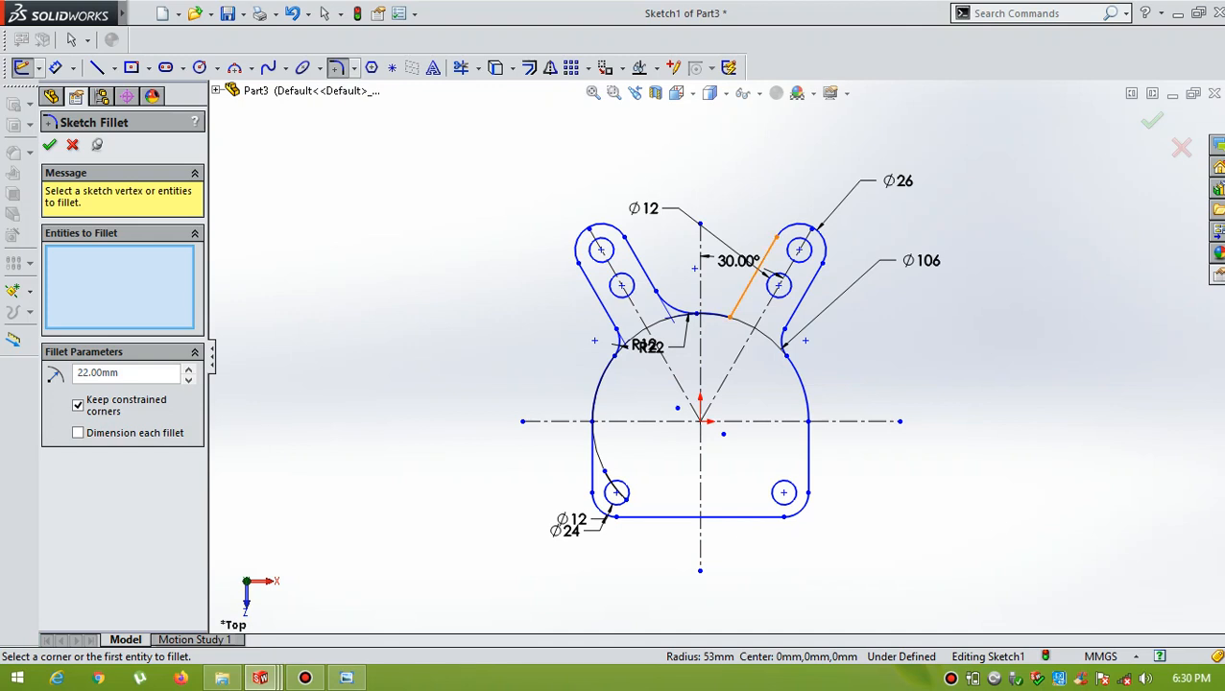
click(735, 297)
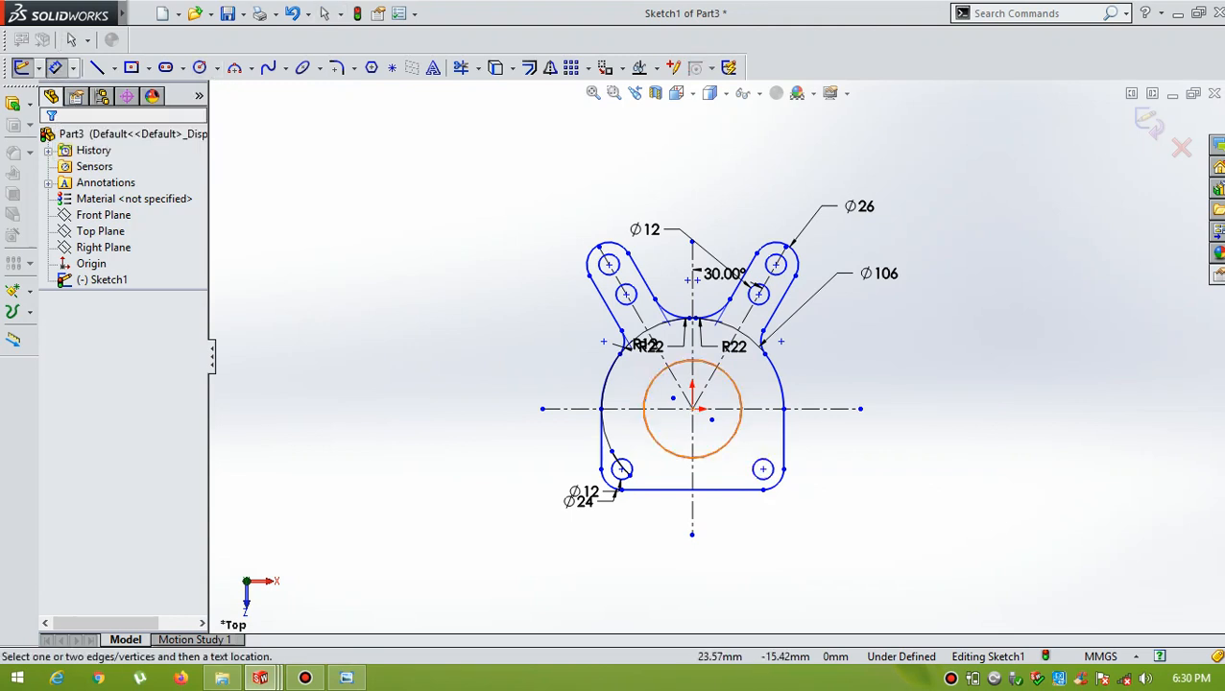
- Draw a Ø55 circle at the origin, concentric with the Ø82 circle
click(693, 409)
text(82)
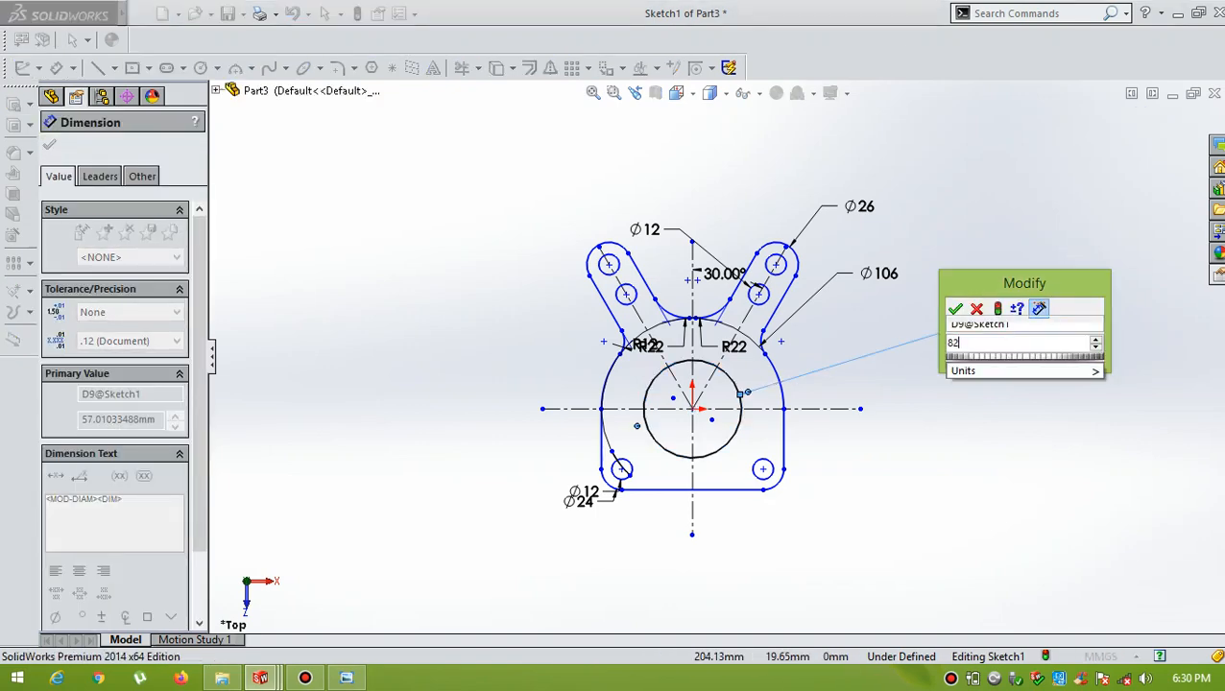
click(955, 308)
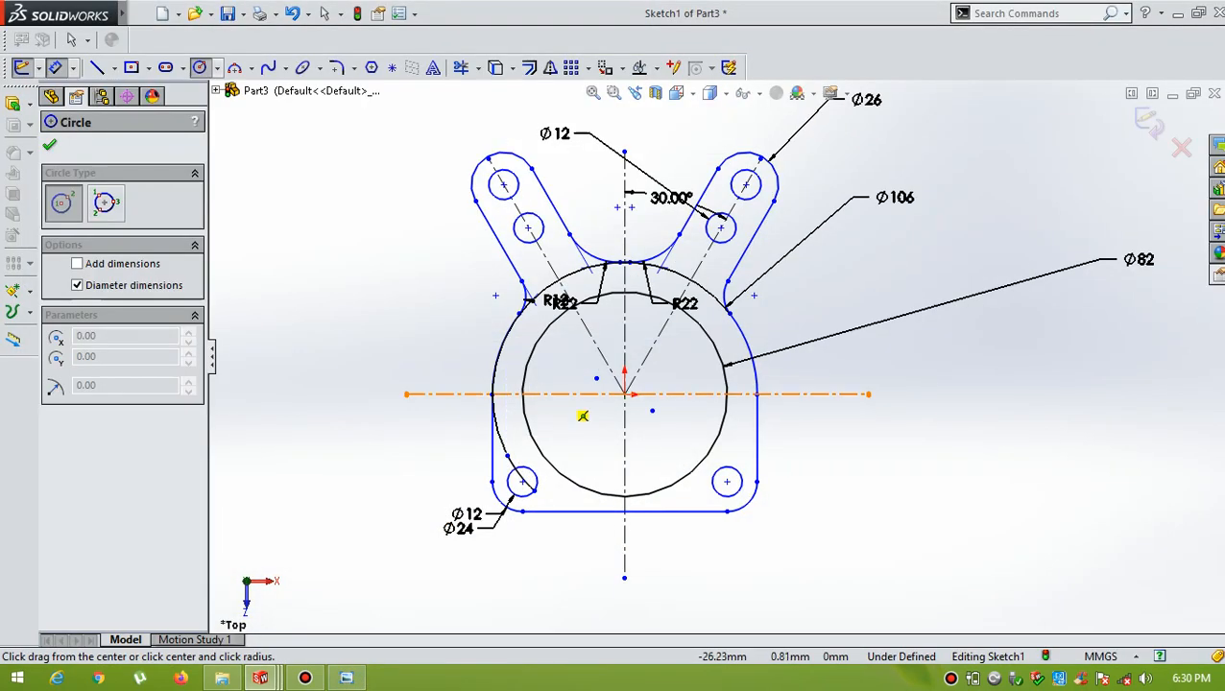
click(633, 394)
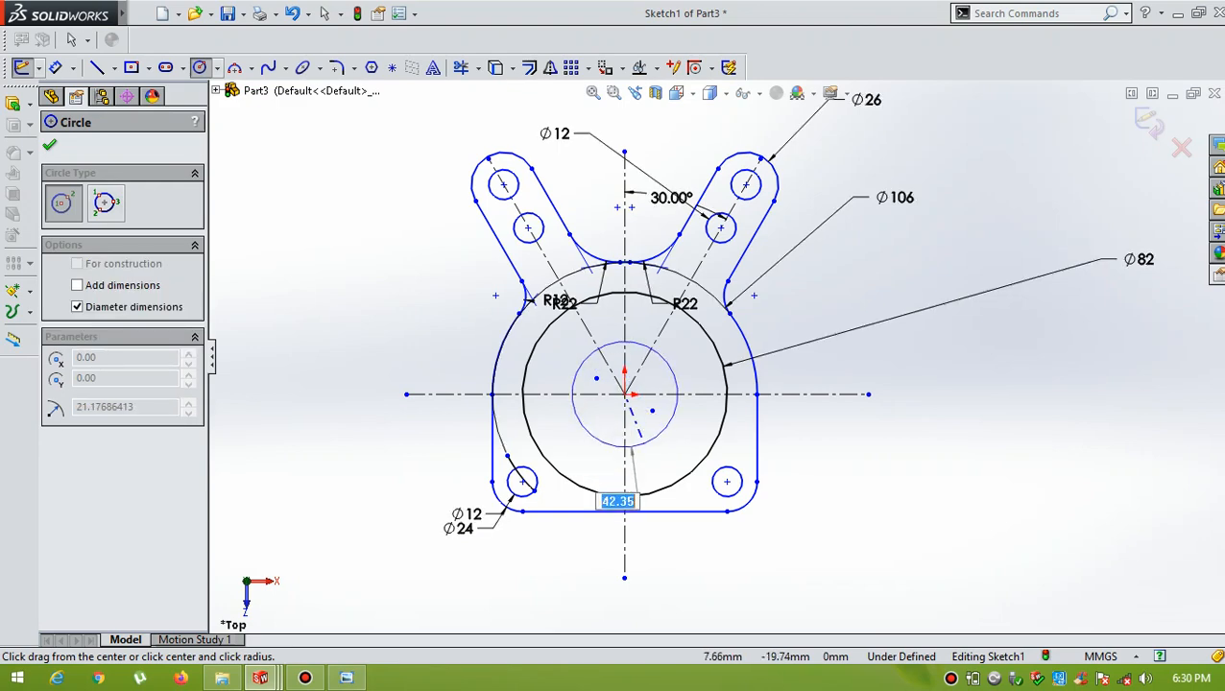
click(625, 395)
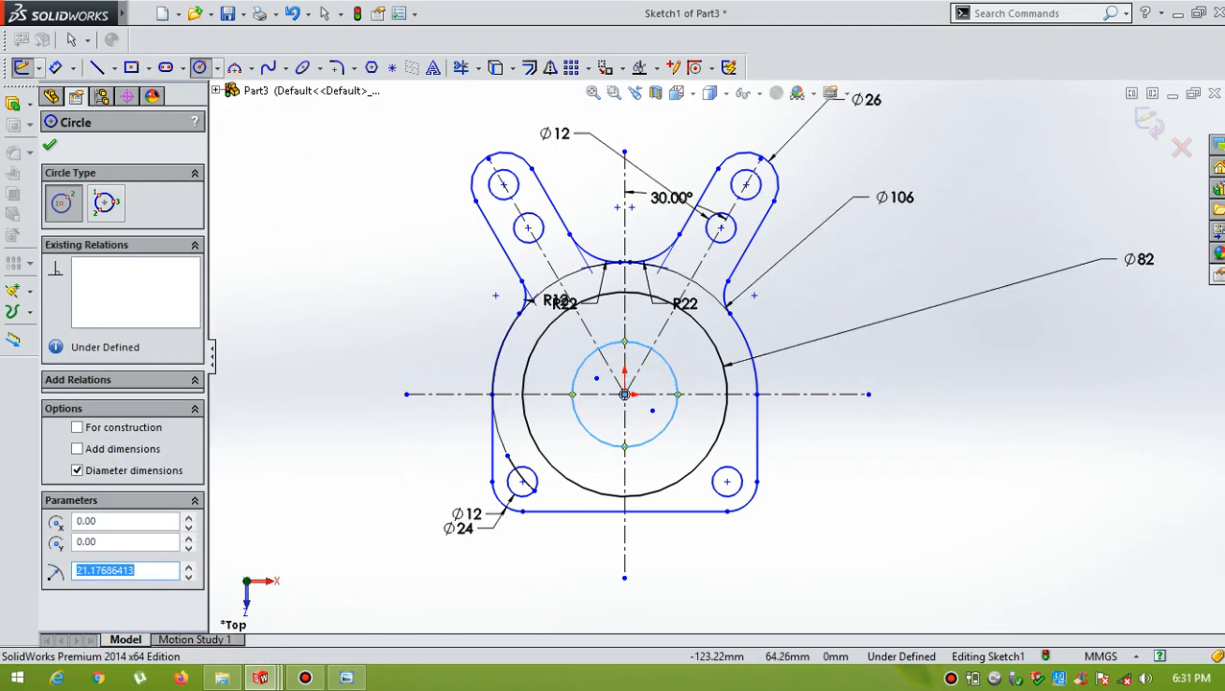
click(49, 144)
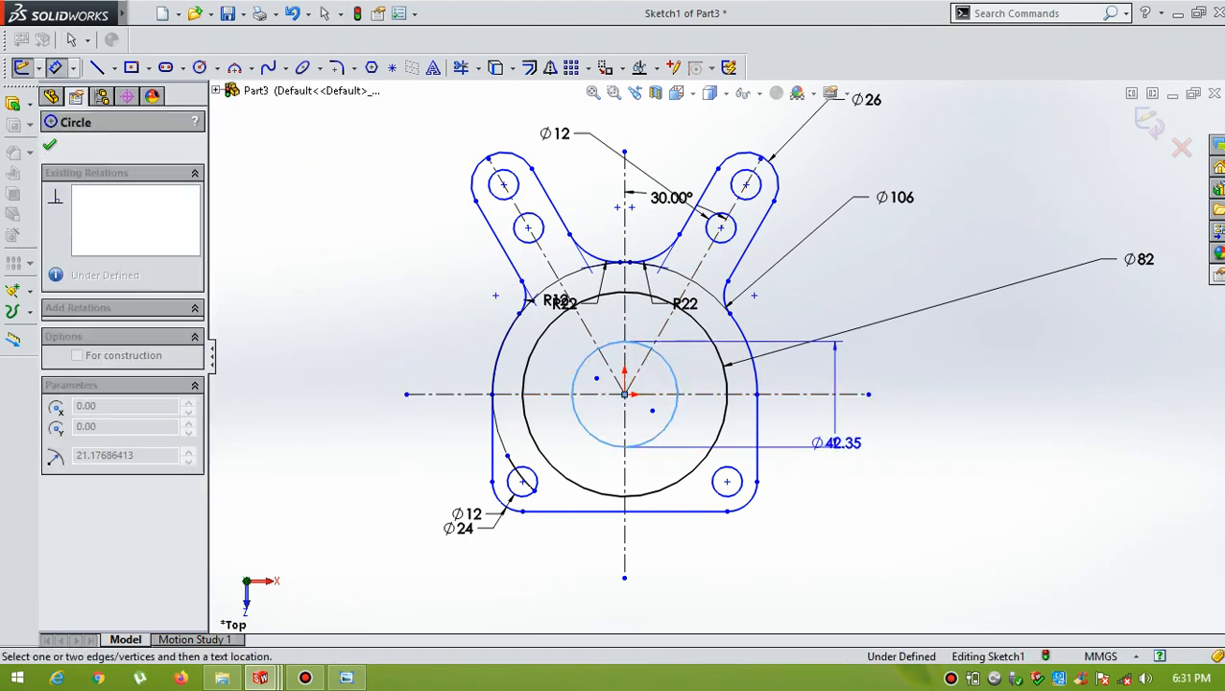
double_click(832, 442)
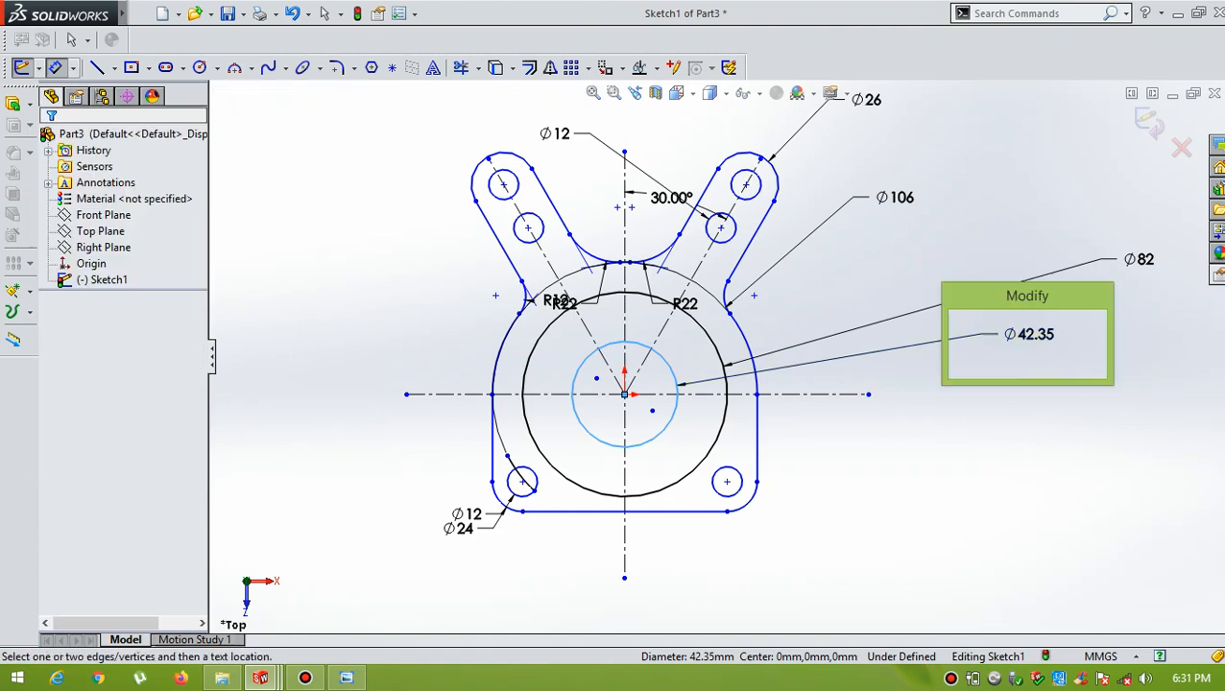
- Draw another origin-centred circle and set its diameter
click(991, 334)
text(55)
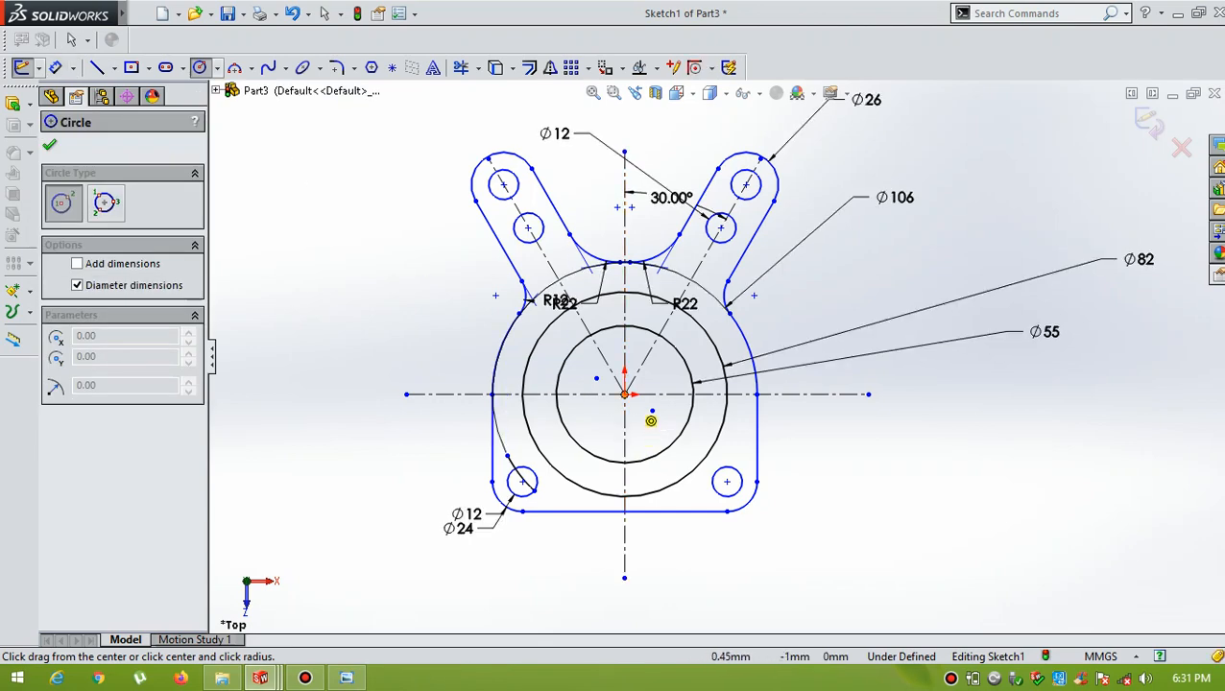
click(625, 394)
text(6)
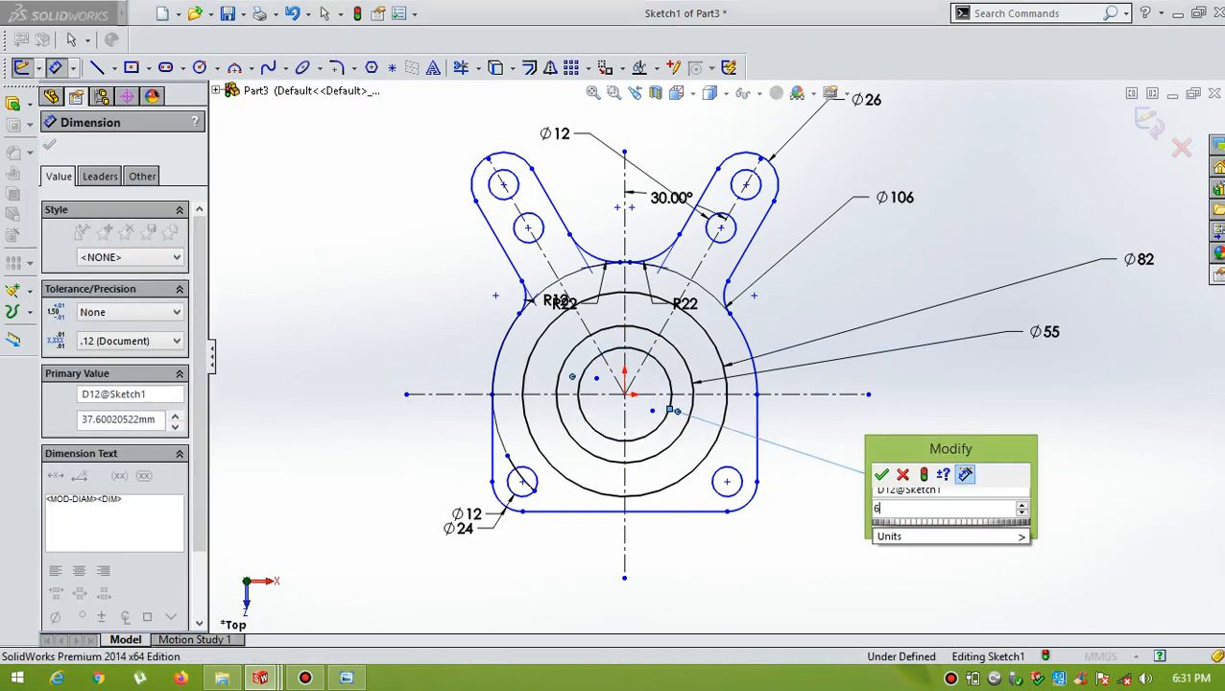
click(881, 475)
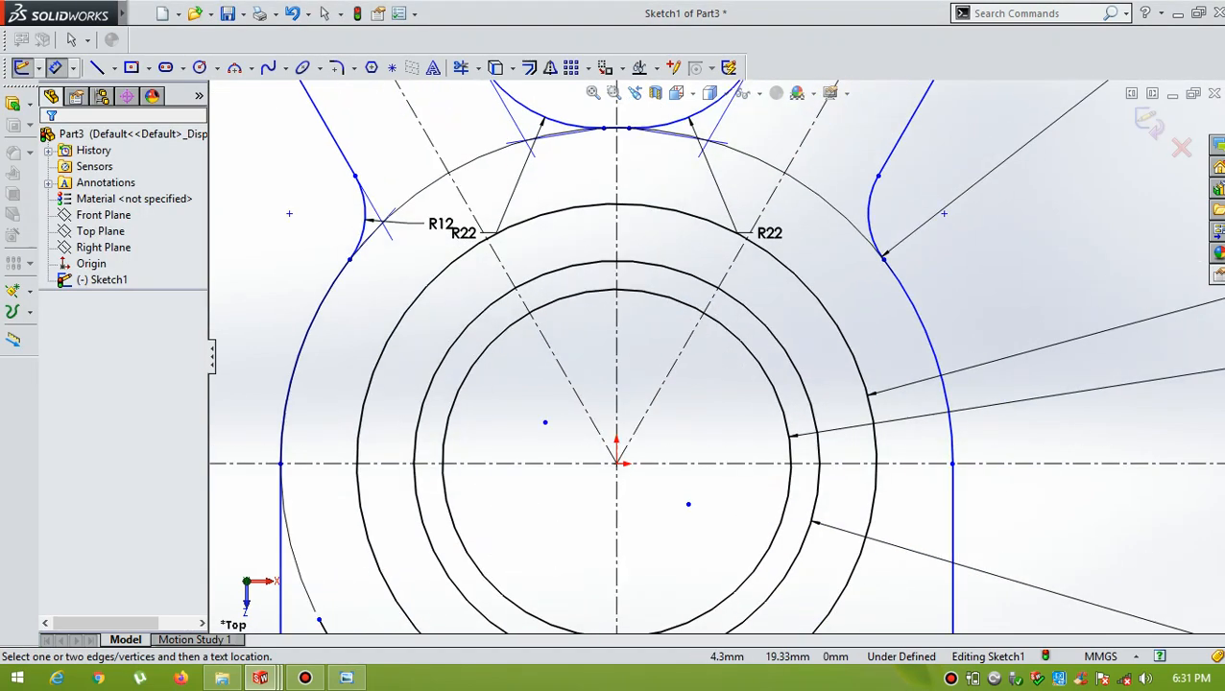
click(346, 677)
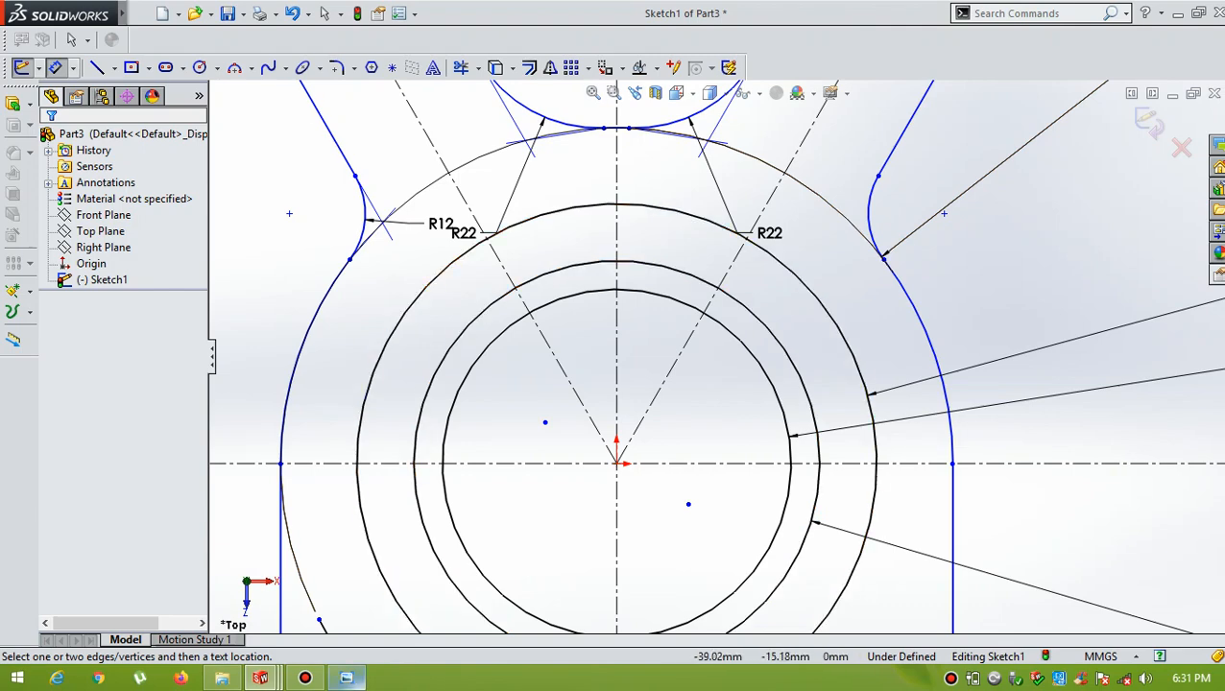
click(345, 678)
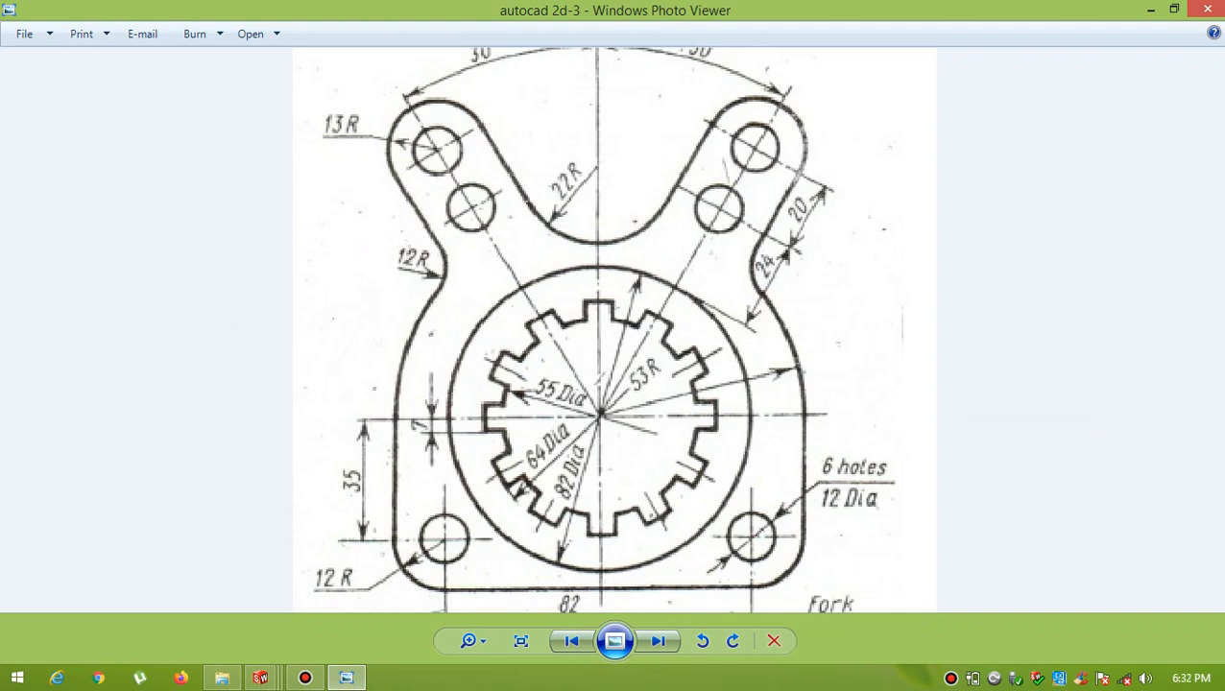
click(260, 679)
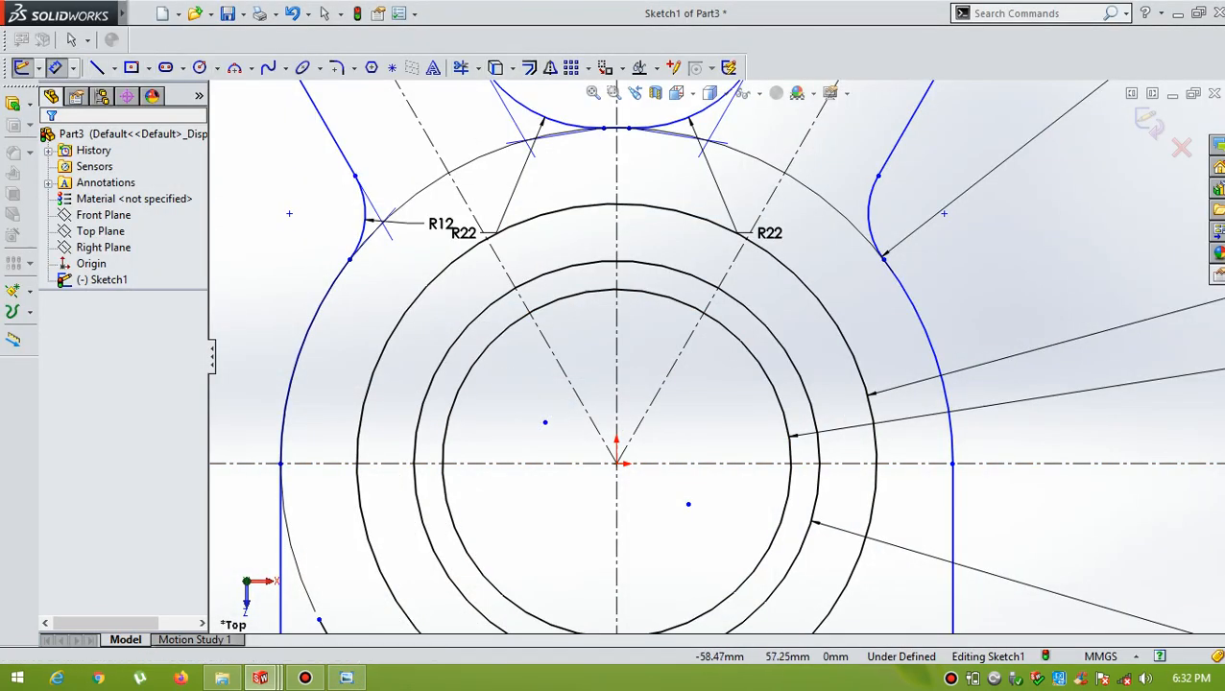
- Offset the vertical centreline 3.5 mm bi-directionally into two parallel lines
click(529, 67)
text(3)
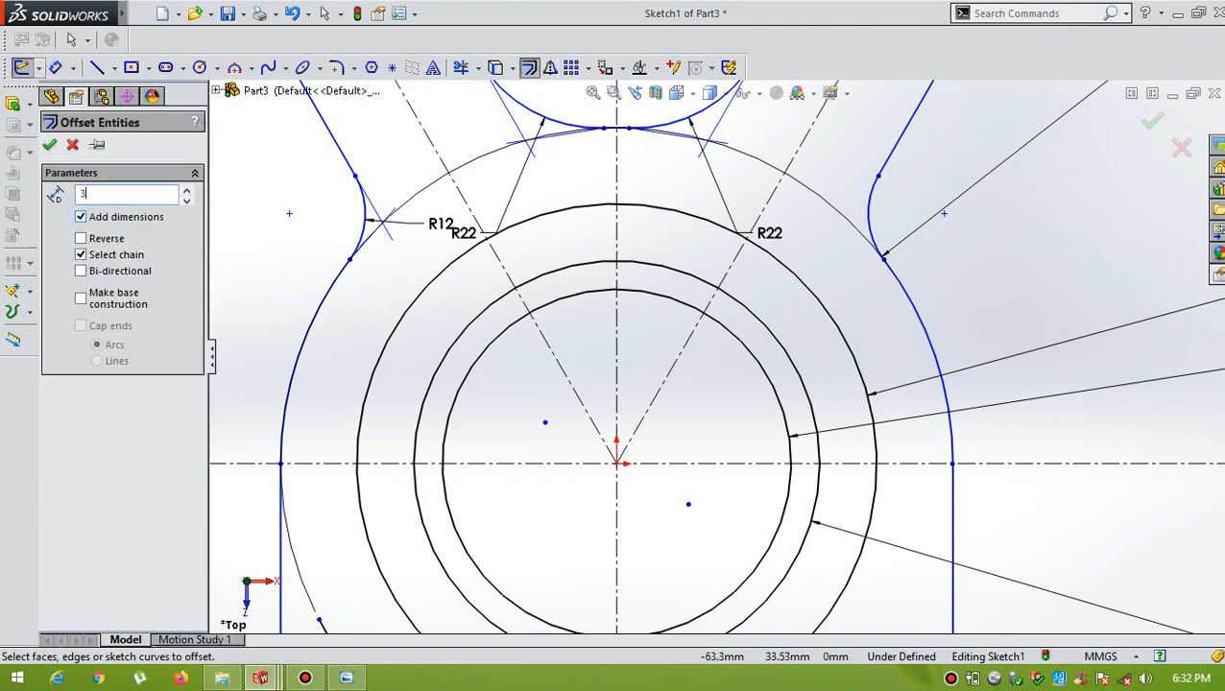
text(.50mm)
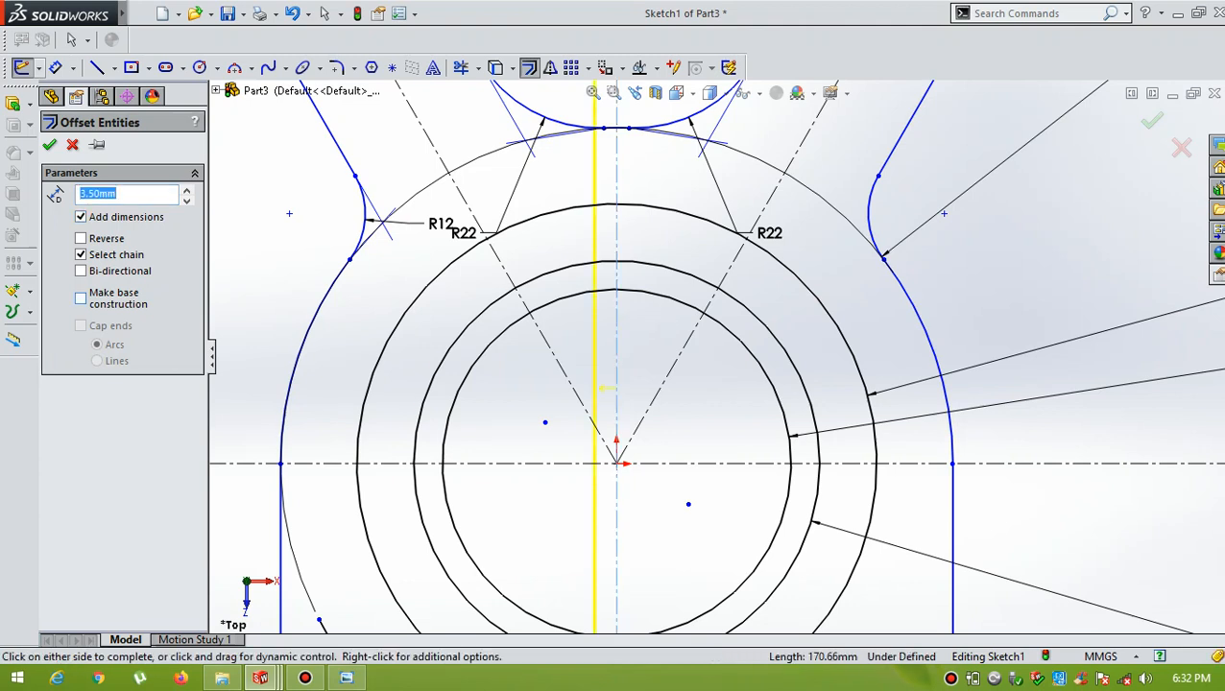
click(80, 271)
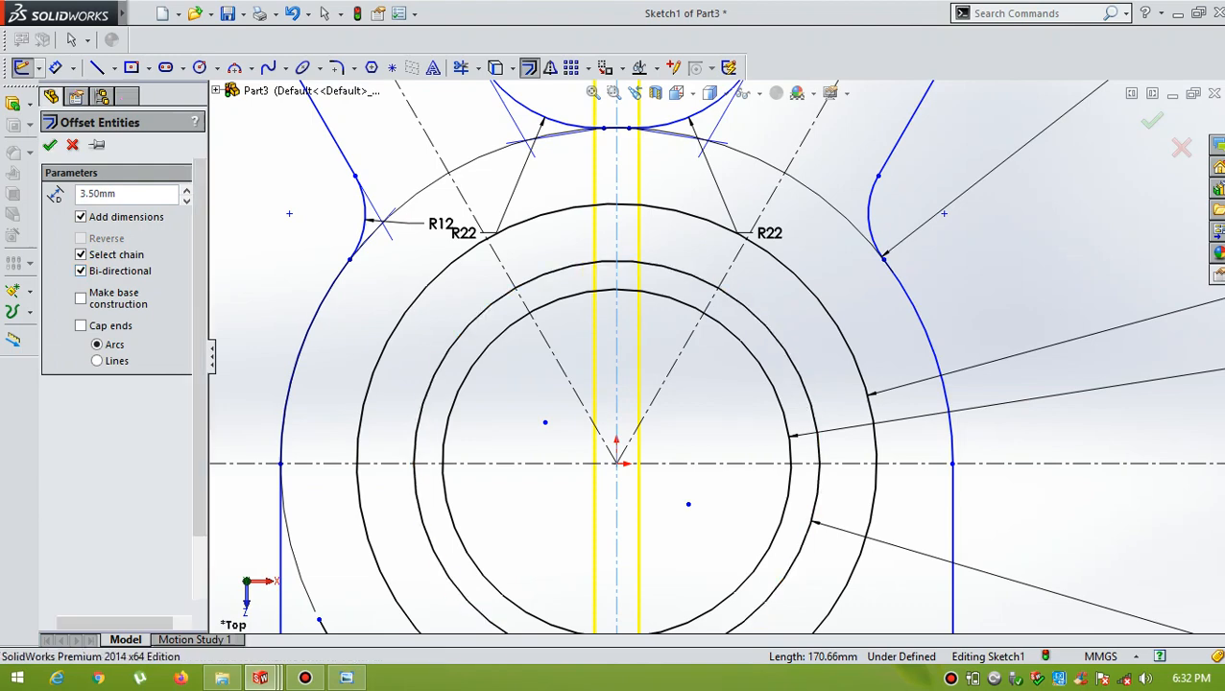
click(50, 144)
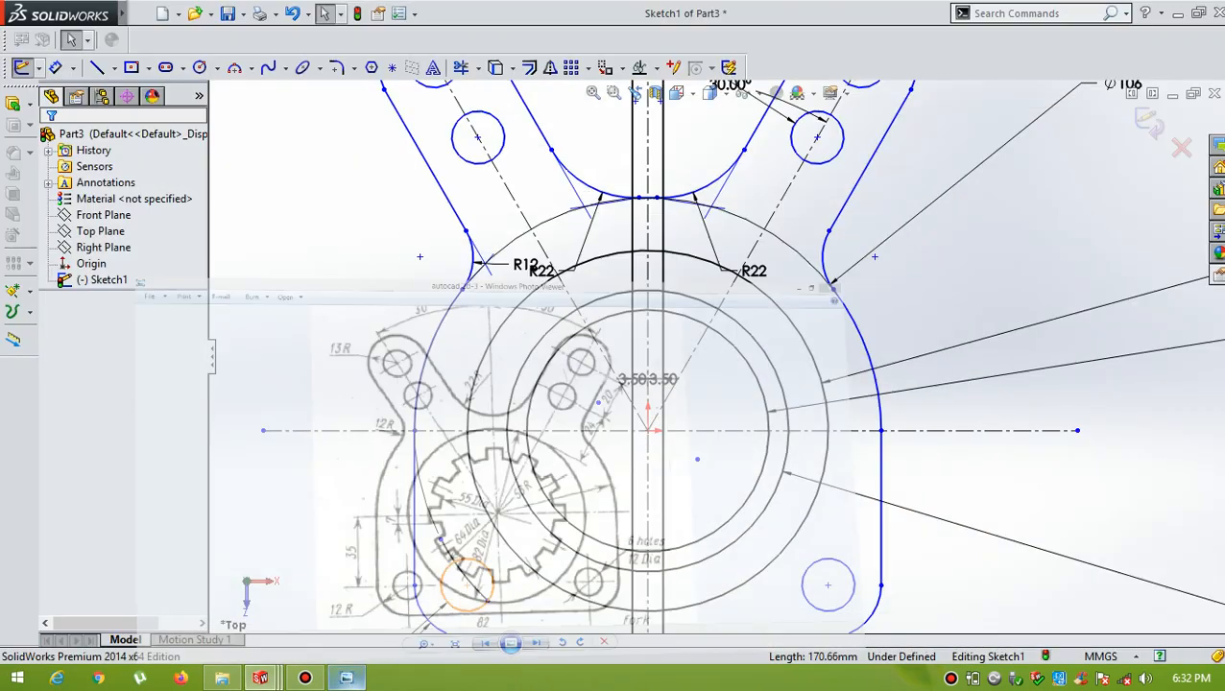
click(462, 68)
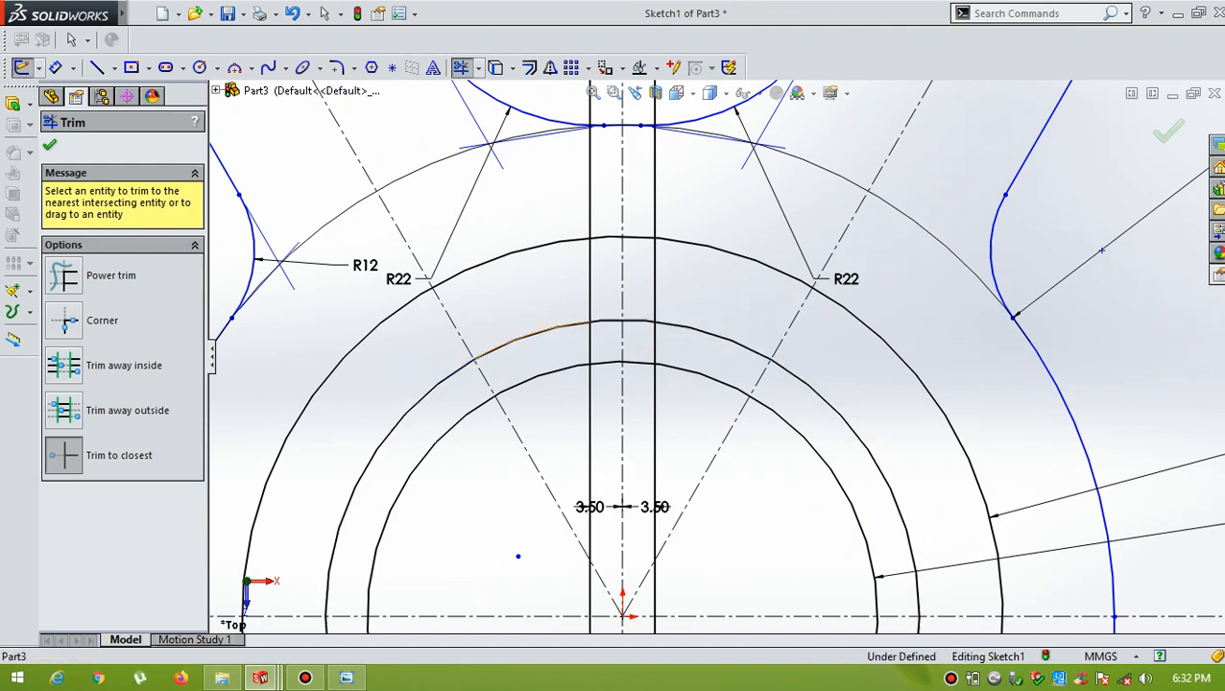
- Power-trim the offset lines and Ø64 circle, leaving a keyway notch atop the Ø55 bore
click(524, 345)
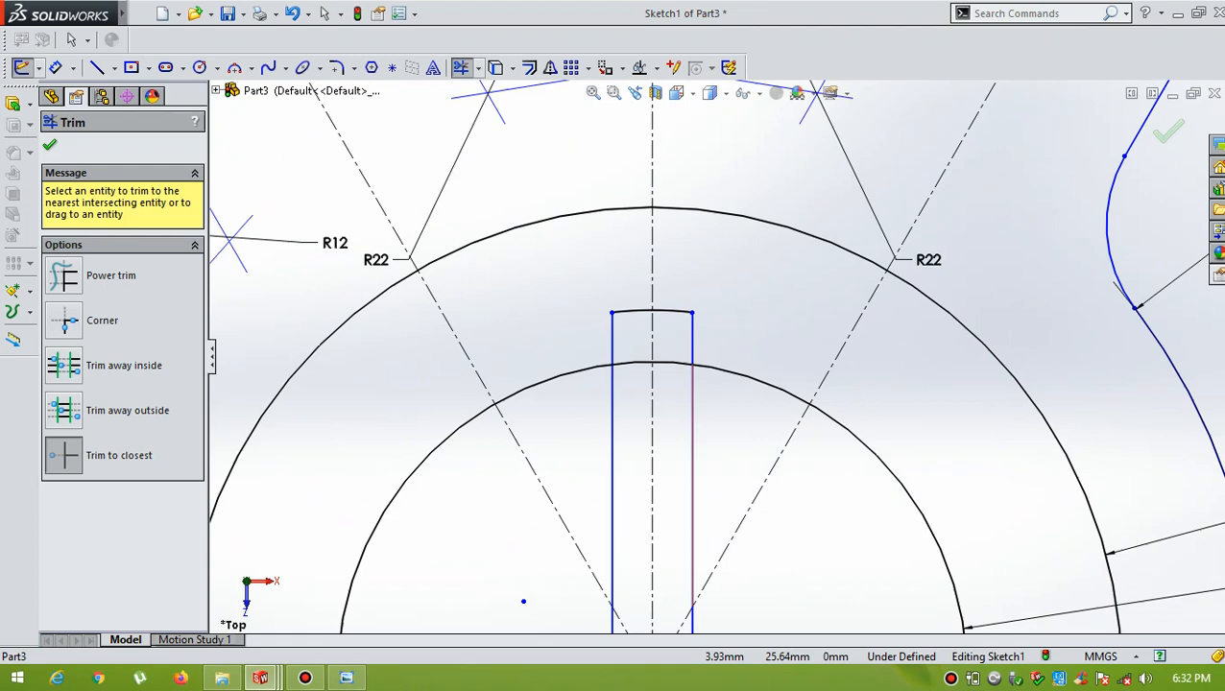
click(693, 480)
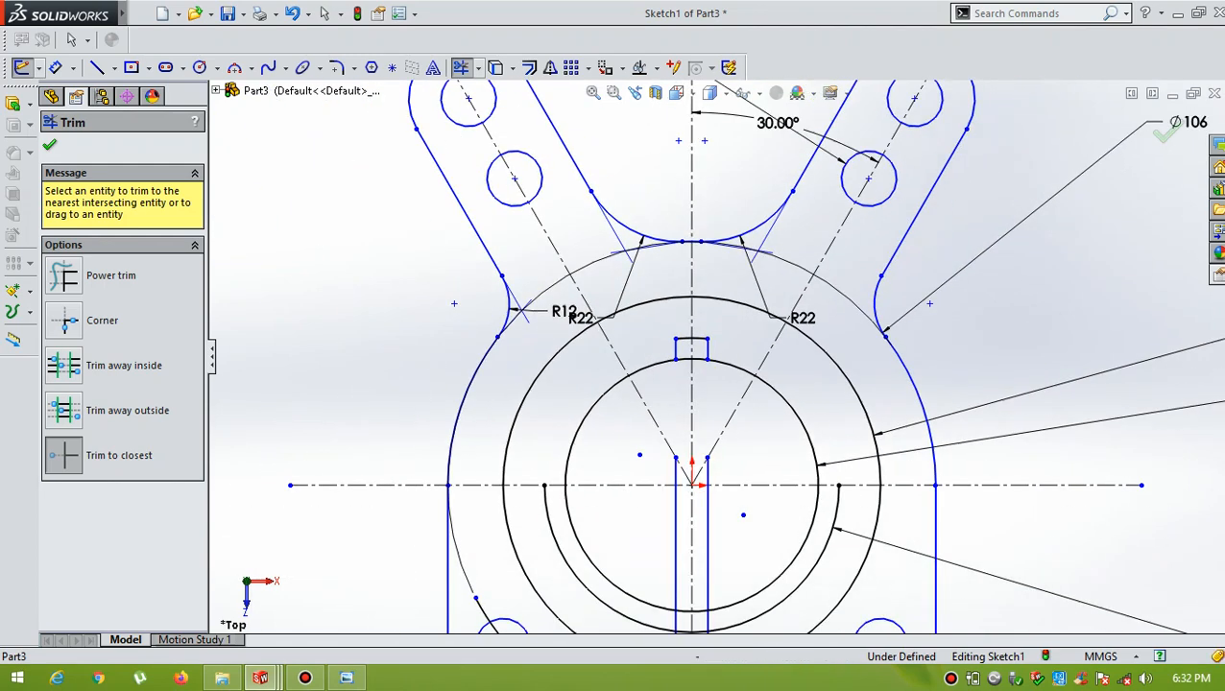
click(50, 144)
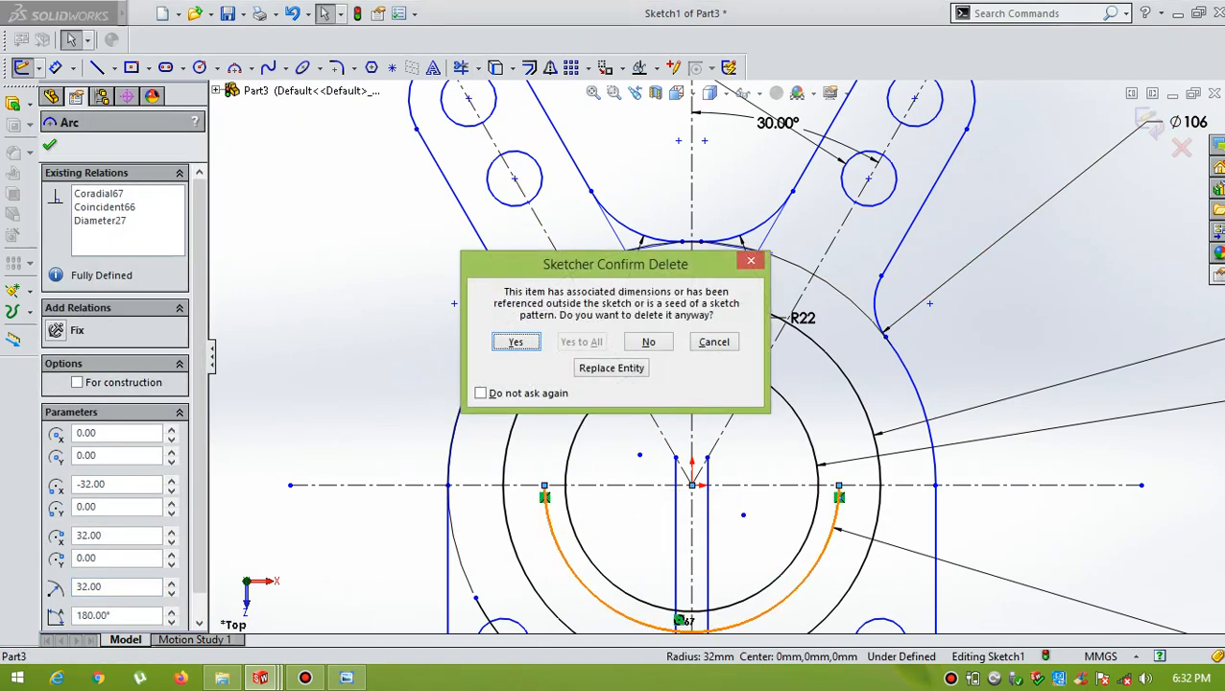
click(516, 342)
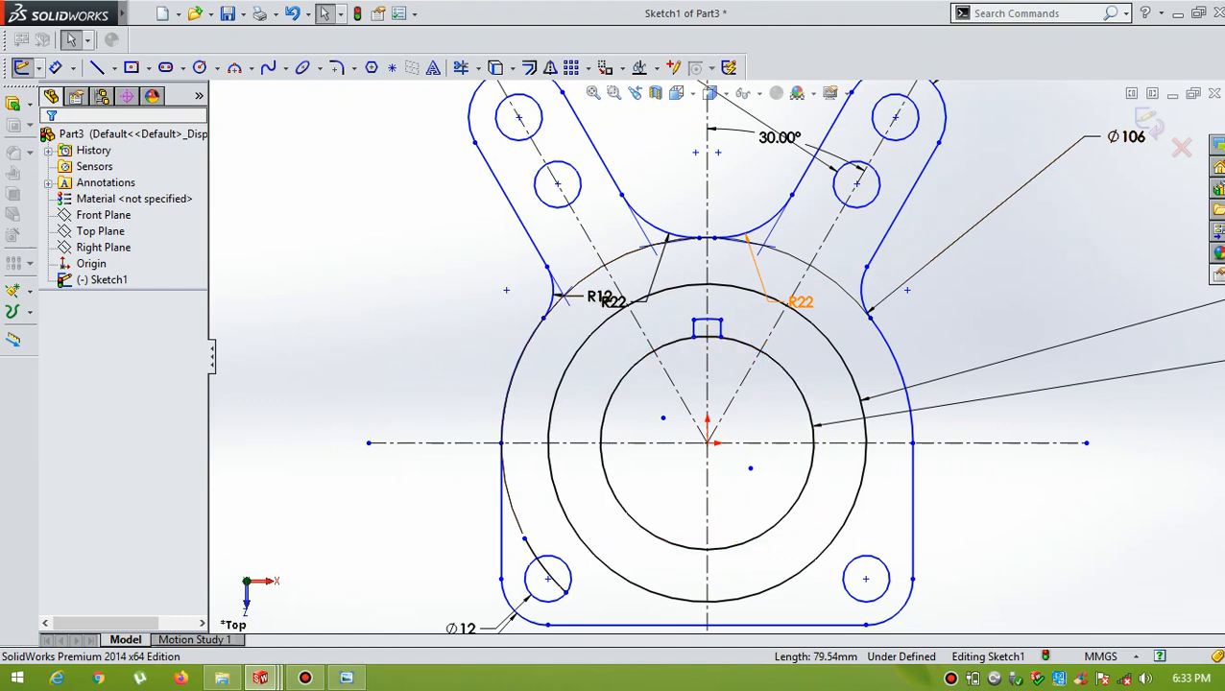
- Circular-pattern the slot's lines and arc into 12 instances around the bore
click(588, 68)
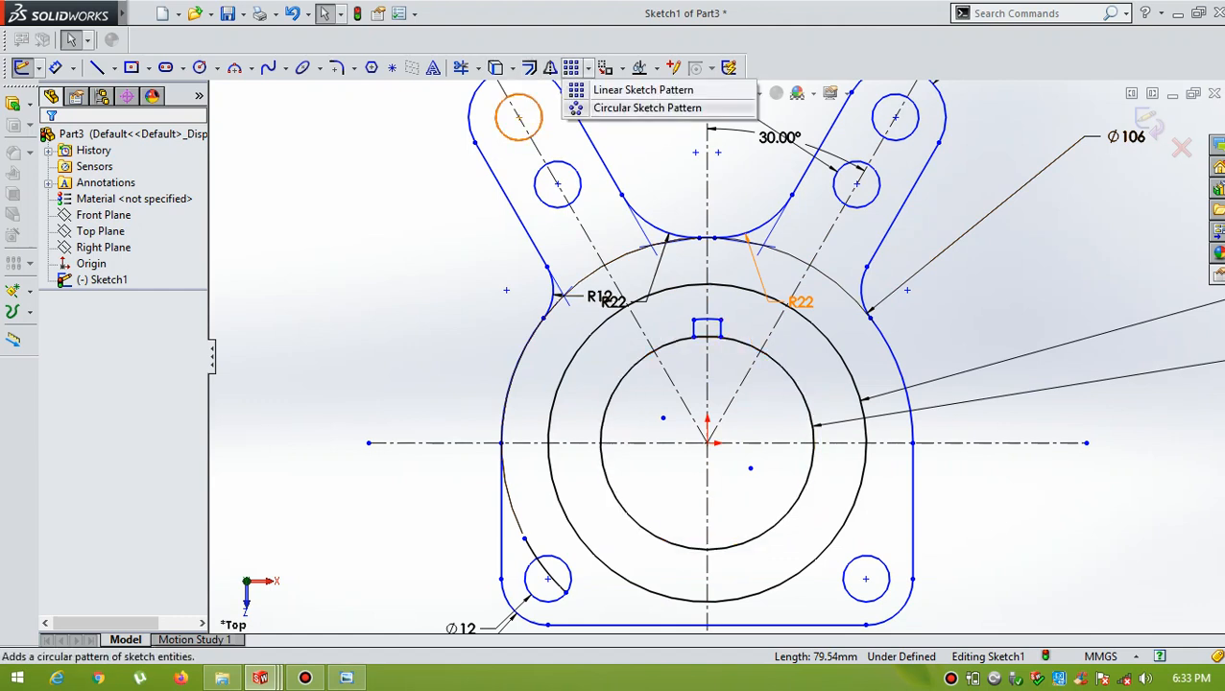
click(647, 108)
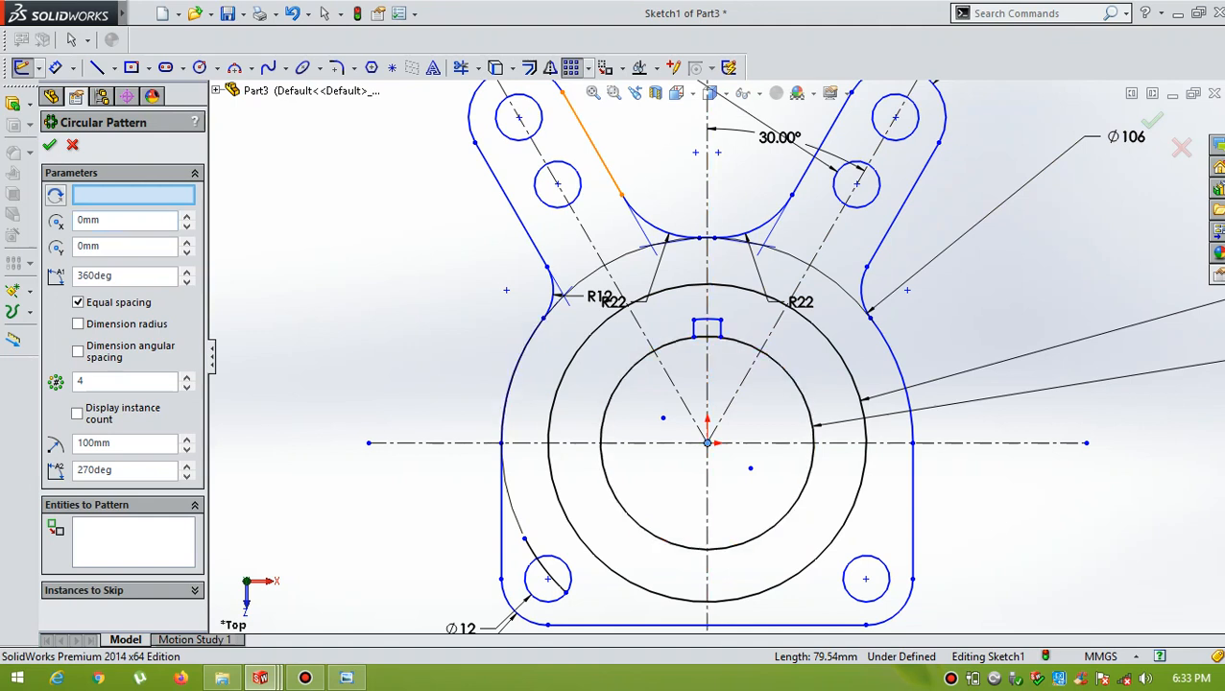
click(132, 541)
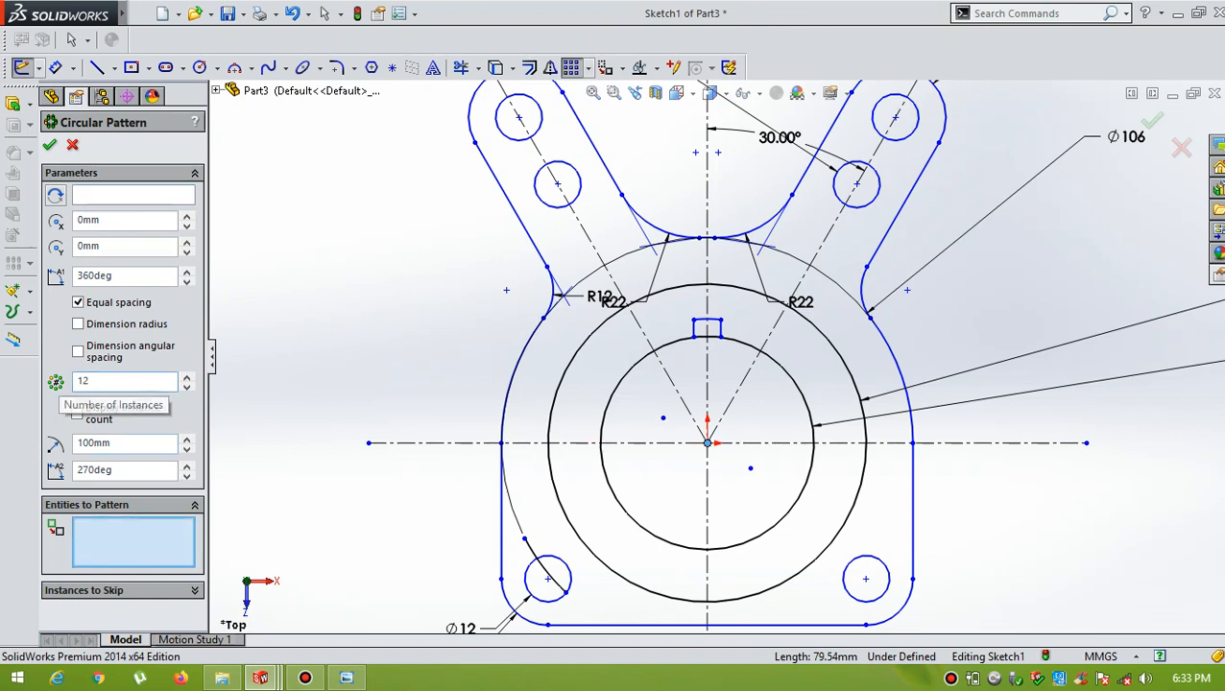
click(133, 541)
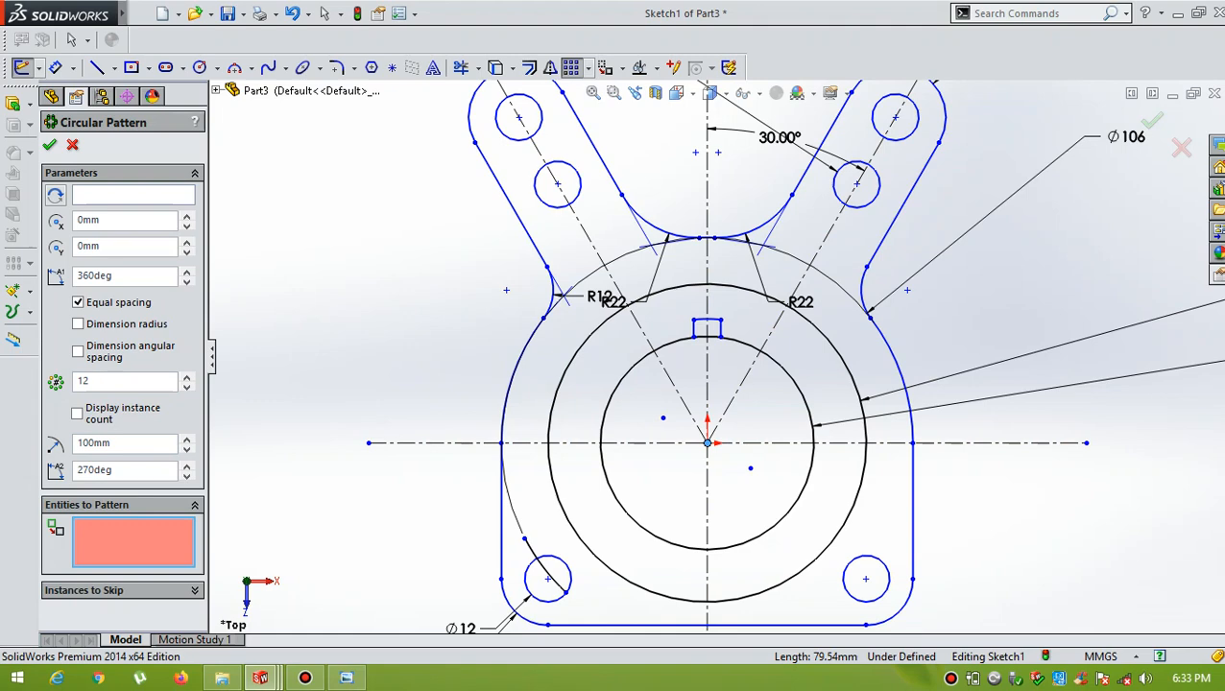
scroll(up, 3)
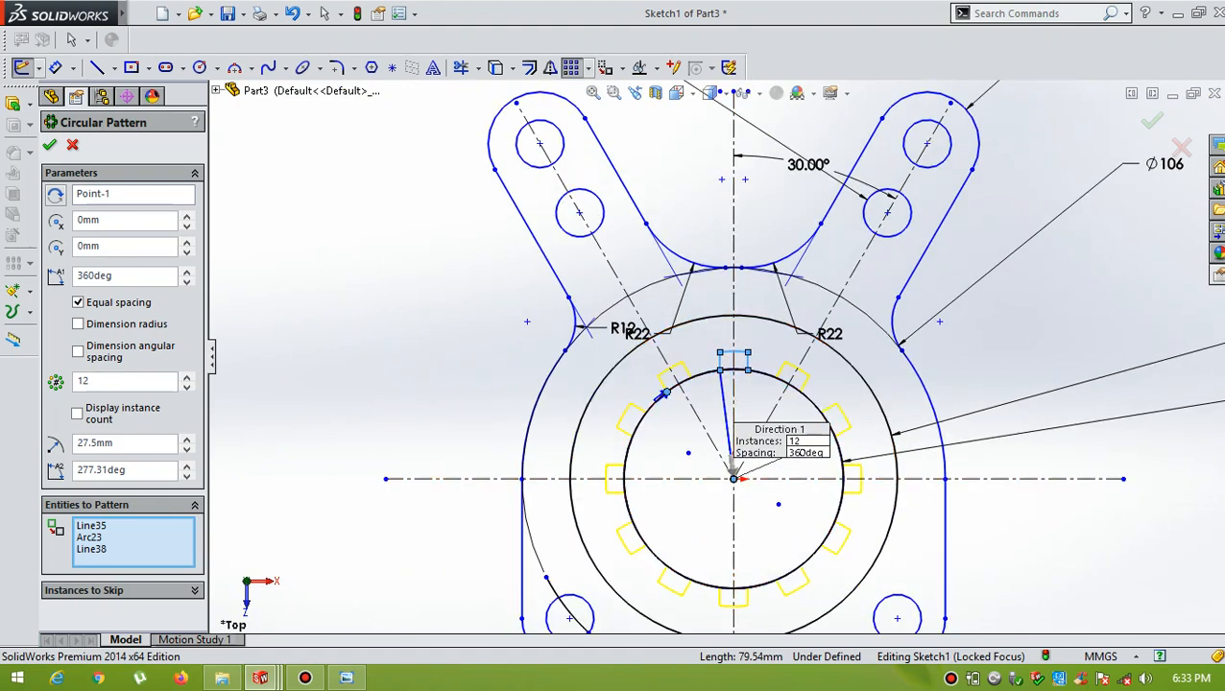
click(49, 144)
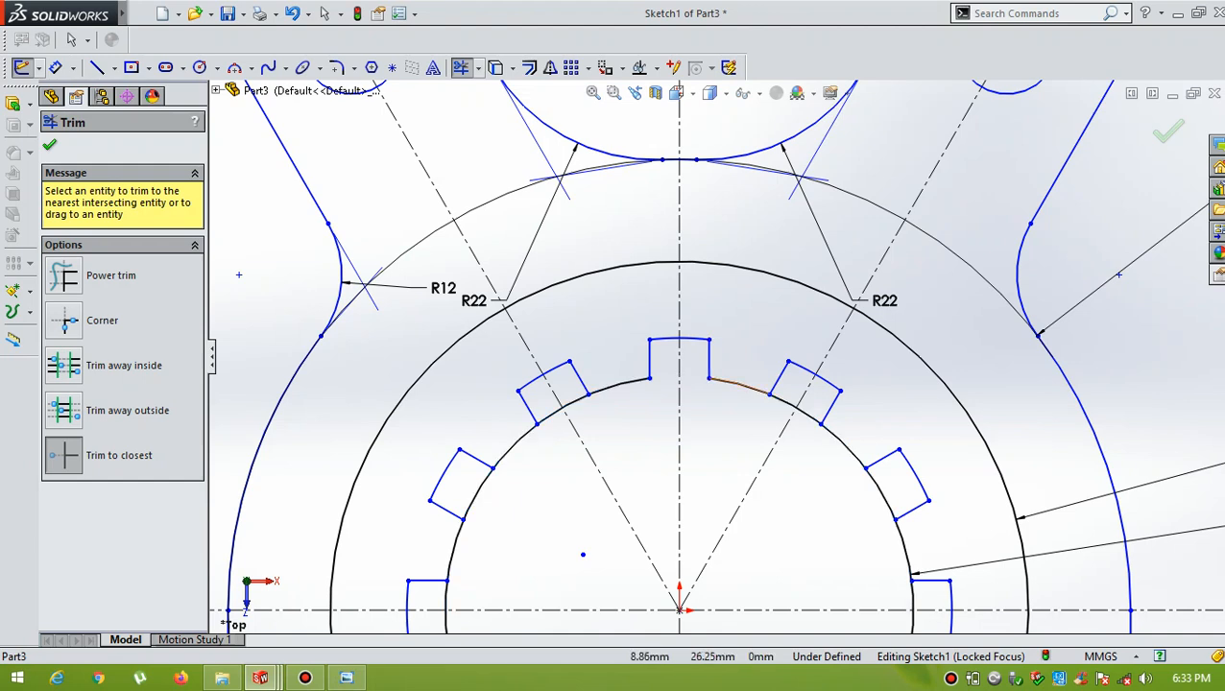
- Trim the Ø55 arcs across the slot openings to close the splined bore outline
click(734, 382)
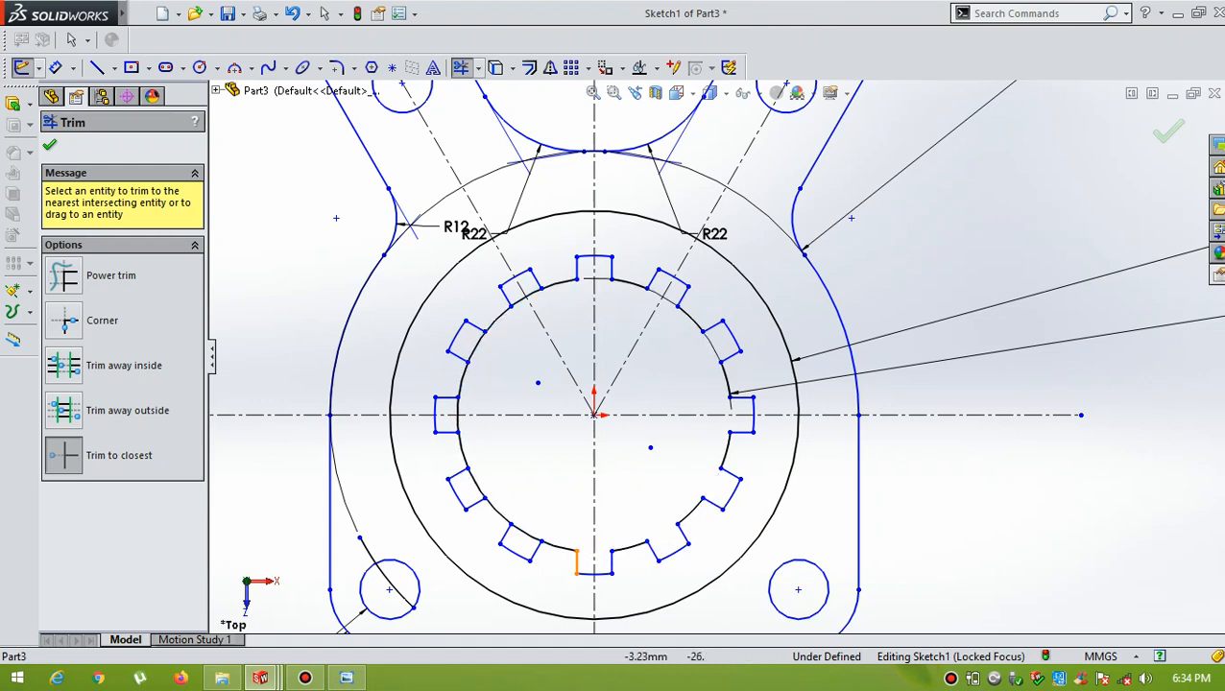
click(578, 566)
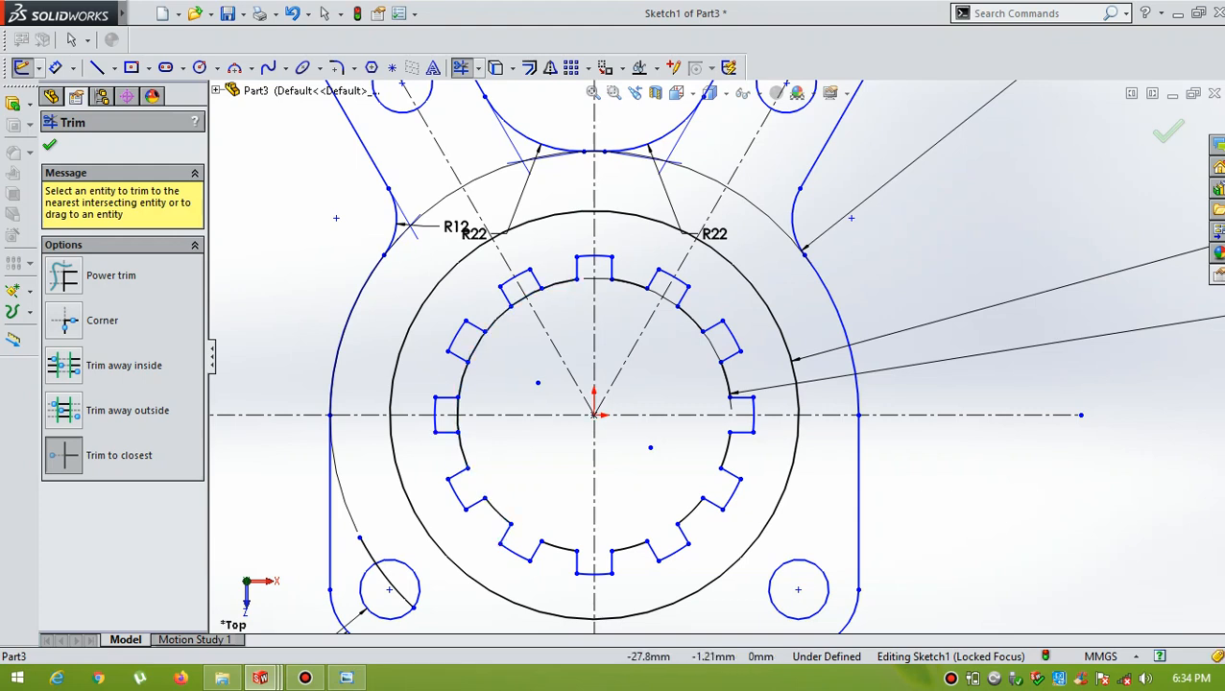
click(447, 414)
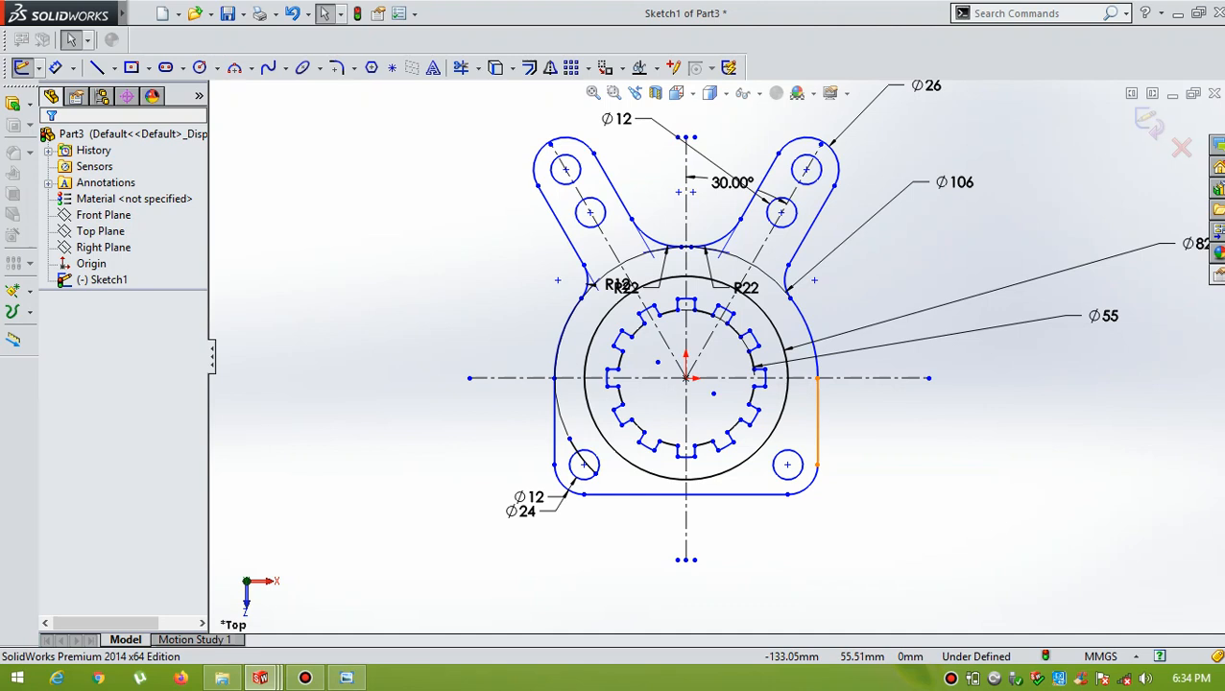
mouse_move(621, 332)
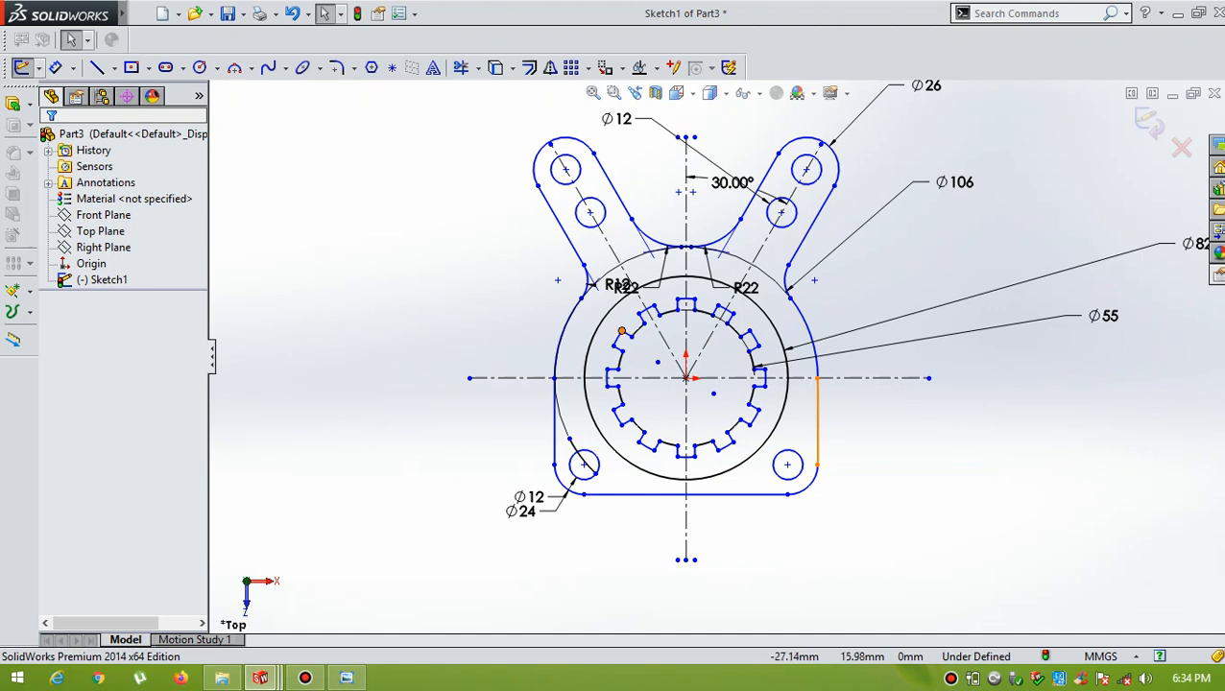